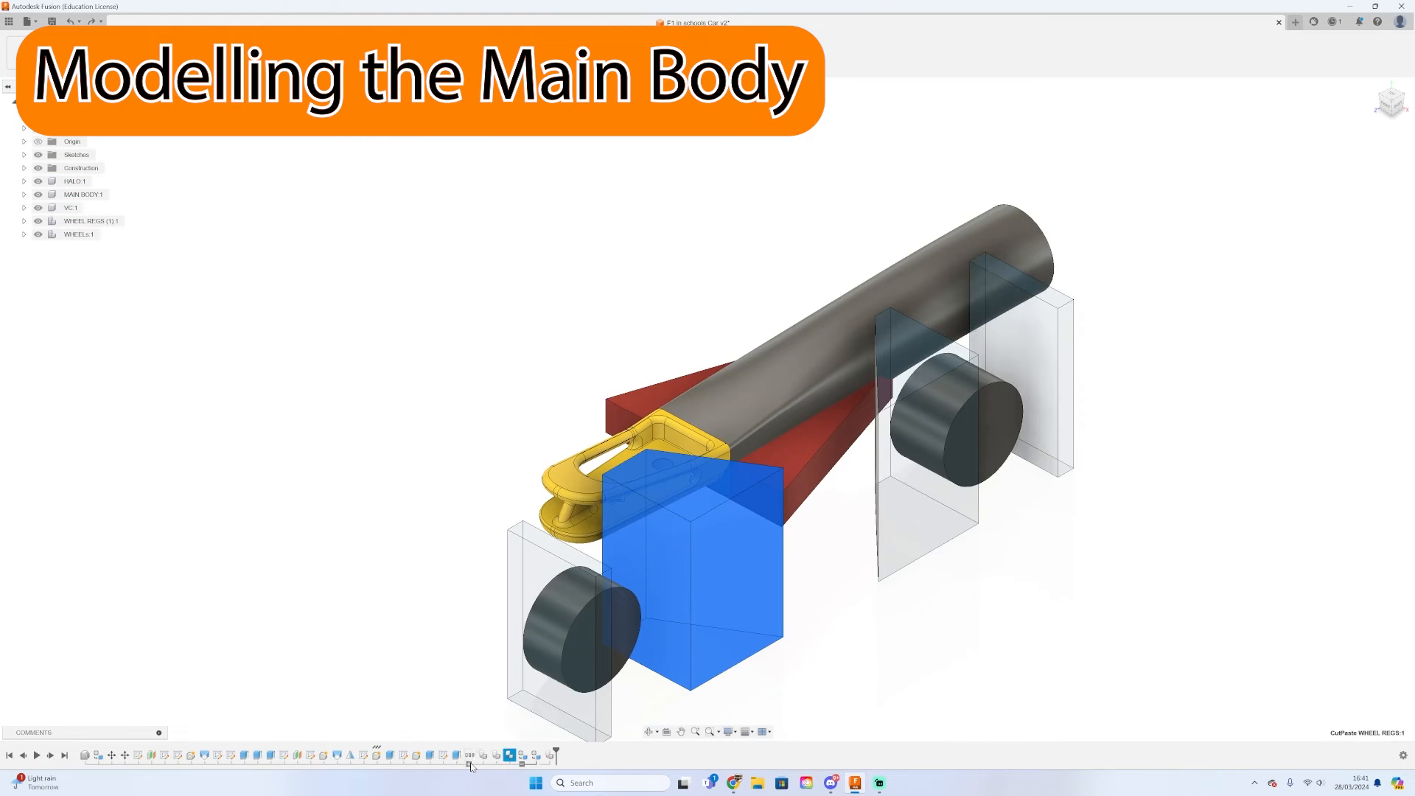
# Sketch the curved side-profile body outline beneath the wheels on the side plane
pyautogui.click(698, 636)
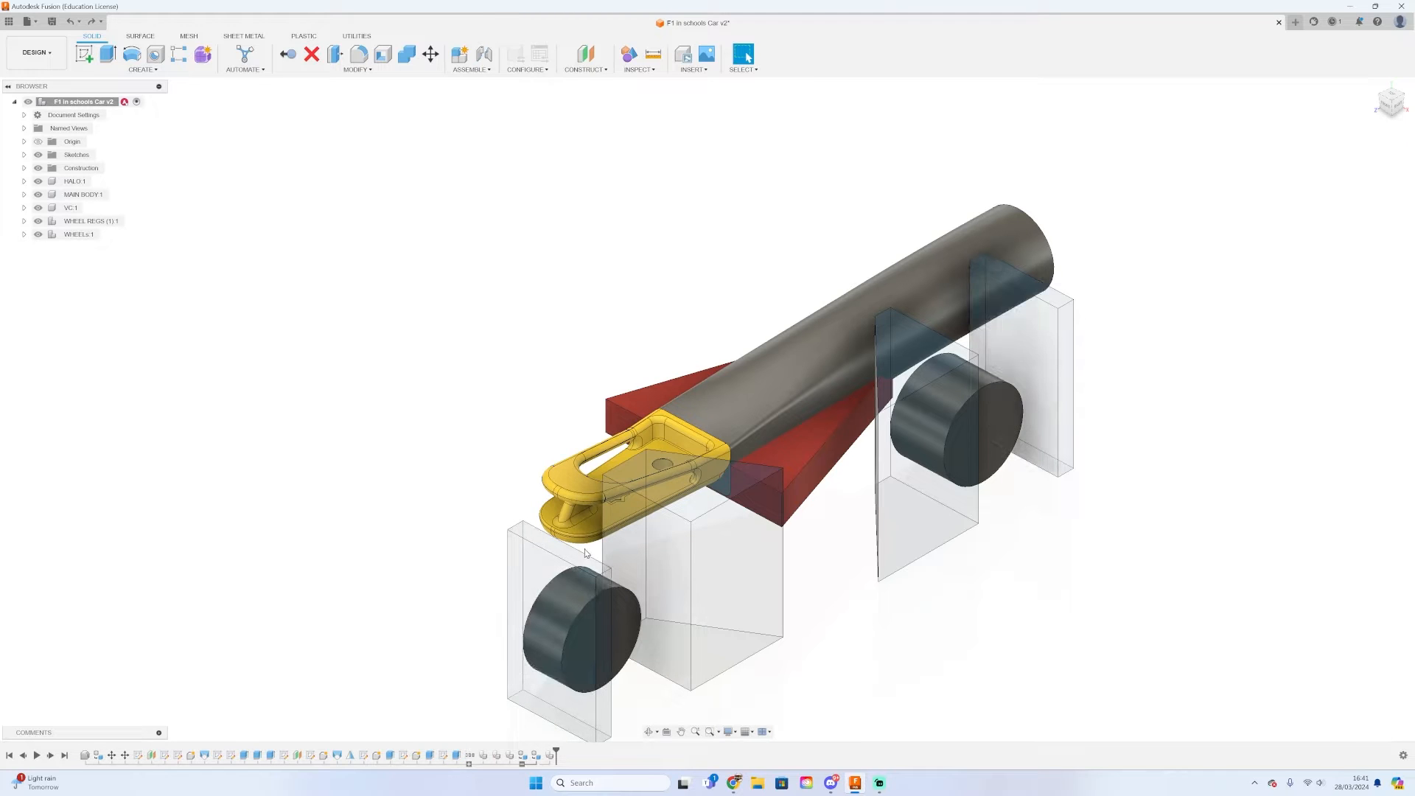
pyautogui.moveTo(1356, 127)
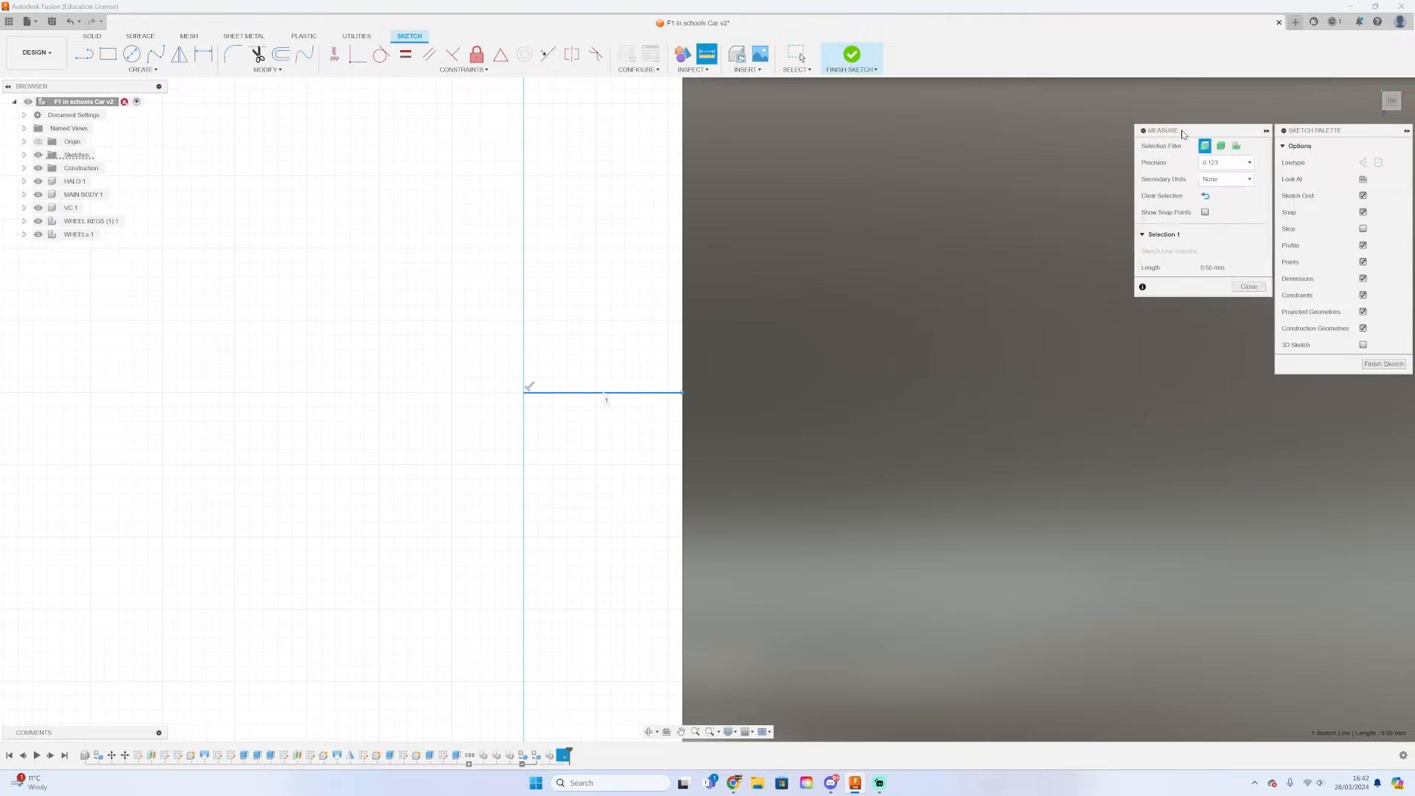
pyautogui.click(1249, 286)
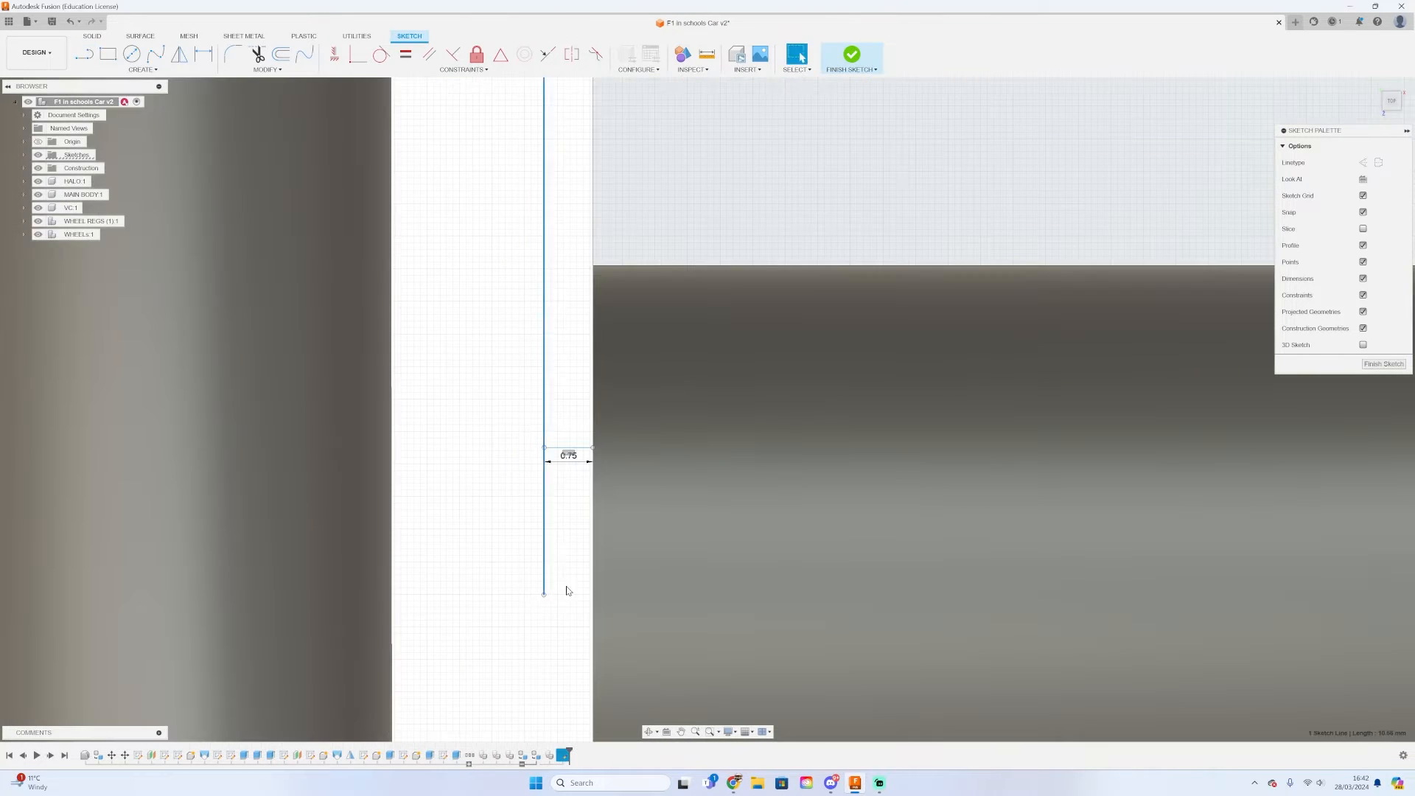
pyautogui.click(89, 52)
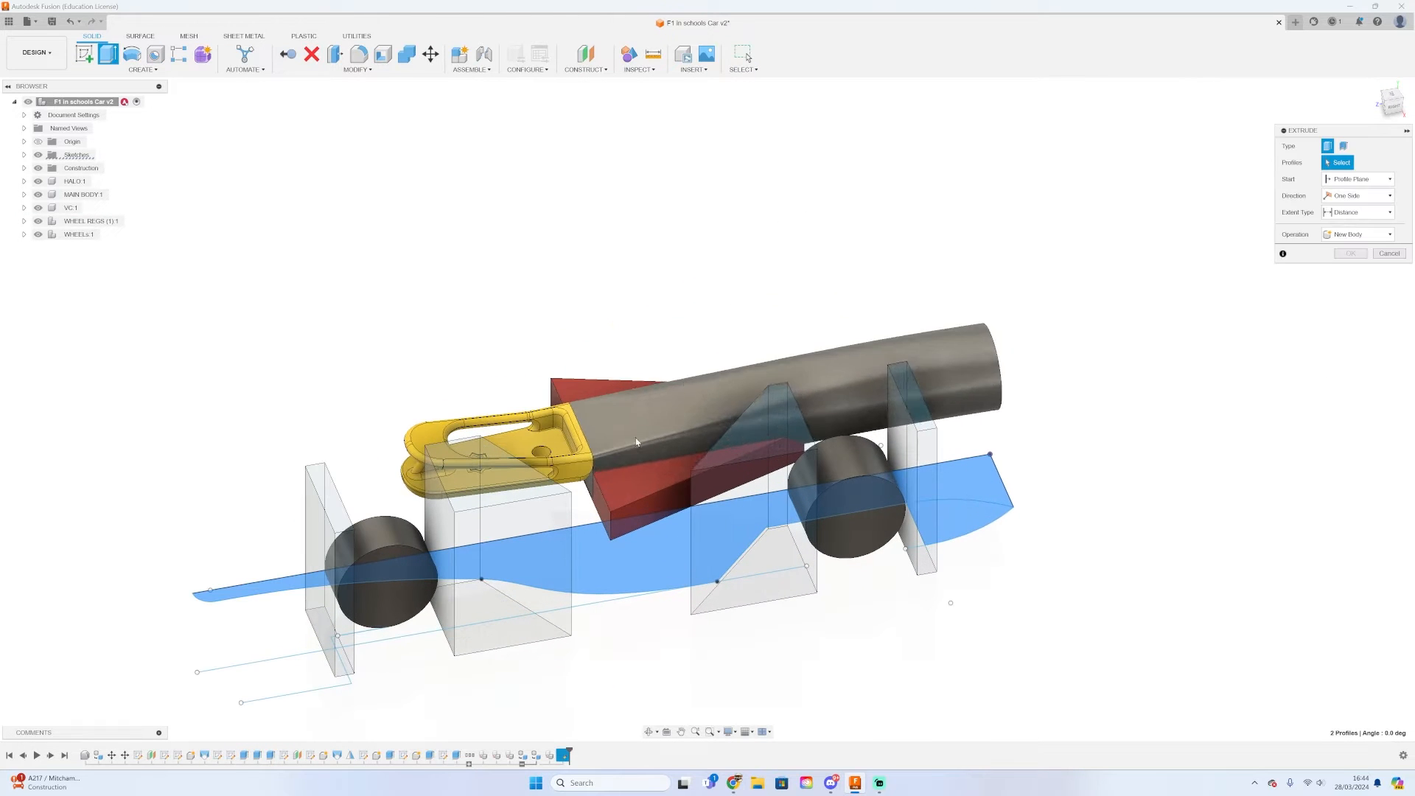
# Extrude both body profiles two-sided into a new component and isolate it
pyautogui.click(636, 443)
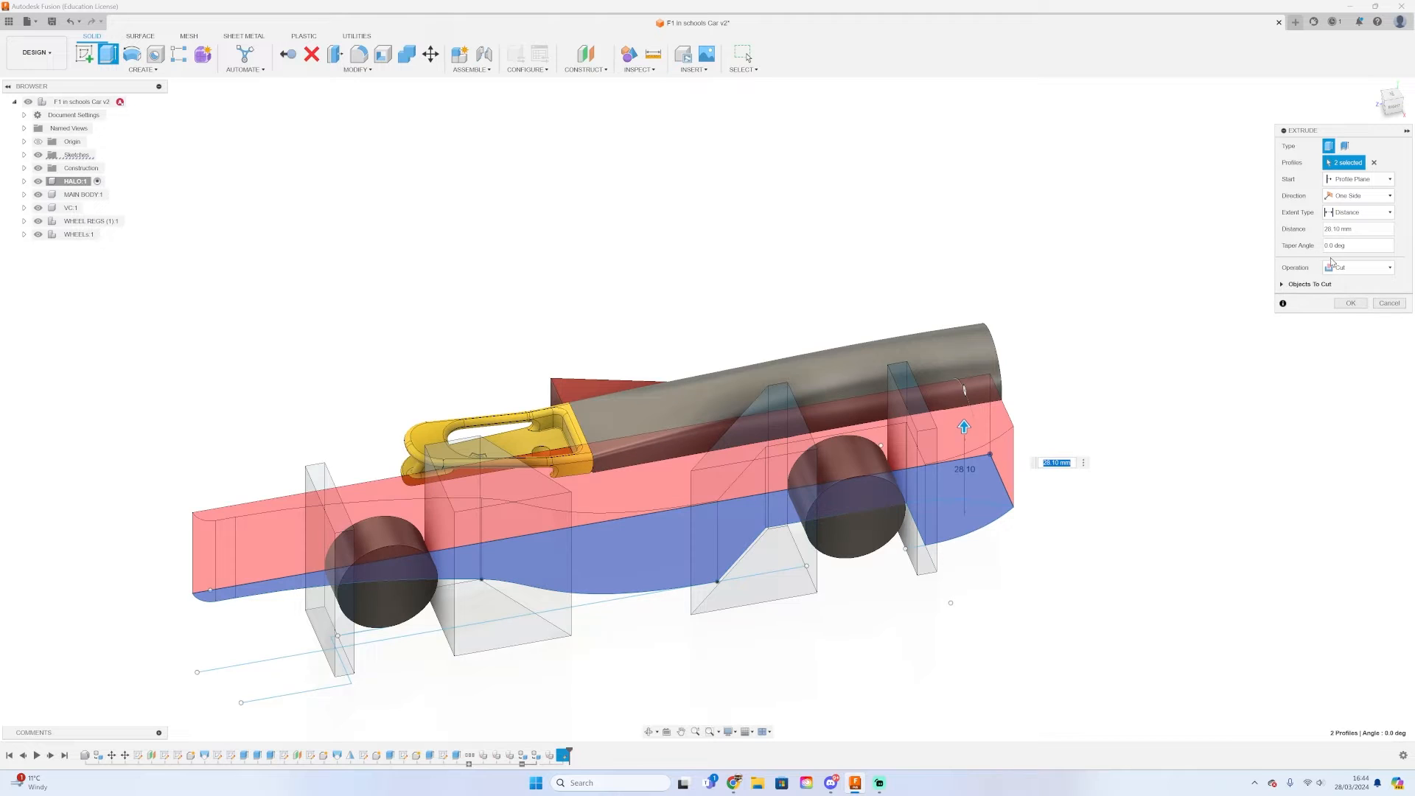
pyautogui.click(1356, 267)
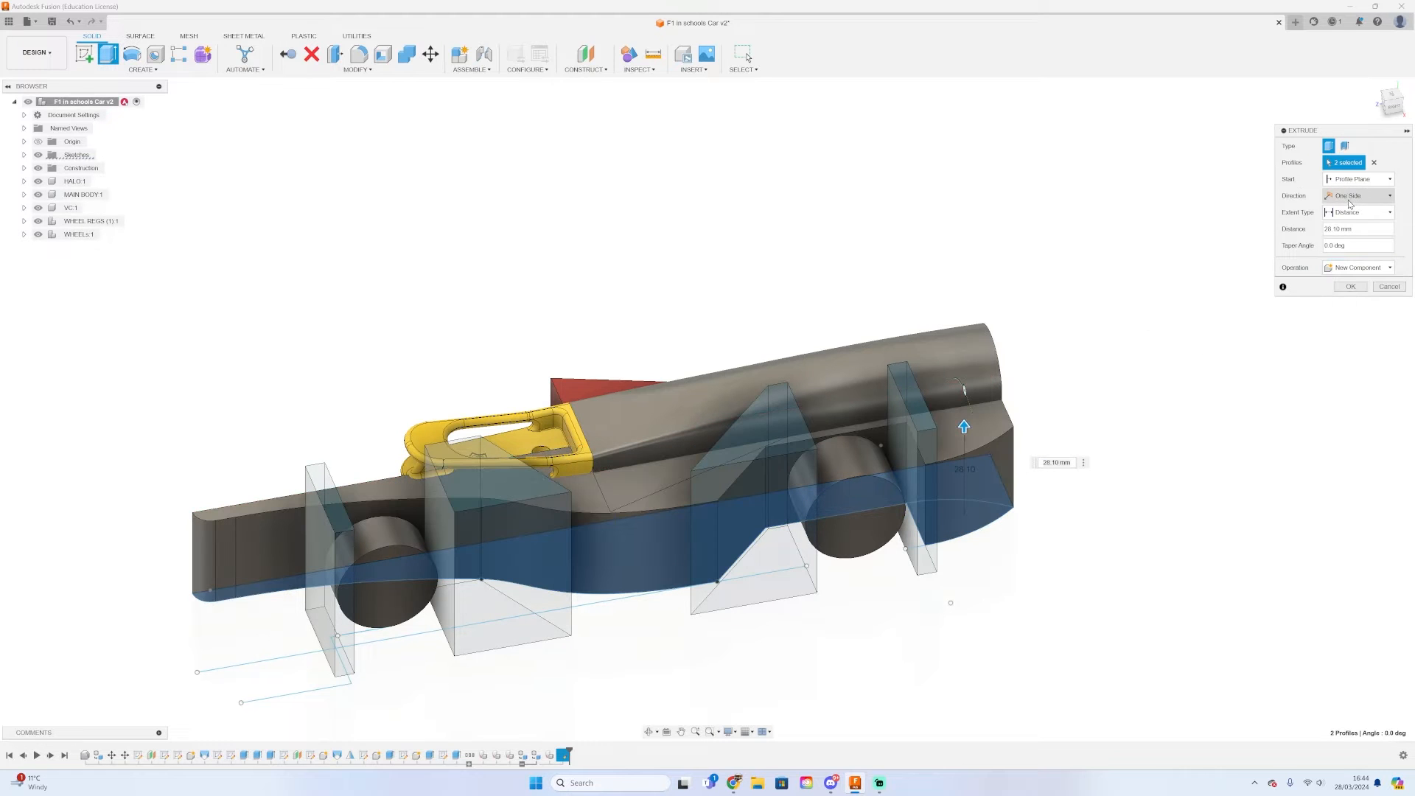
pyautogui.click(1358, 194)
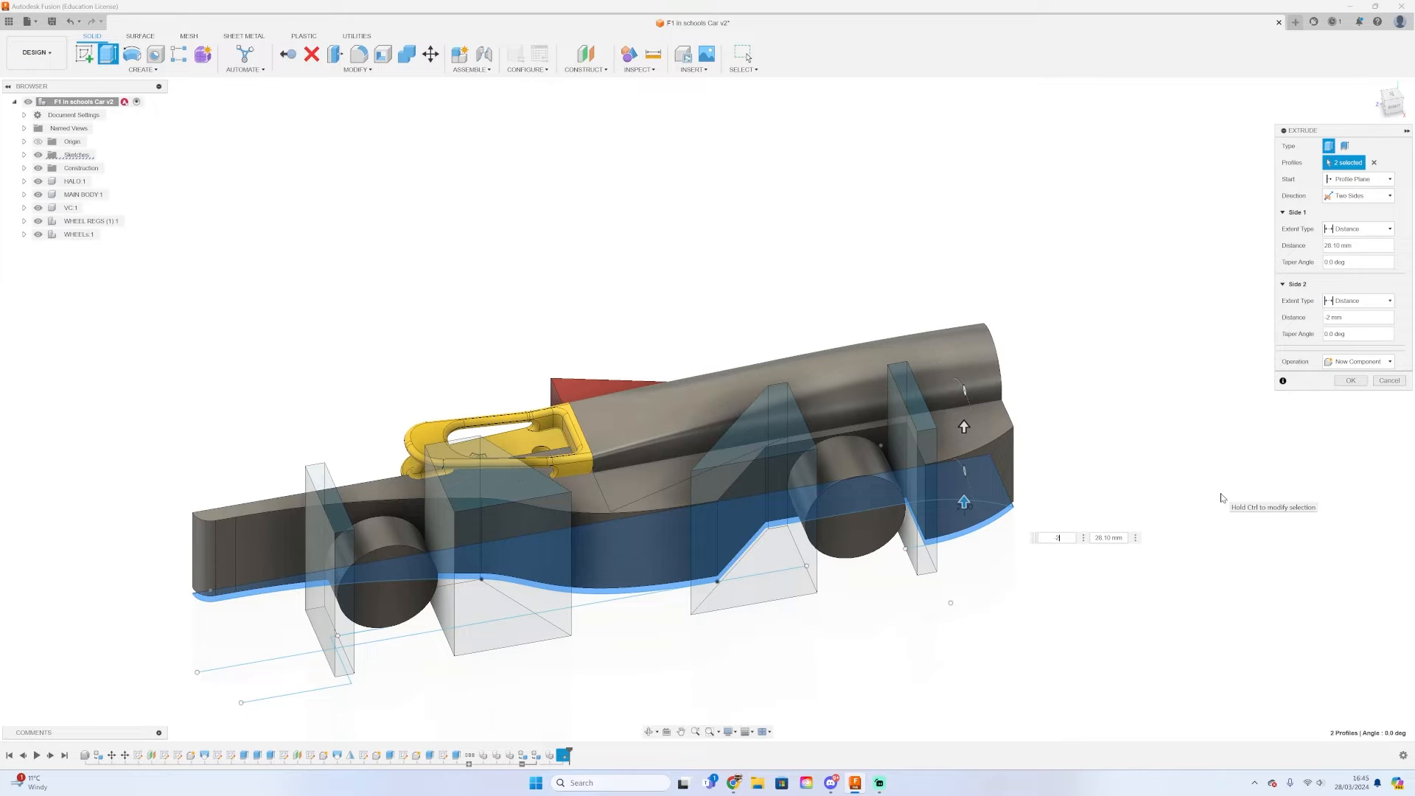
pyautogui.click(1352, 380)
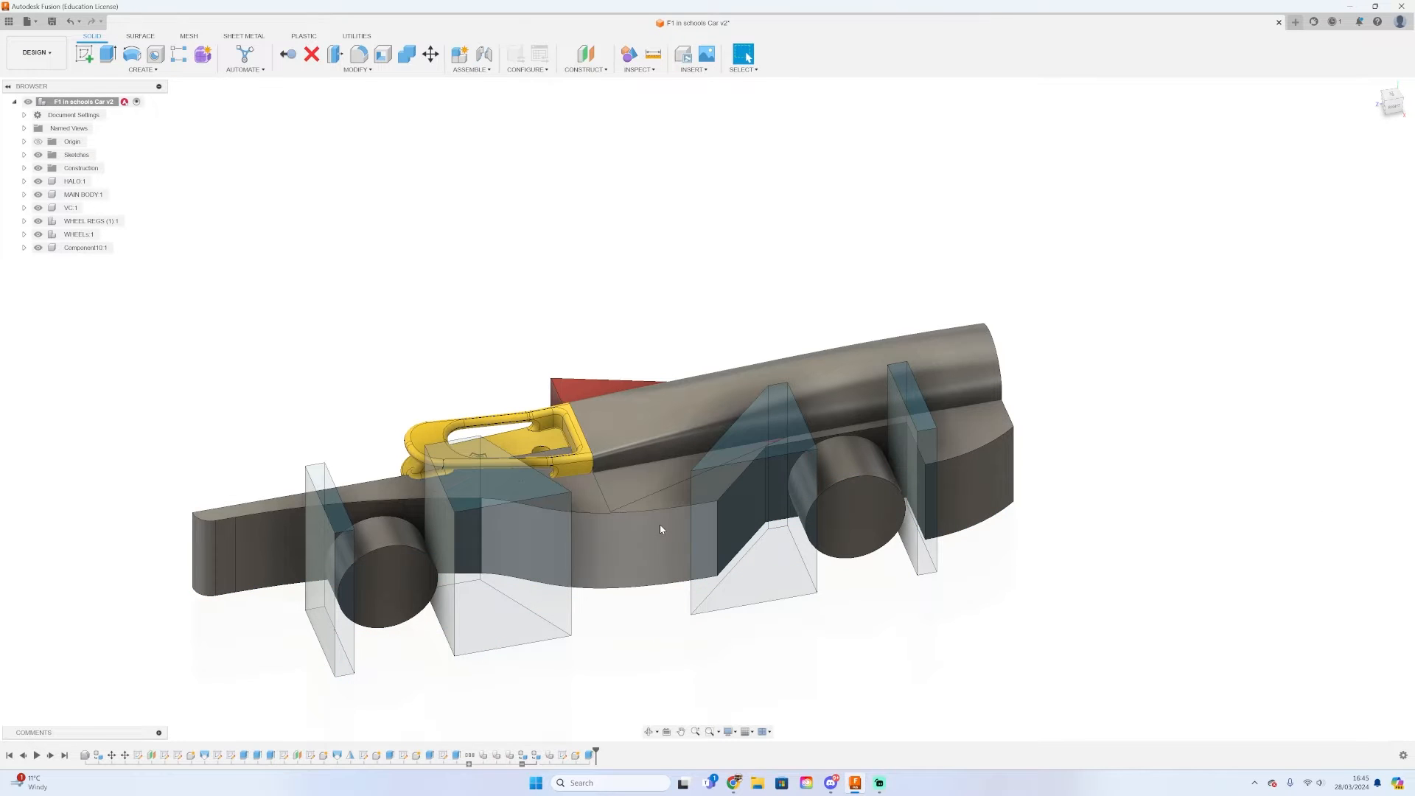
pyautogui.rightClick(85, 247)
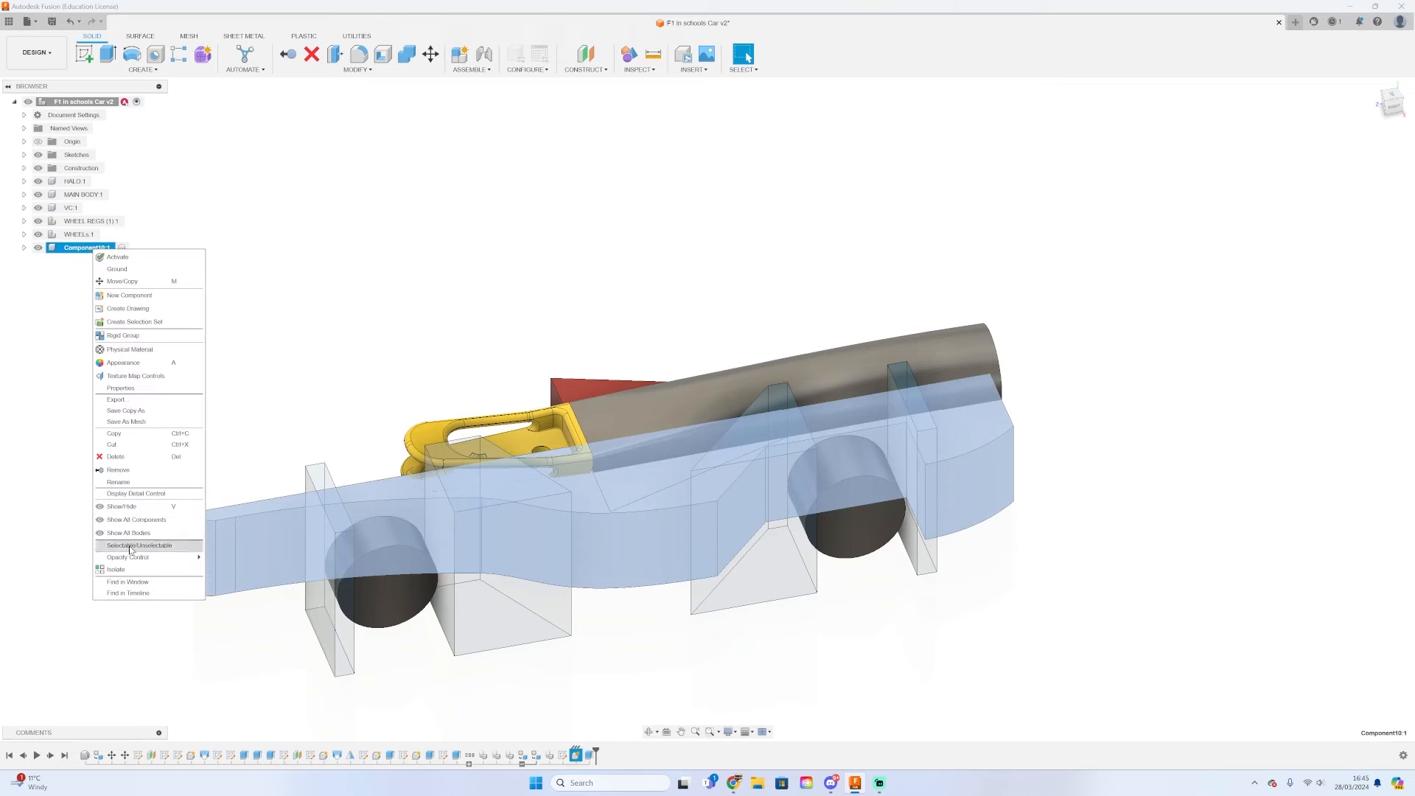
pyautogui.click(115, 568)
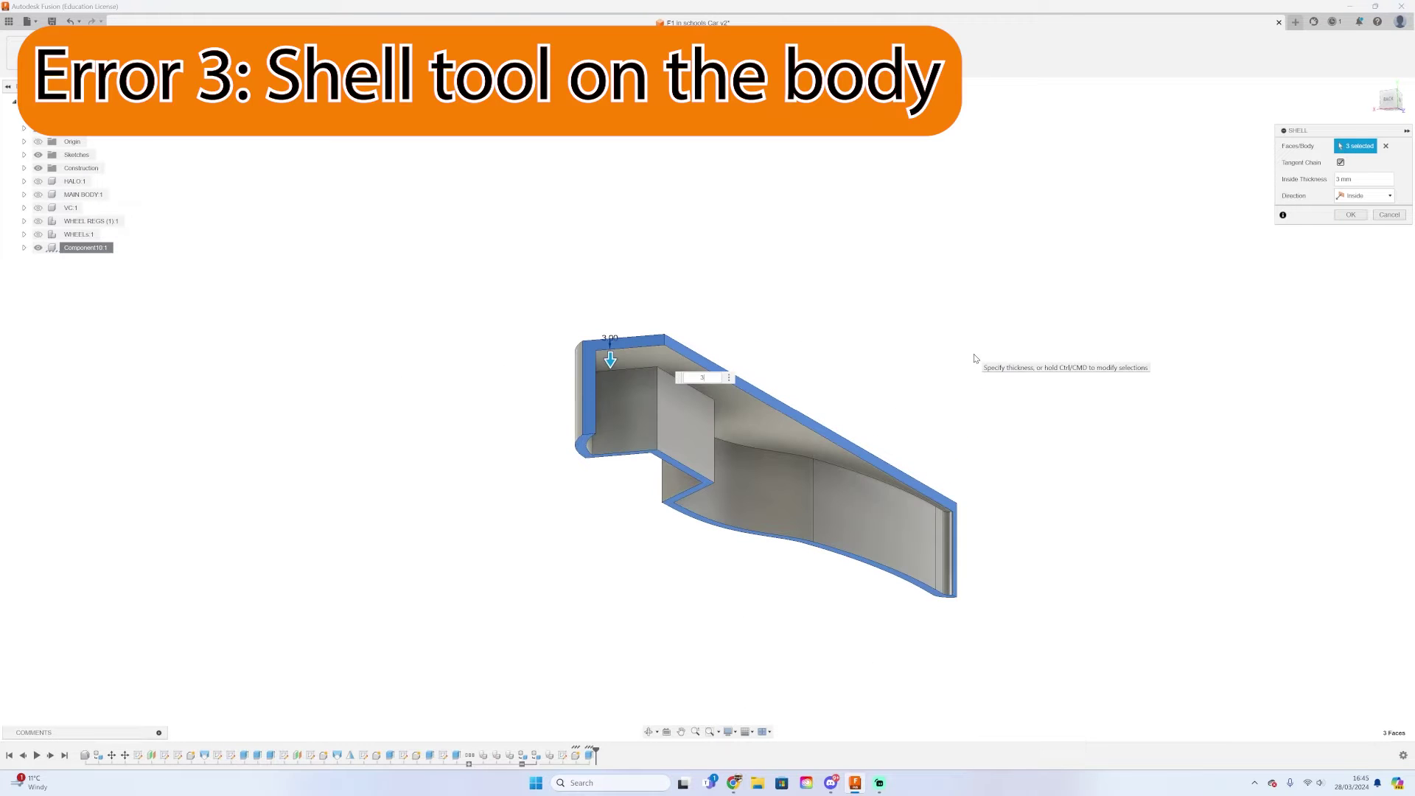
# Shell the car body into a thin-walled hollow with the chosen faces removed
pyautogui.click(1350, 215)
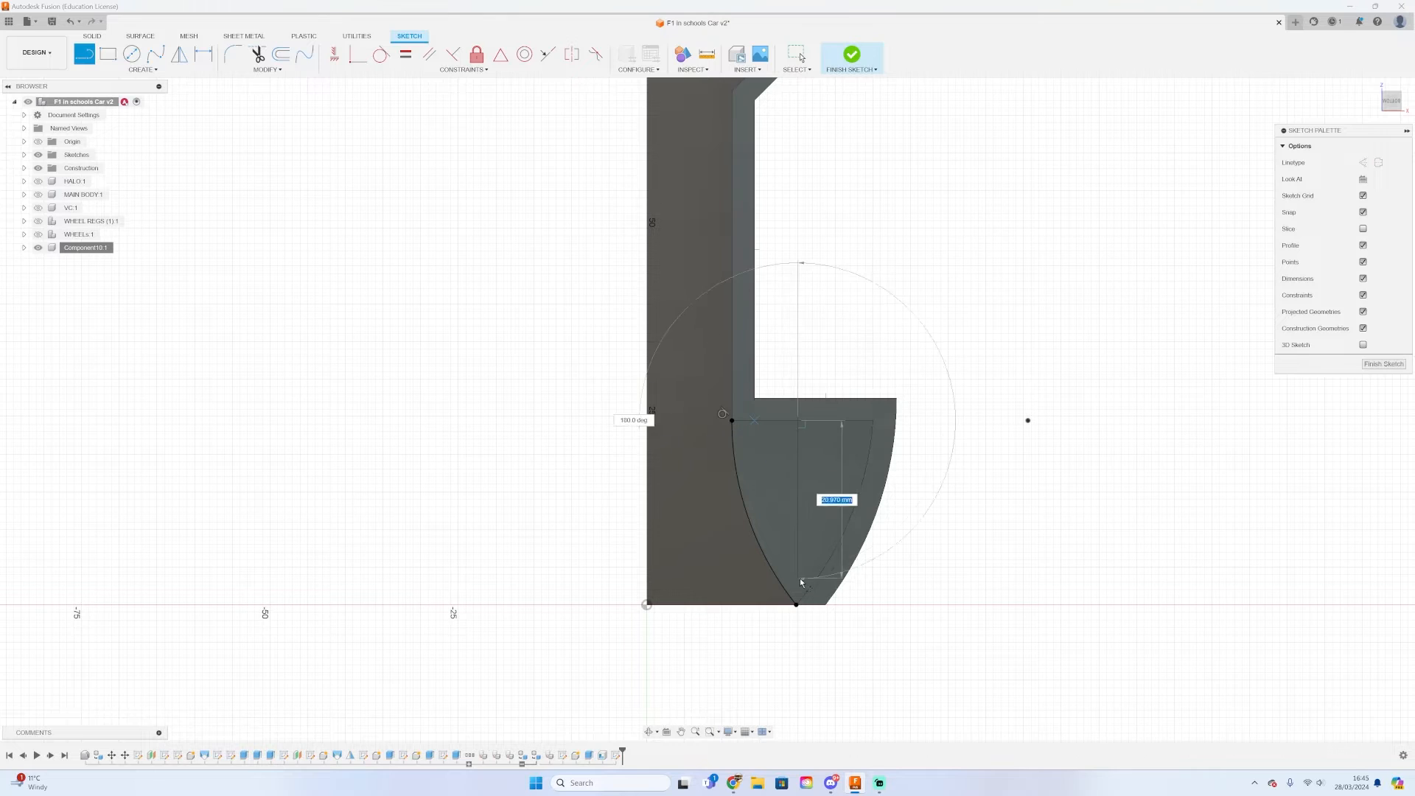
# Finish the arc, then sketch the wheel circle, 25.00 dimension and enclosing rectangle
pyautogui.click(852, 54)
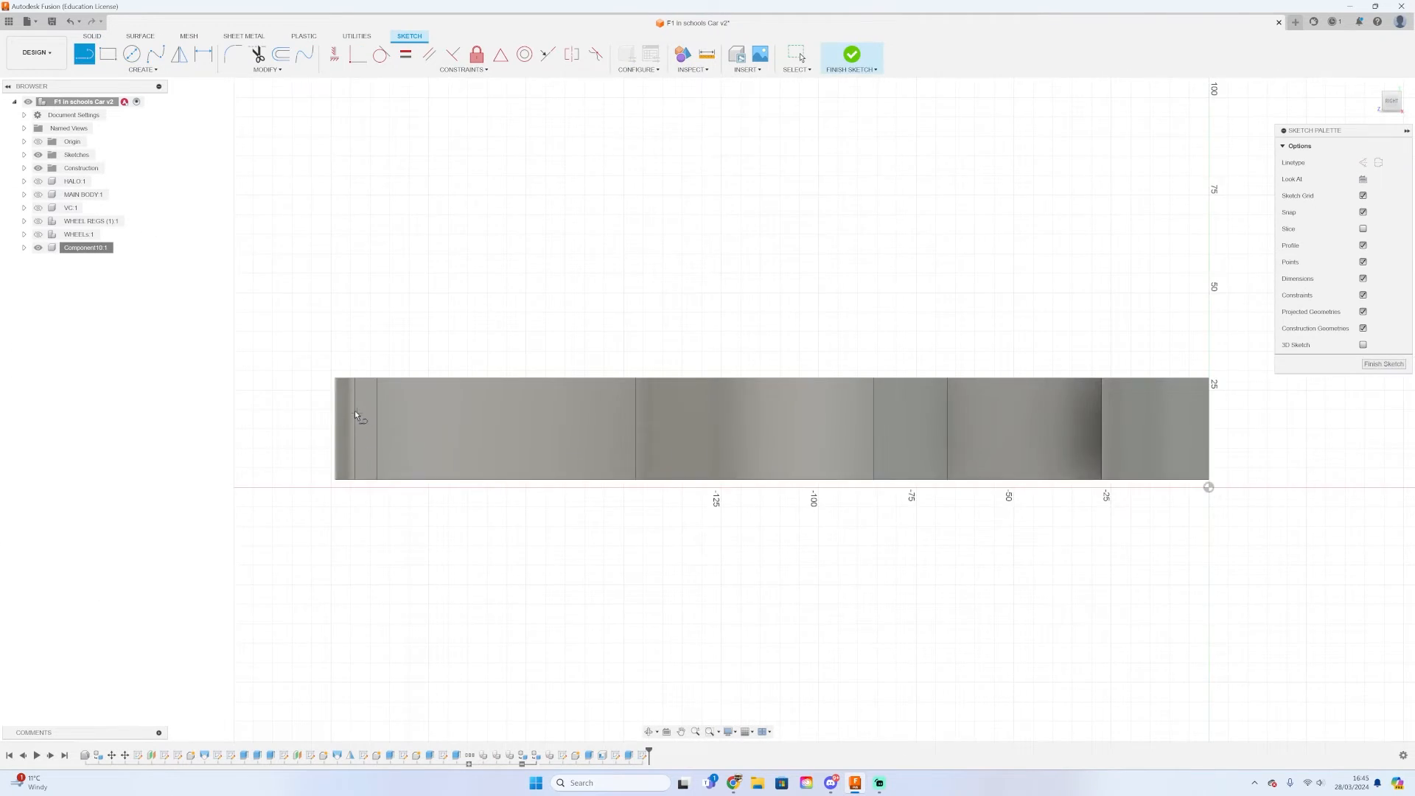
pyautogui.click(85, 248)
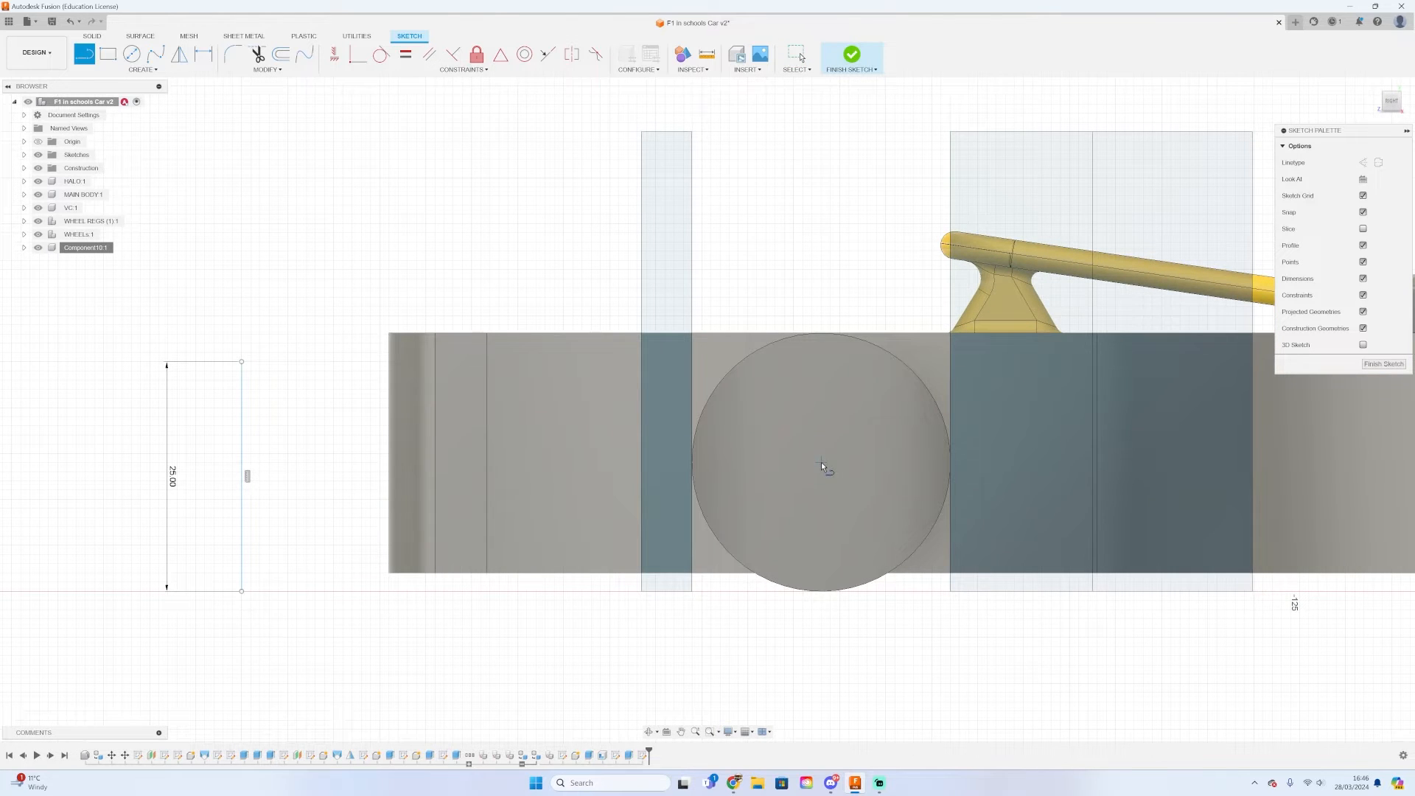
pyautogui.click(130, 53)
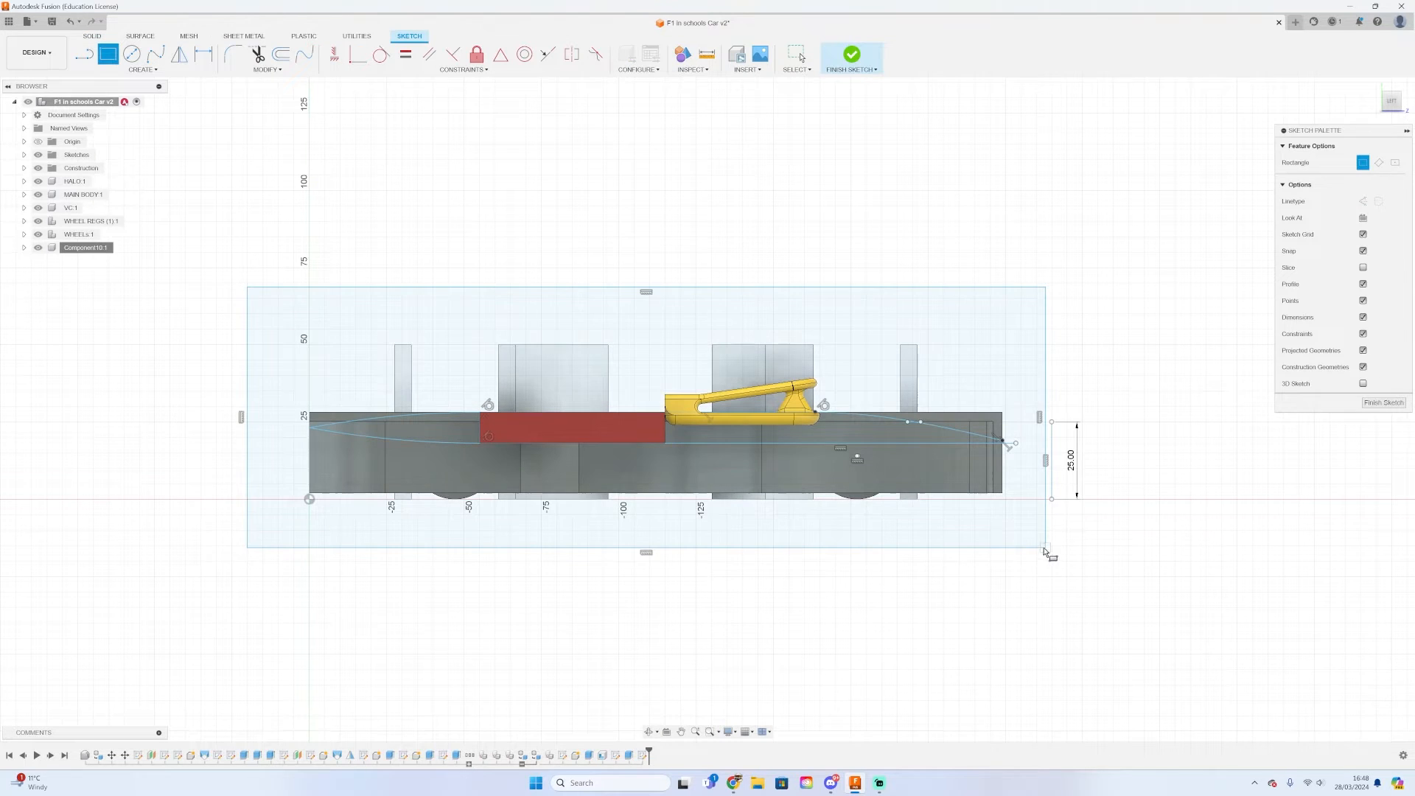
pyautogui.click(850, 53)
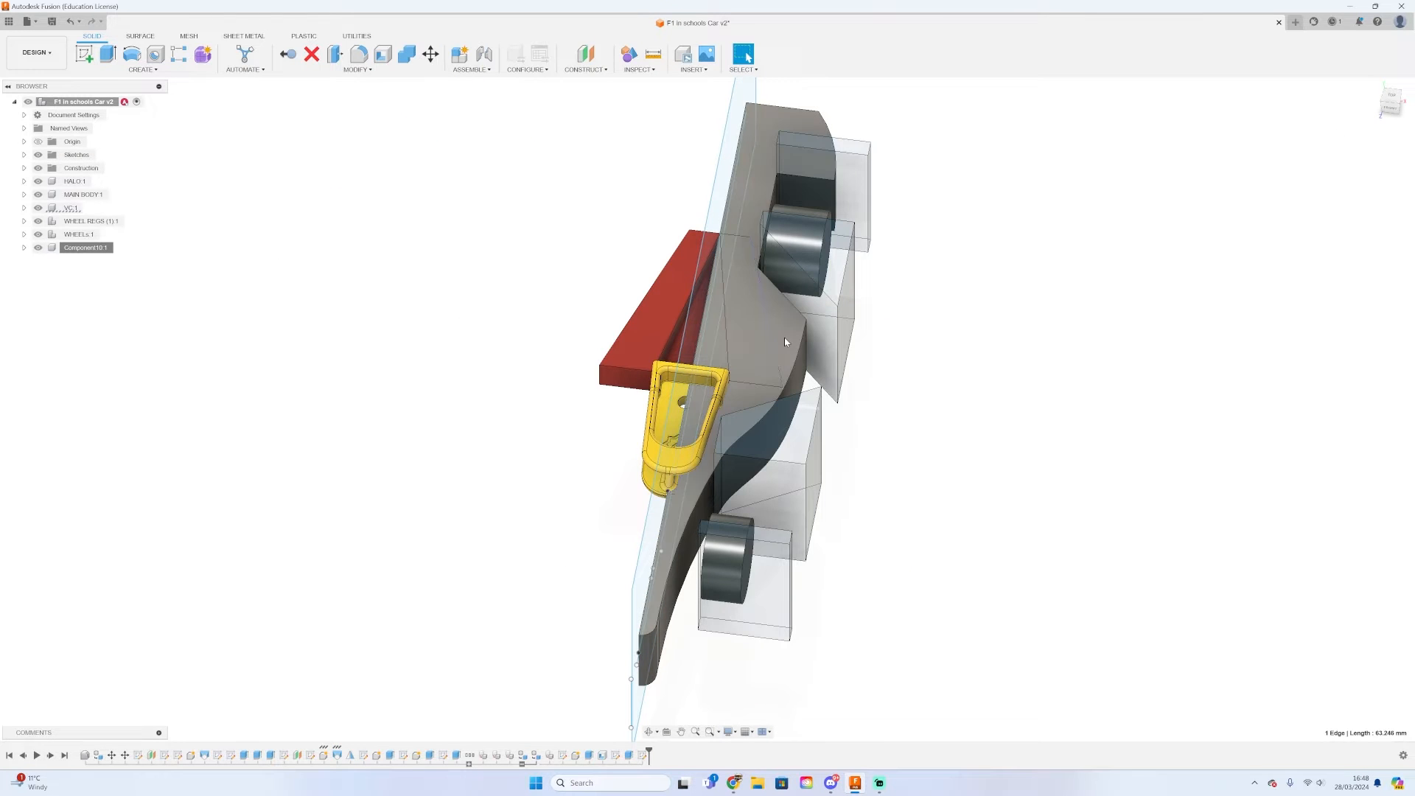
# Isolate the body and extrude Sketch13's profile about 58 mm across it
pyautogui.rightClick(85, 248)
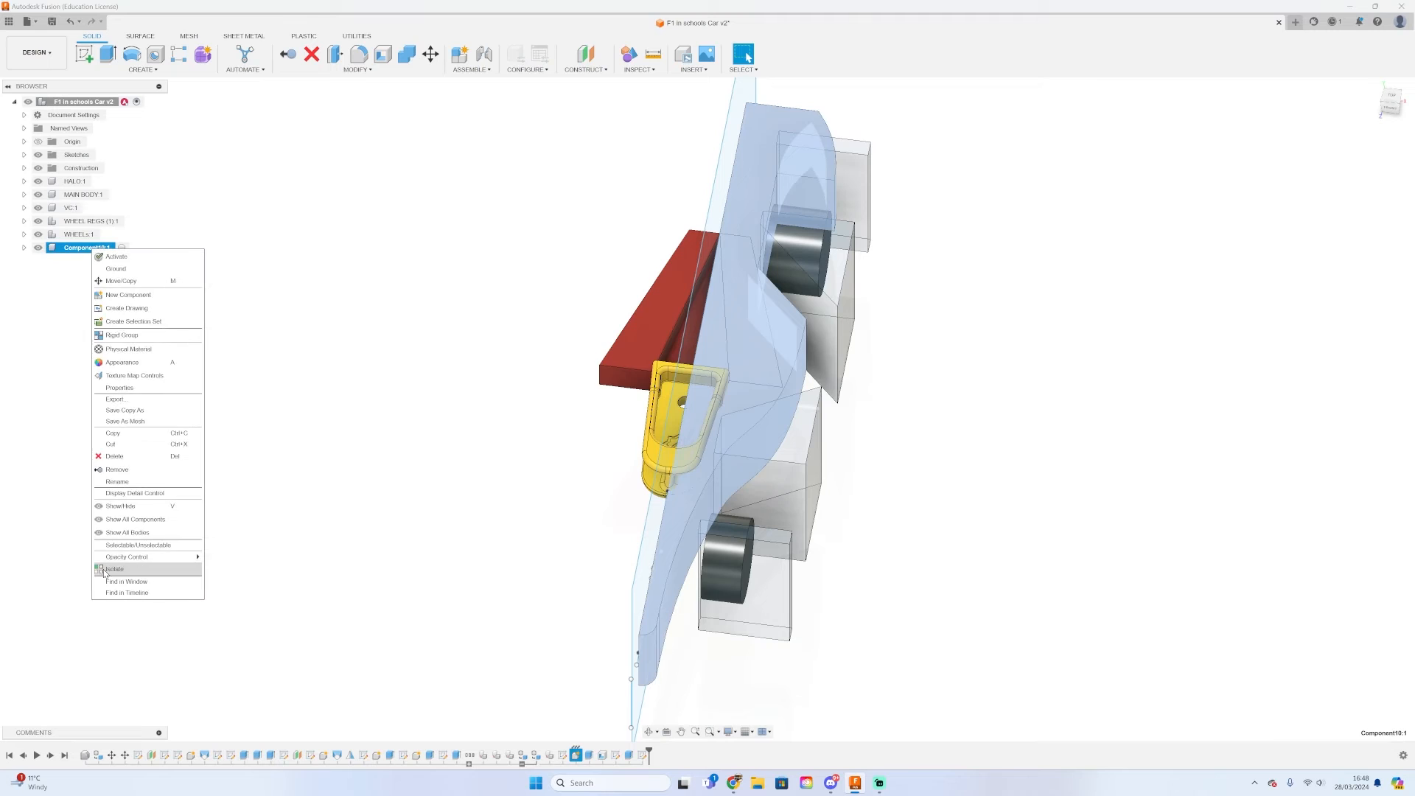
pyautogui.click(113, 569)
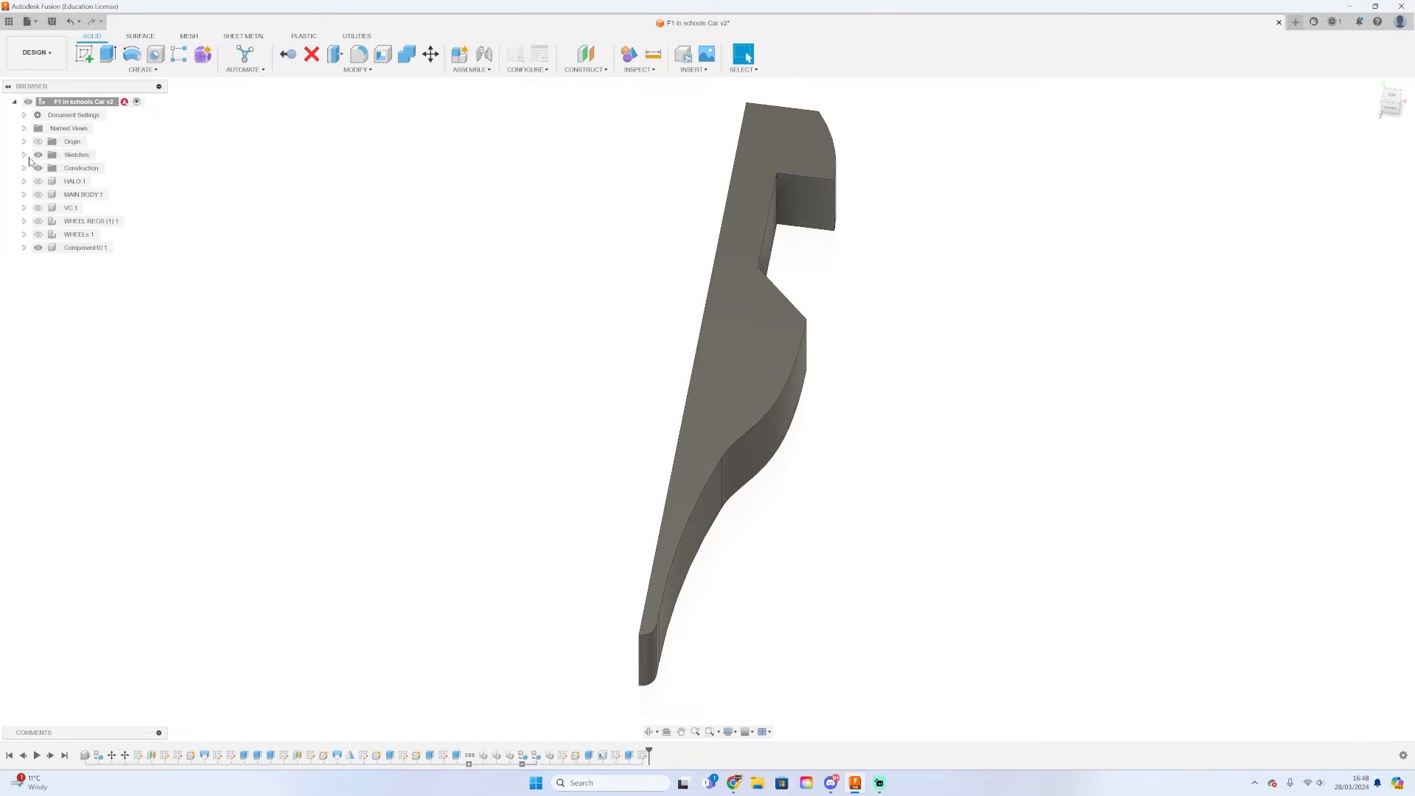
pyautogui.click(23, 155)
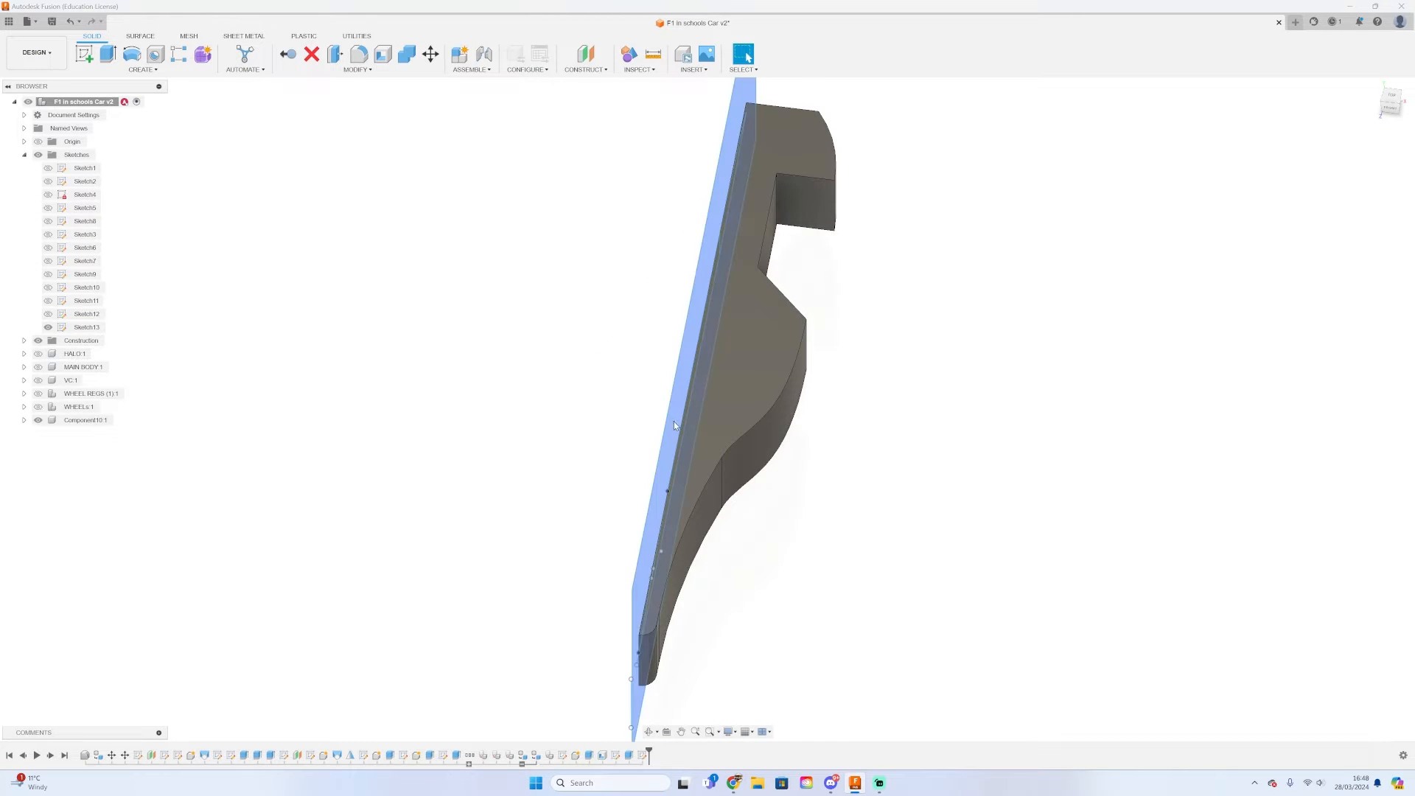
pyautogui.click(110, 54)
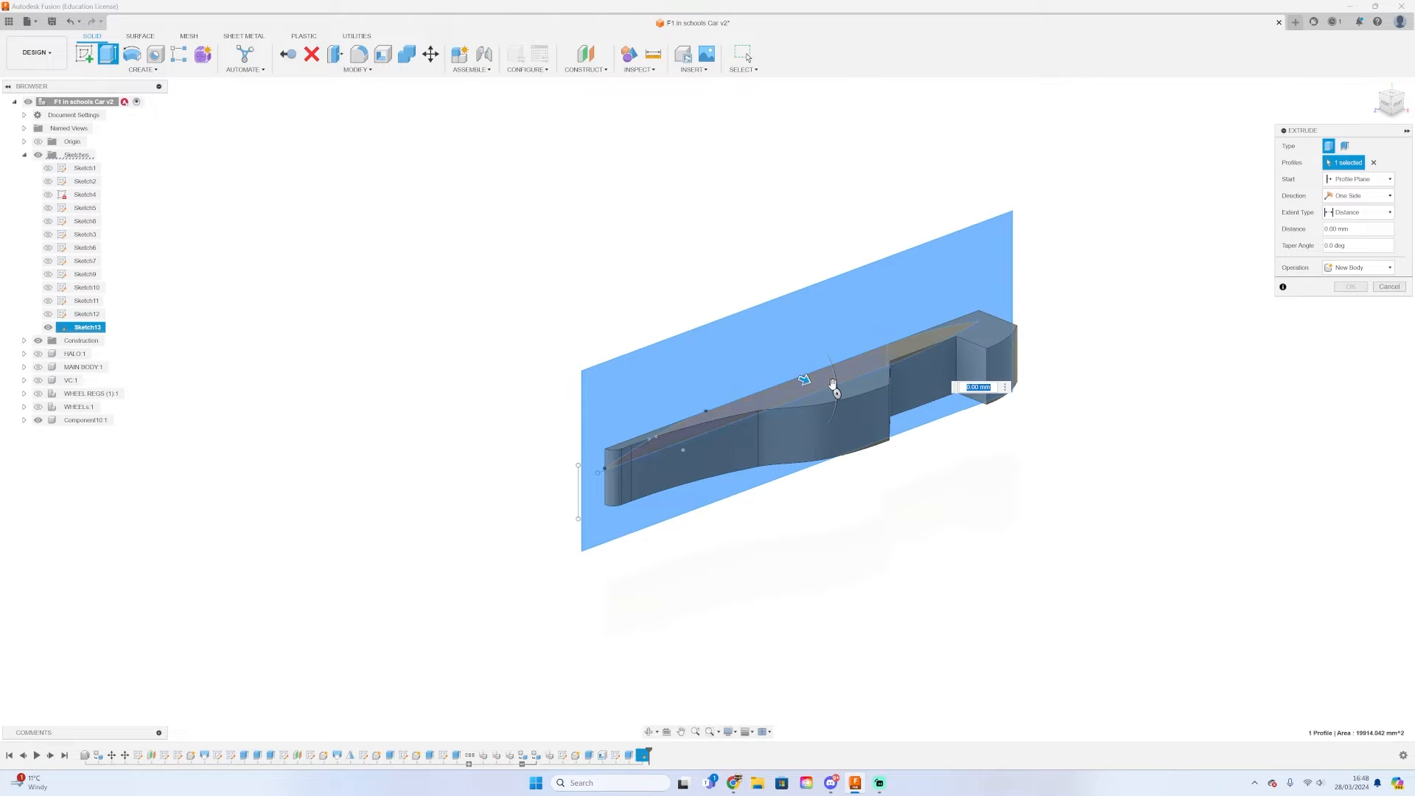
pyautogui.moveTo(832, 388); pyautogui.dragTo(930, 429)
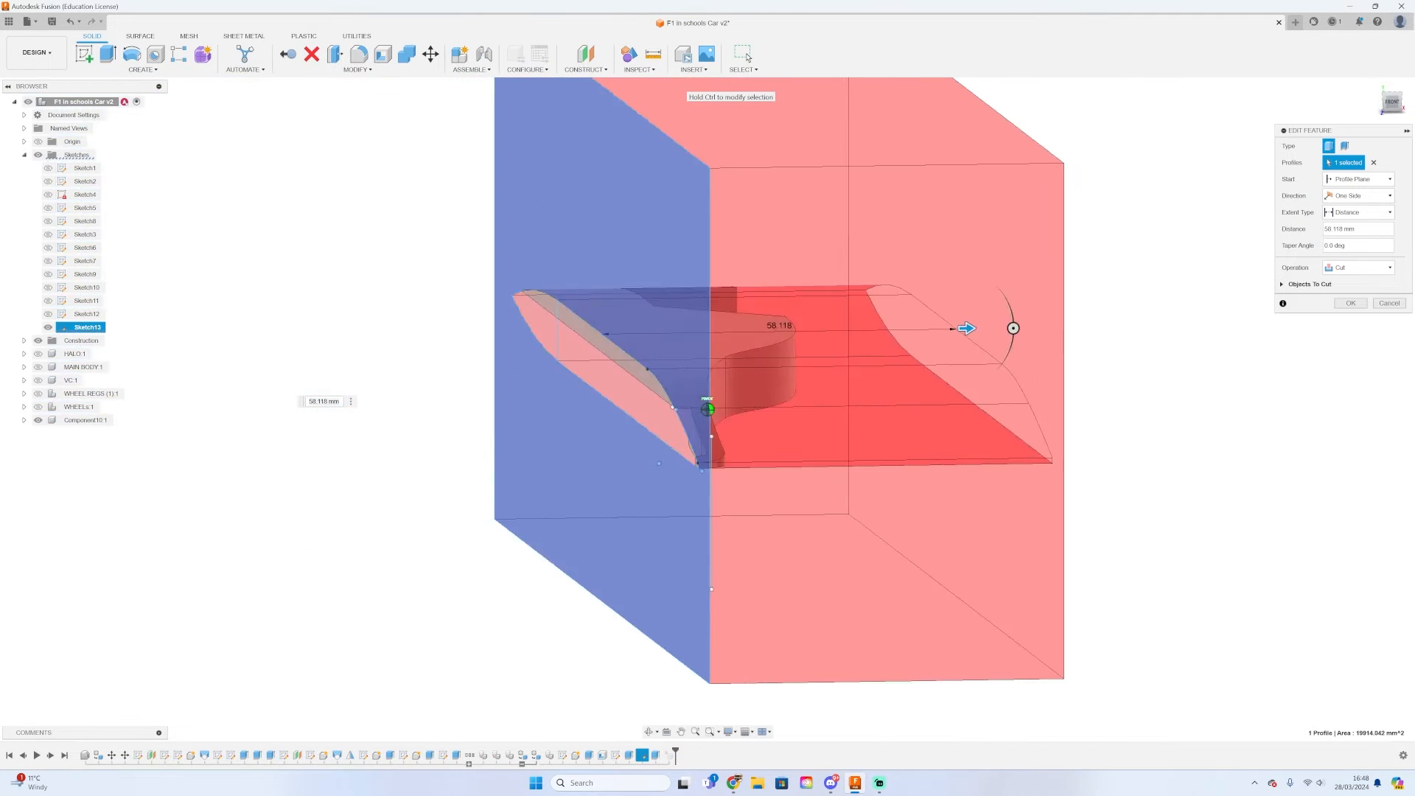
# Confirm the body cut and select Sketch12's profile in the design history
pyautogui.click(1350, 304)
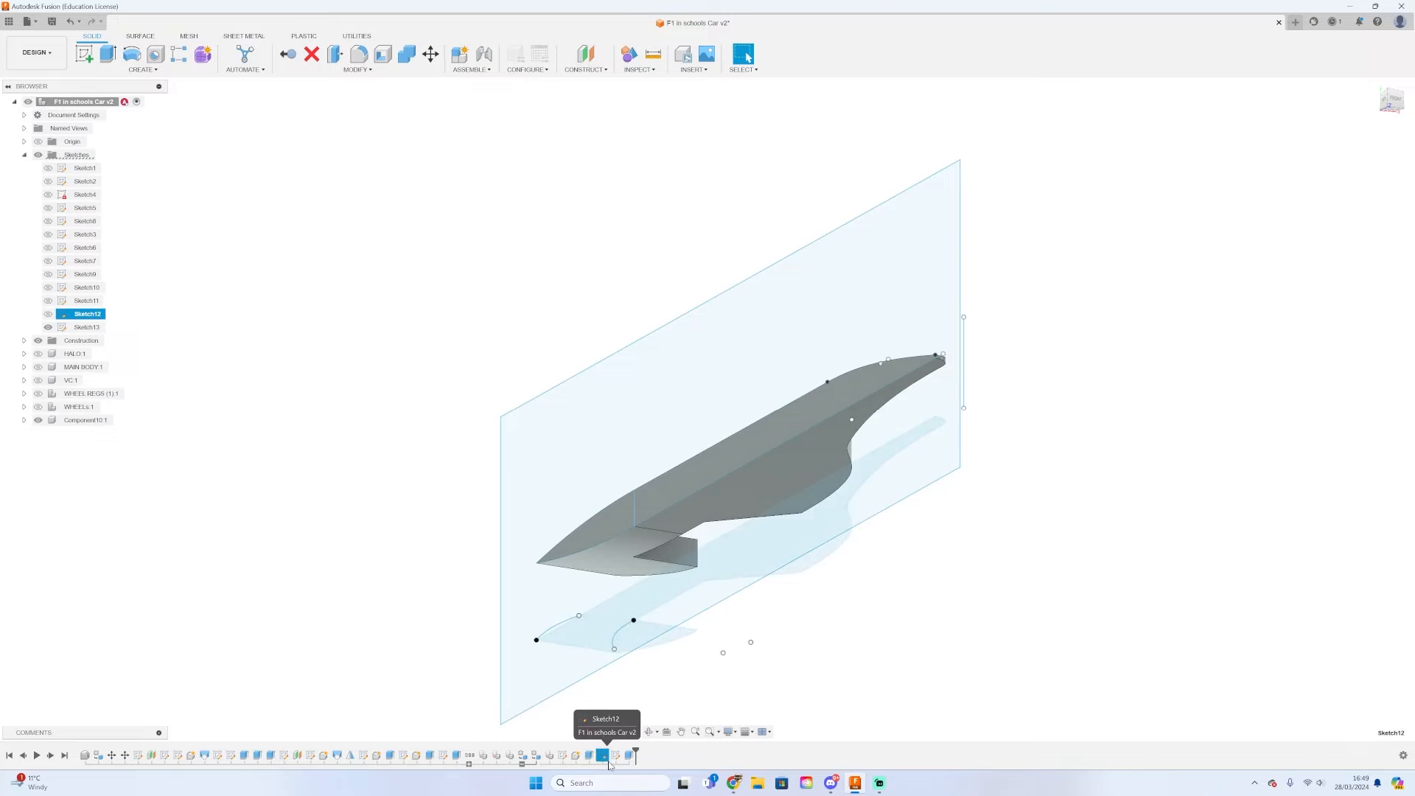
pyautogui.click(85, 312)
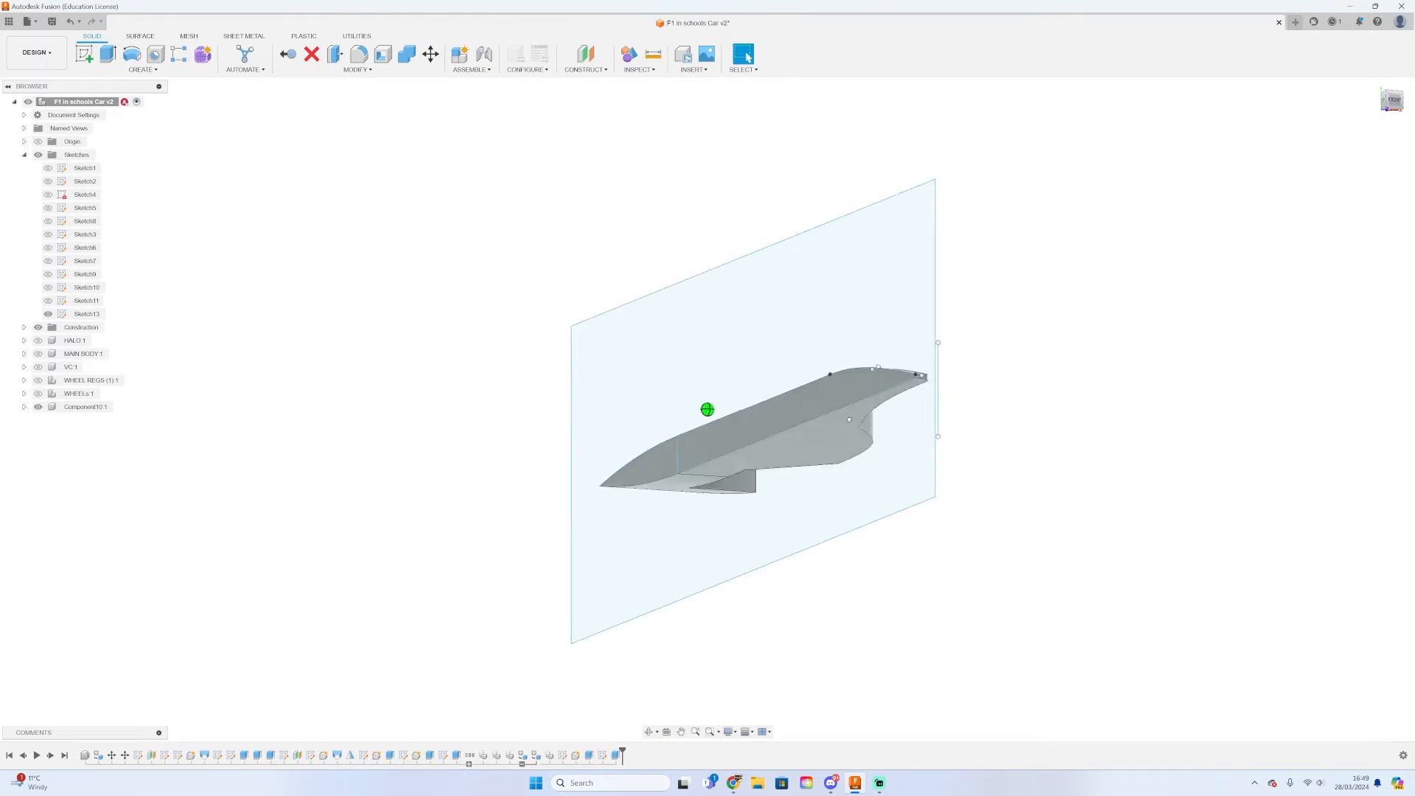
pyautogui.click(1394, 100)
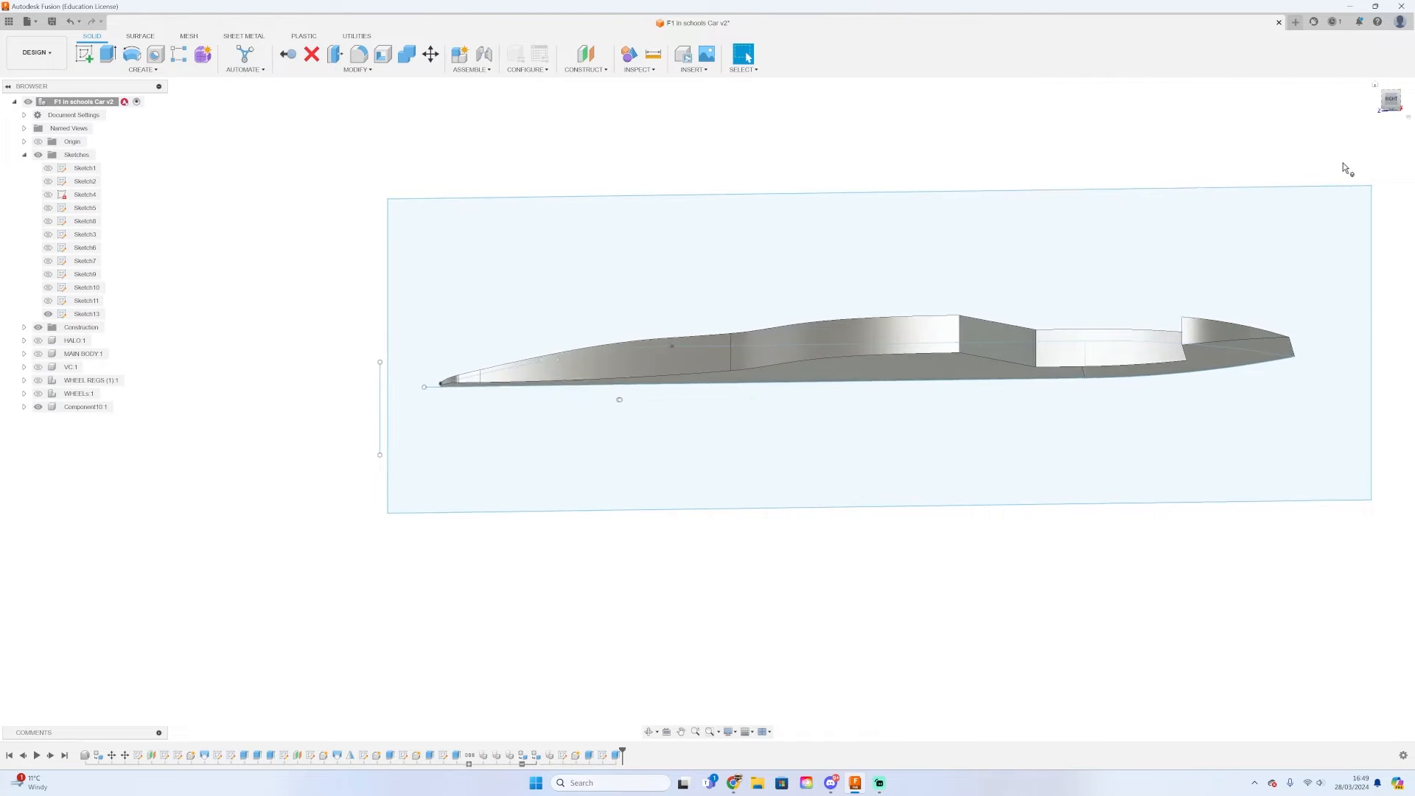
pyautogui.click(85, 313)
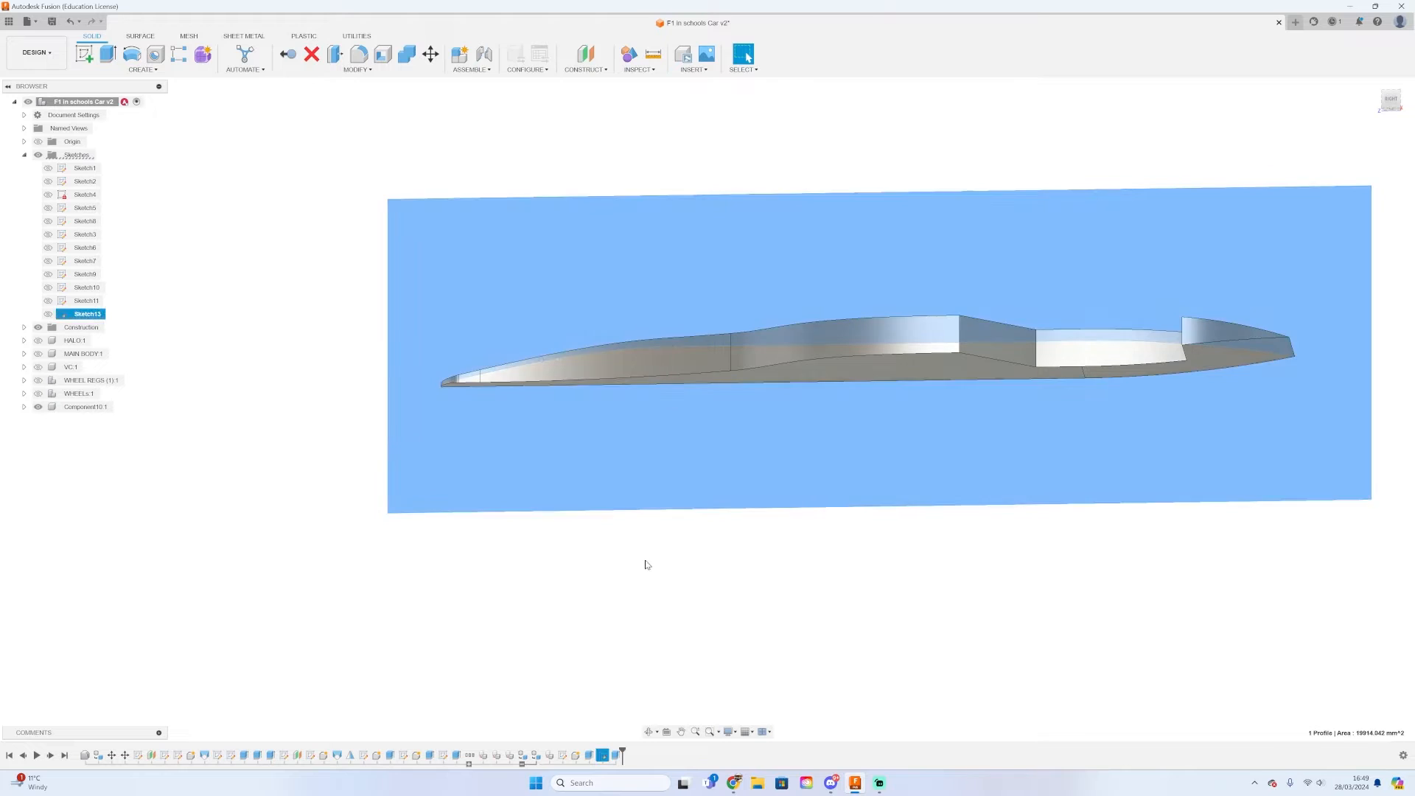
# Show all components again and reveal the sketch under MAIN BODY for the rear pod profile
pyautogui.rightClick(86, 406)
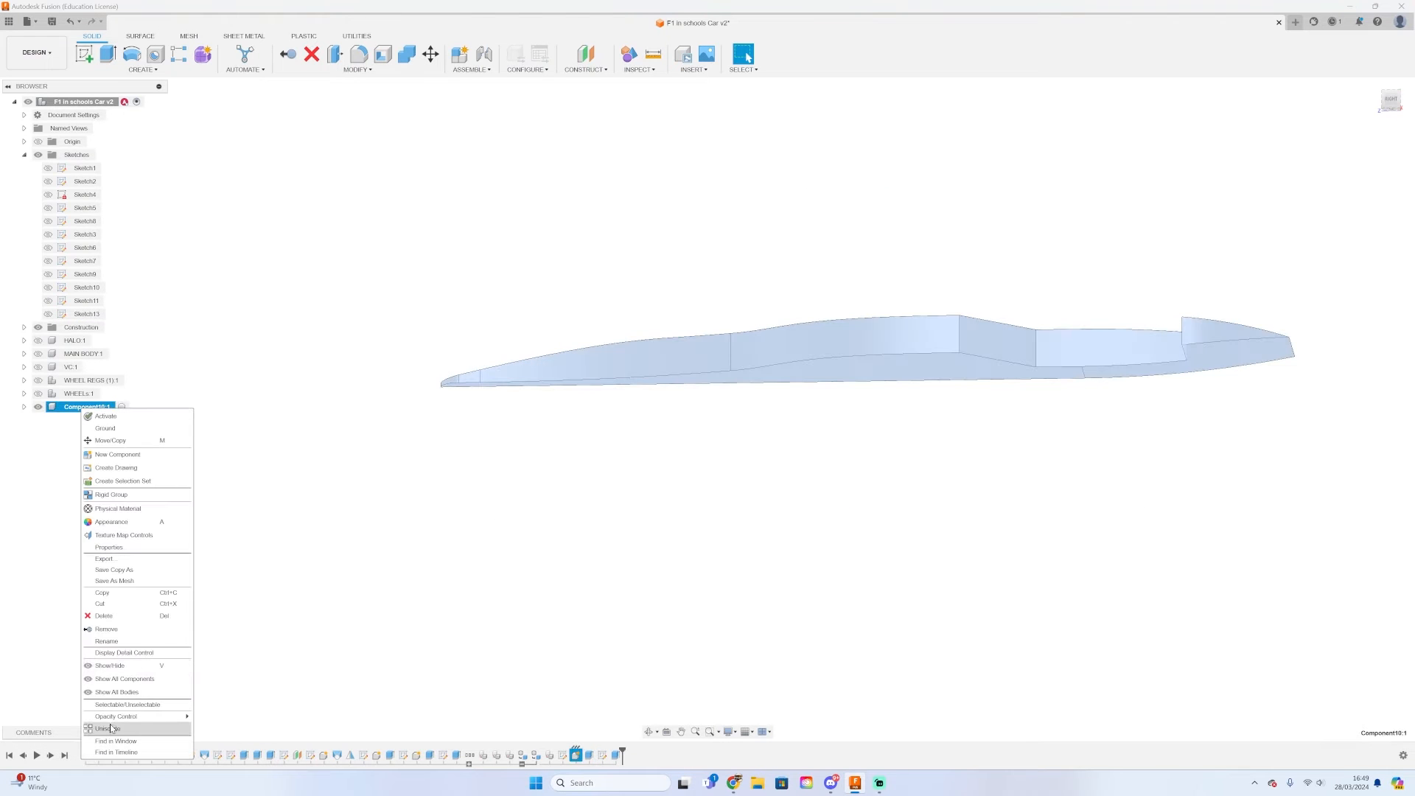
pyautogui.click(123, 678)
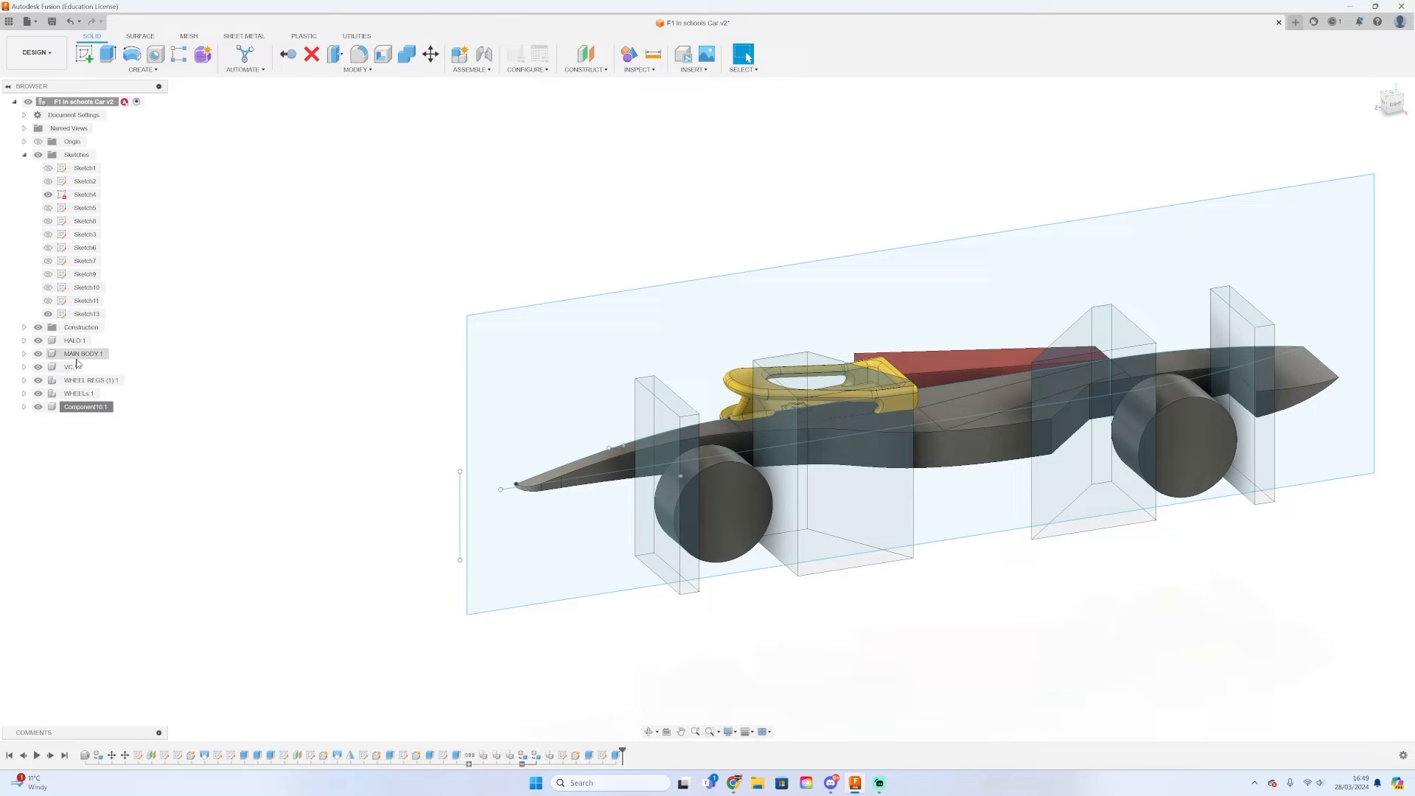
pyautogui.click(24, 354)
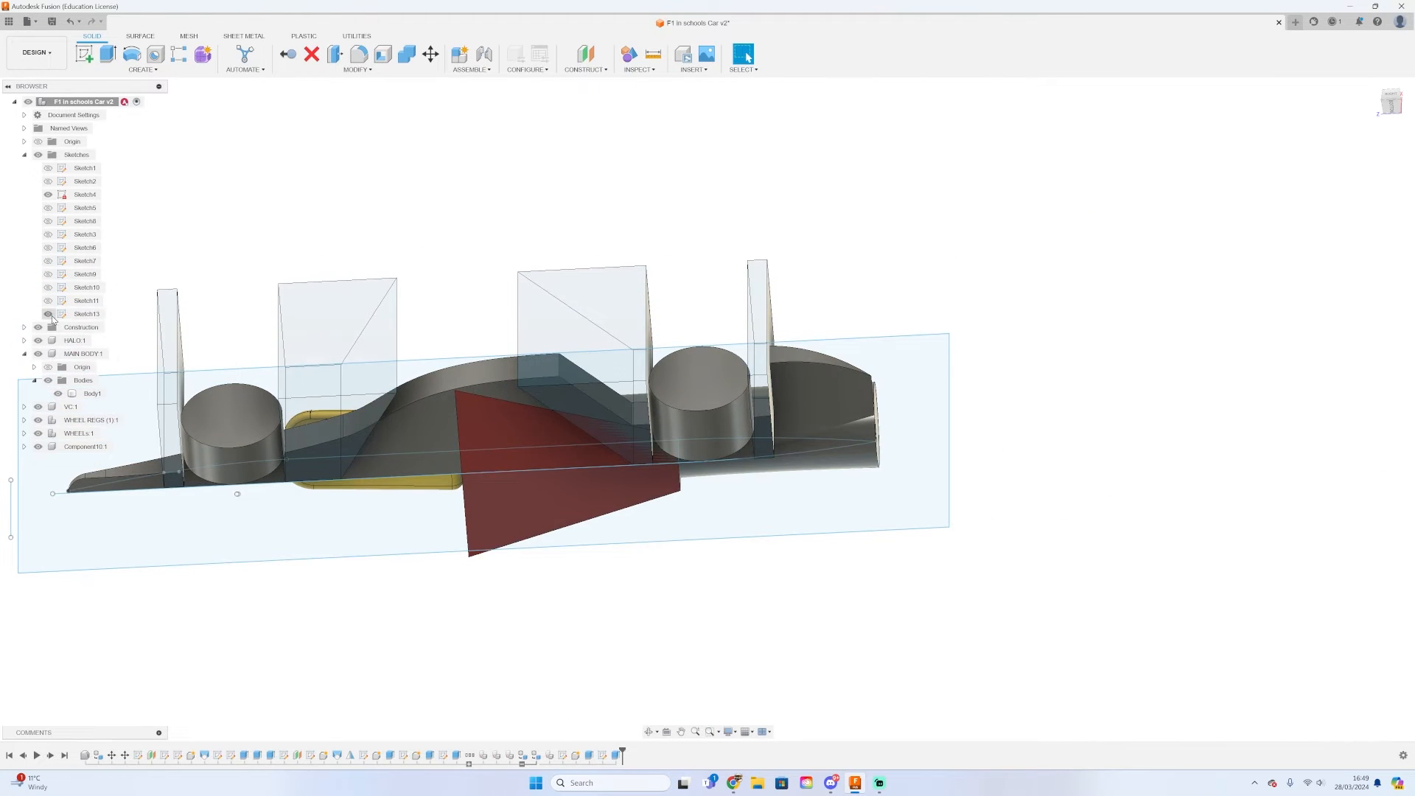
pyautogui.click(108, 53)
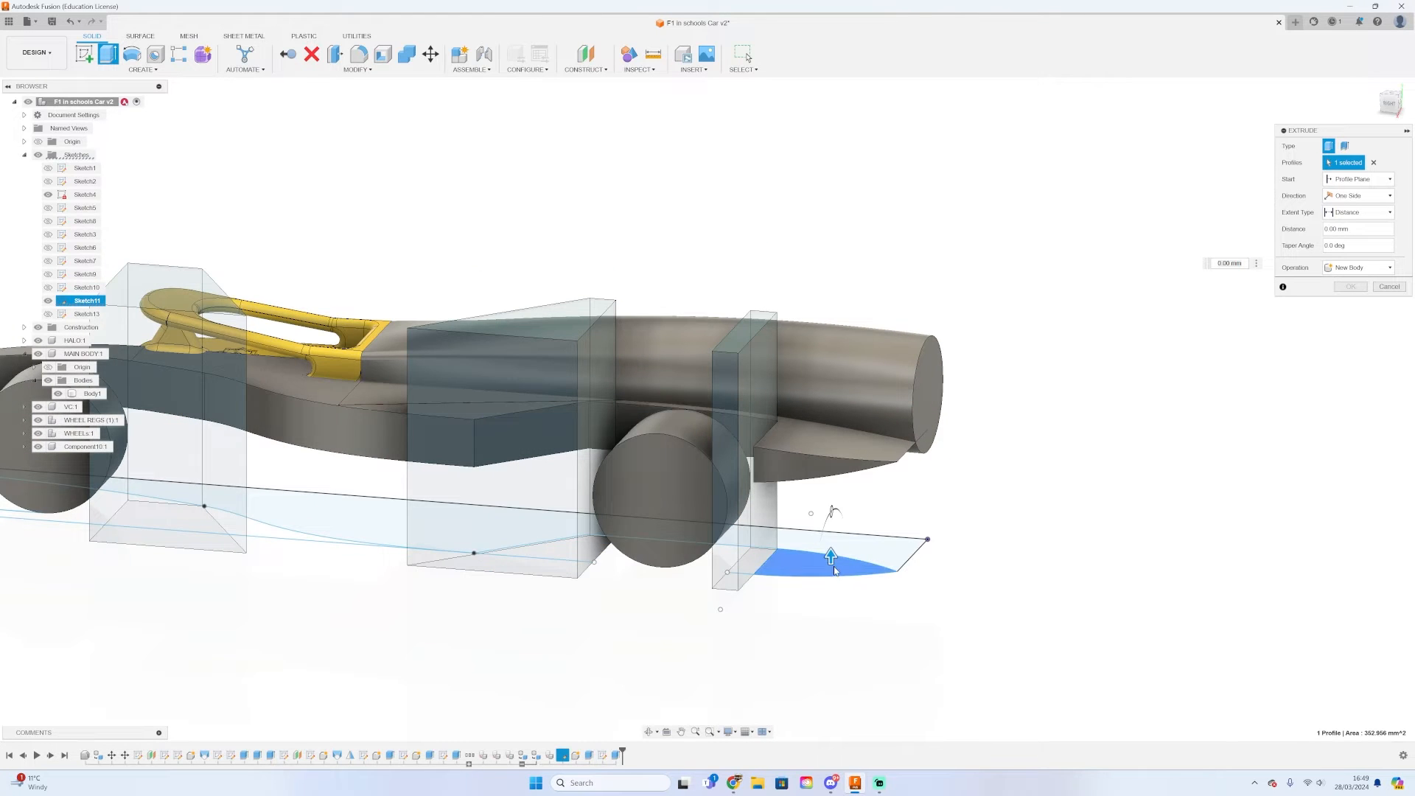
# Set the extrusion distance for the rear pod profile
pyautogui.moveTo(830, 553); pyautogui.dragTo(830, 442)
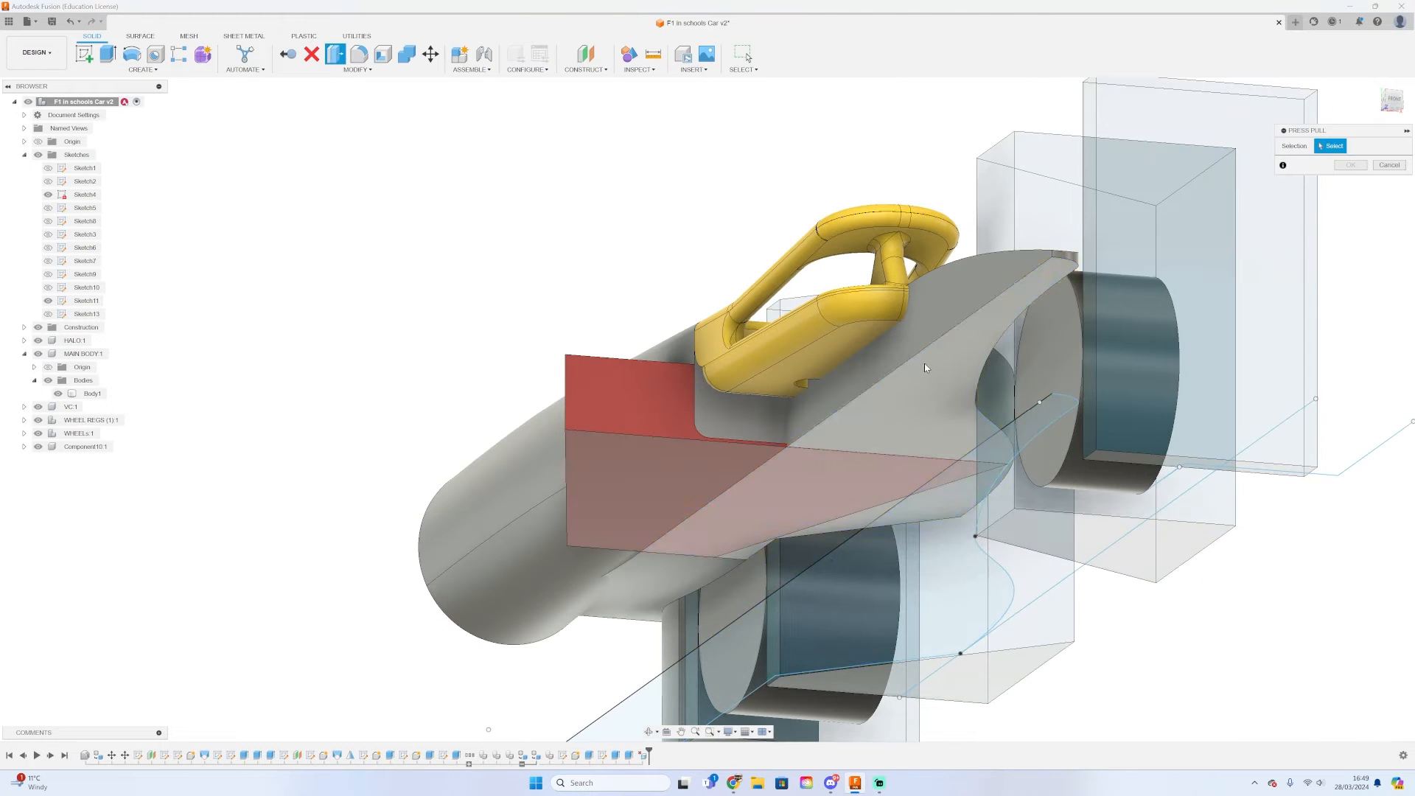
# Offset the selected body face by 0.2 mm
pyautogui.click(926, 368)
pyautogui.write('0.2')
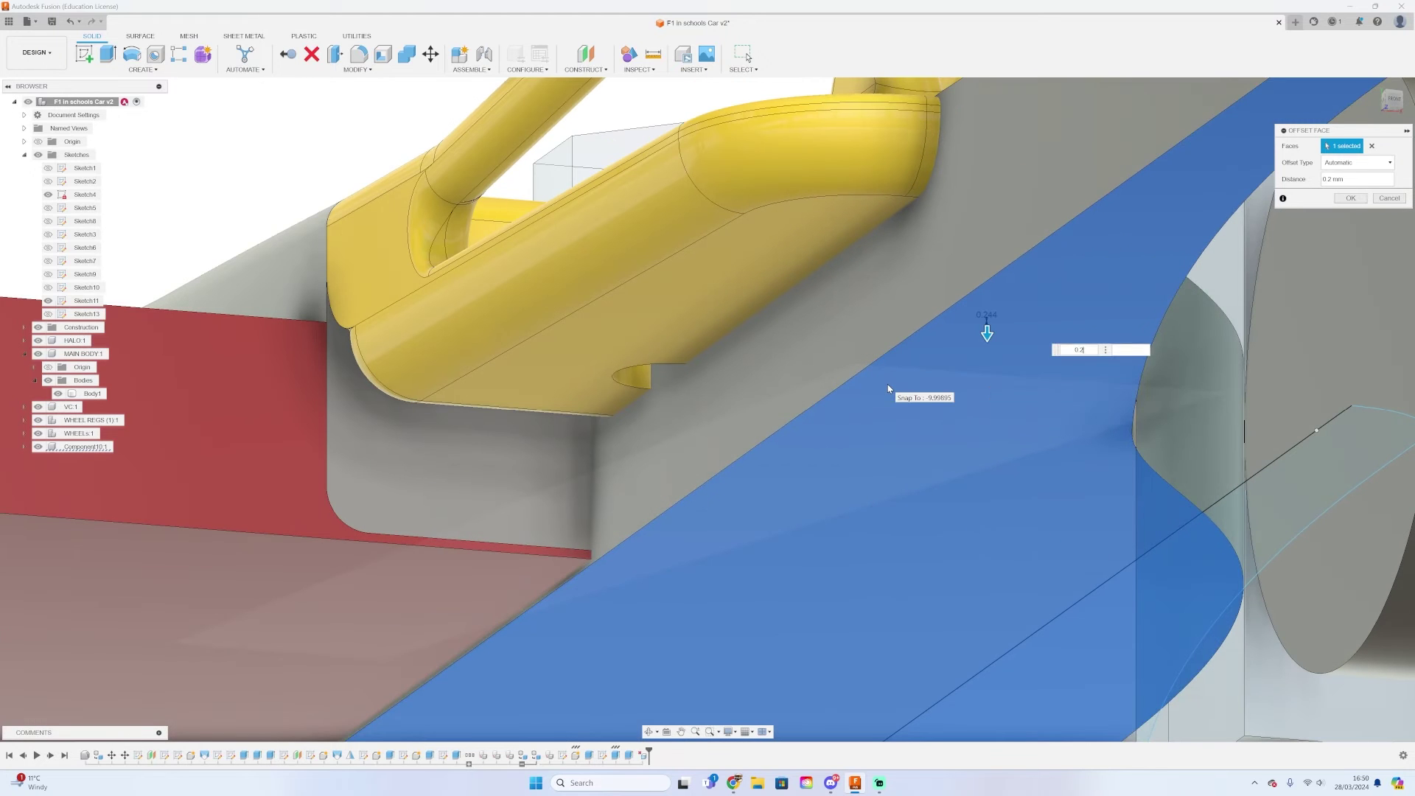
pyautogui.click(1350, 197)
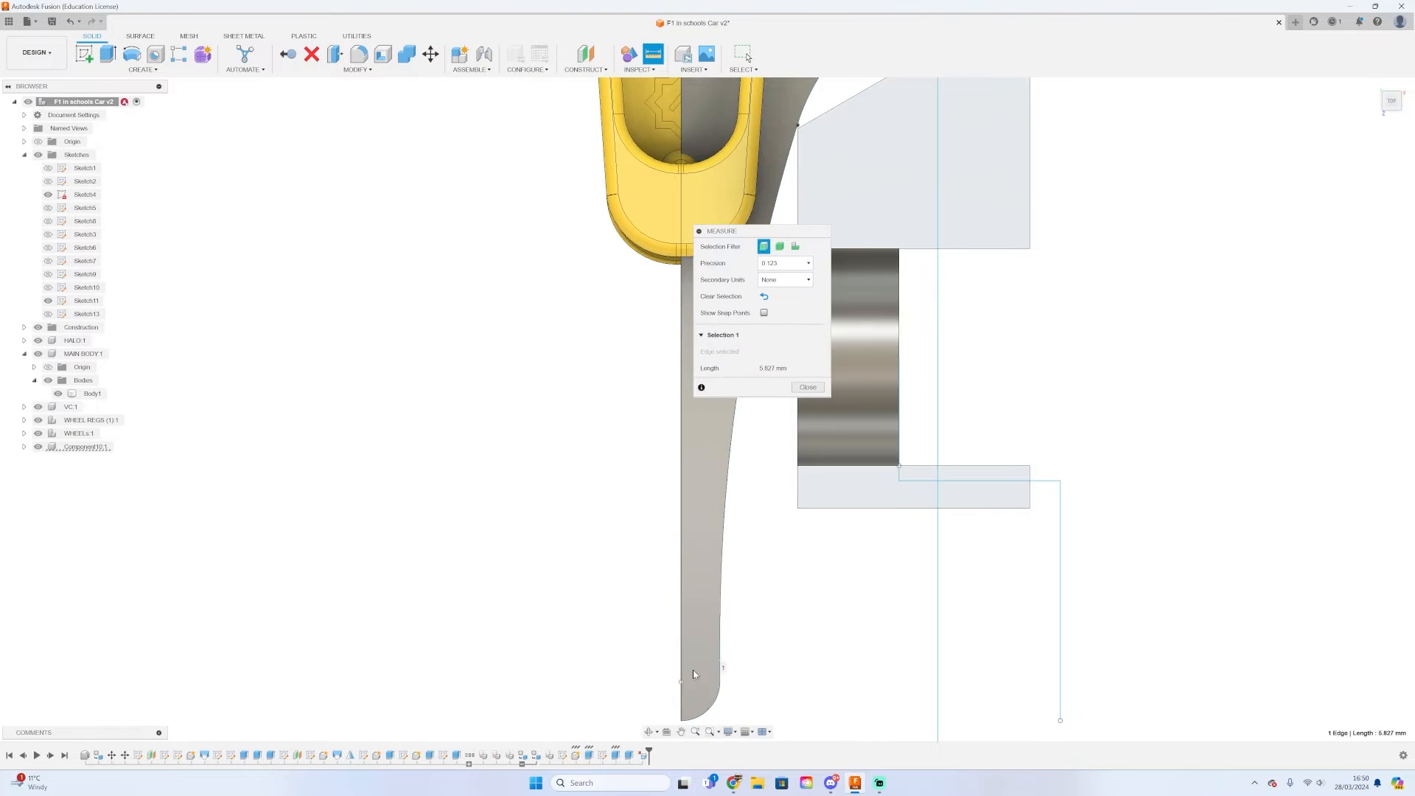
# Close the measurement and sketch the dimensioned rounded slot outline along the body
pyautogui.click(808, 386)
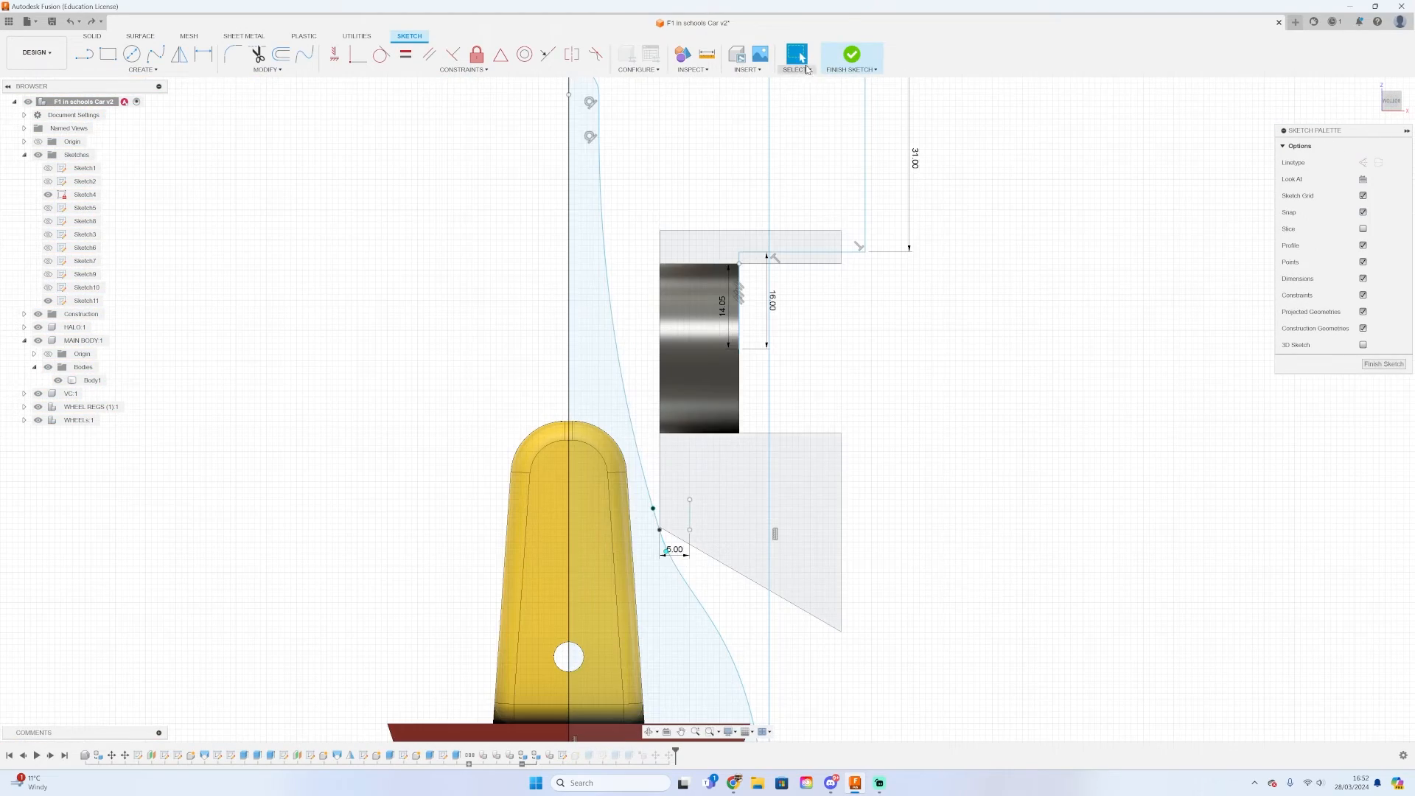
pyautogui.click(852, 53)
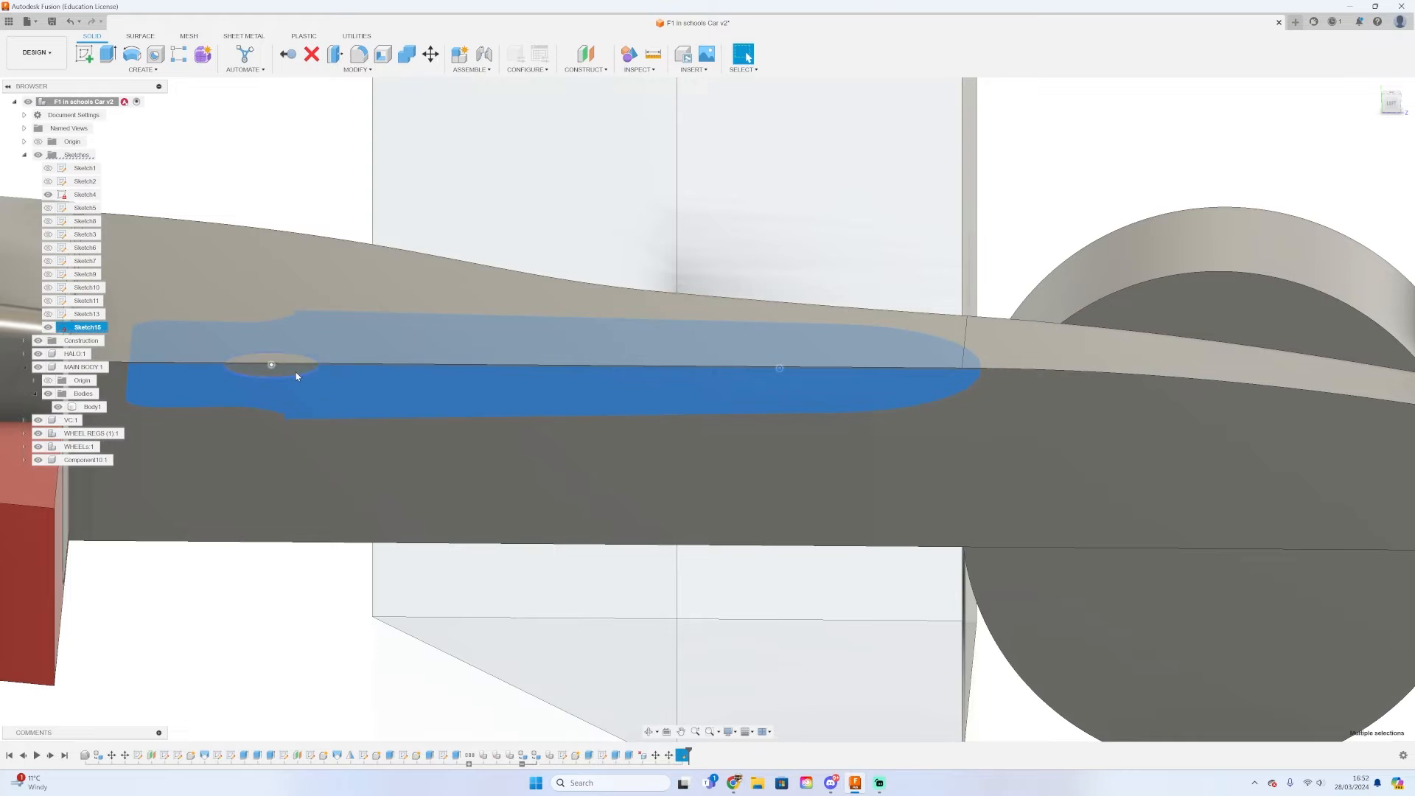
# Cut the slot profiles 3.707 mm into the car body beneath the halo
pyautogui.click(108, 52)
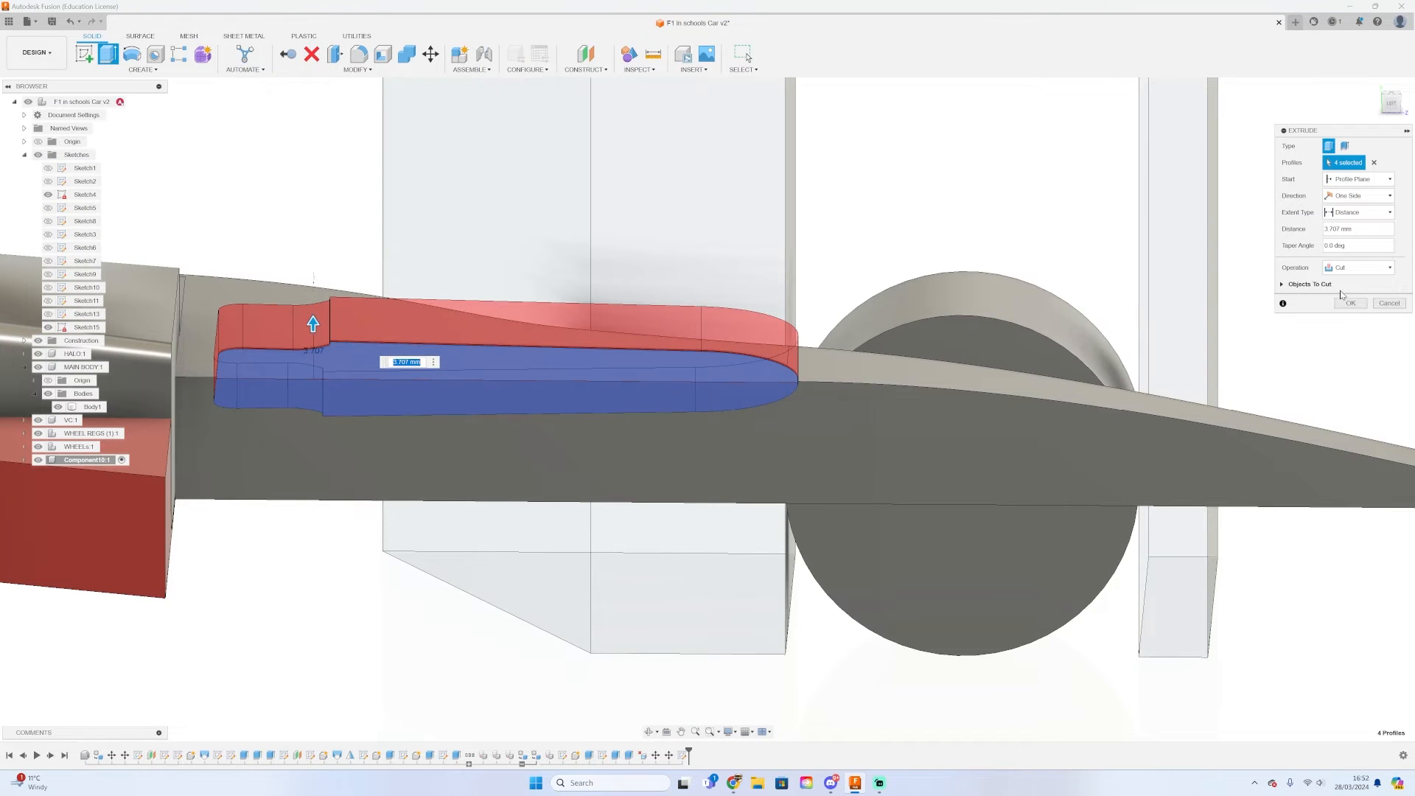
pyautogui.click(1351, 304)
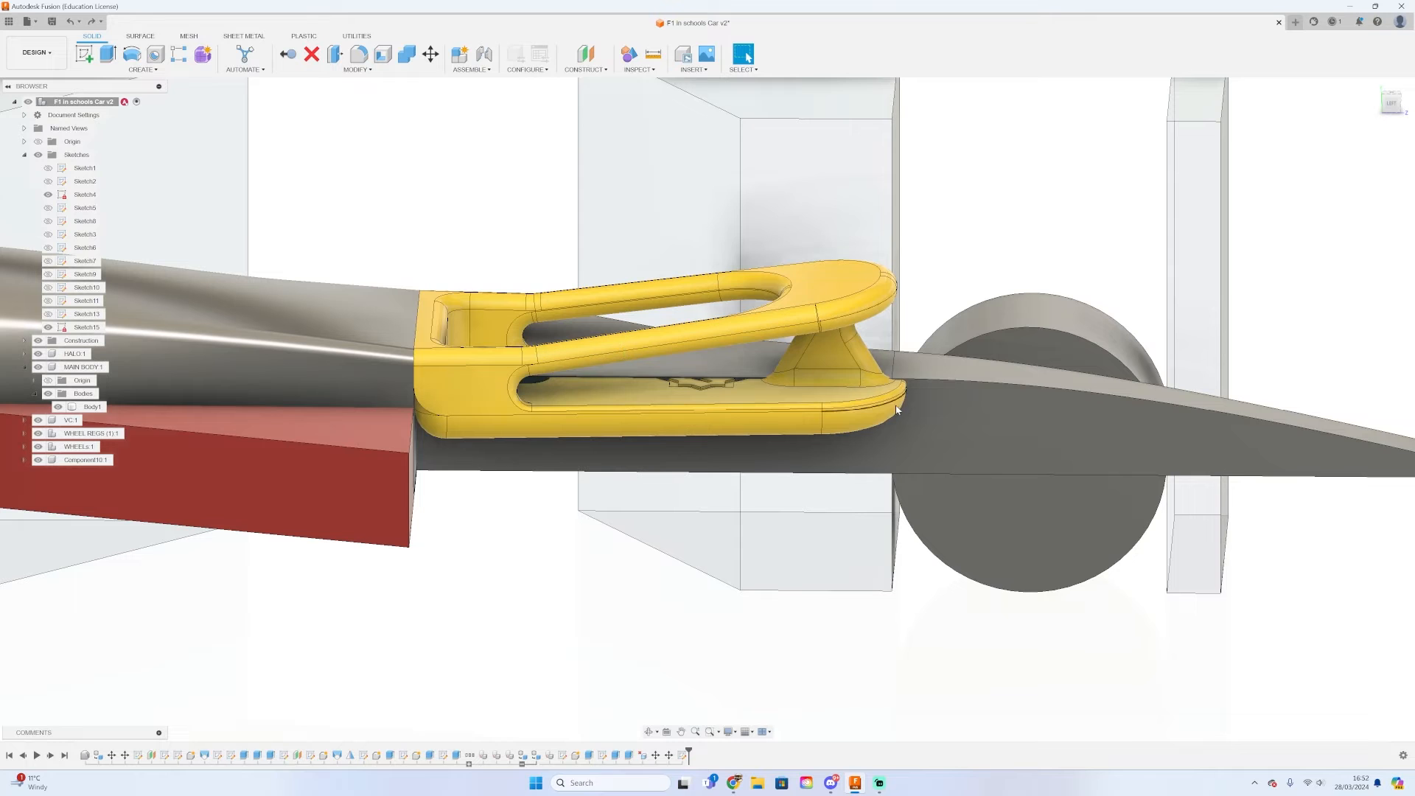
# Copy the halo body and cut that copy from the car body, then inspect the slot
pyautogui.click(426, 54)
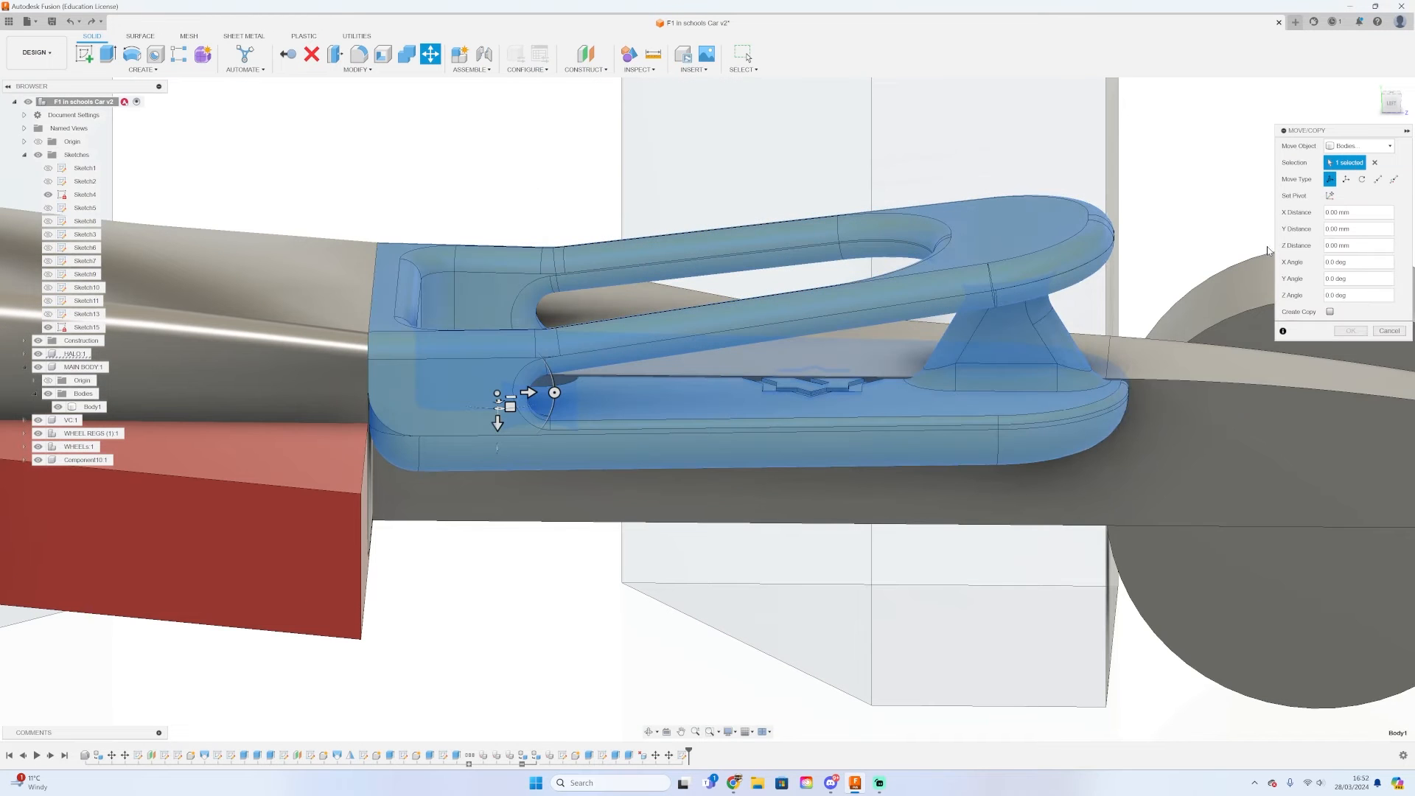
pyautogui.click(1350, 331)
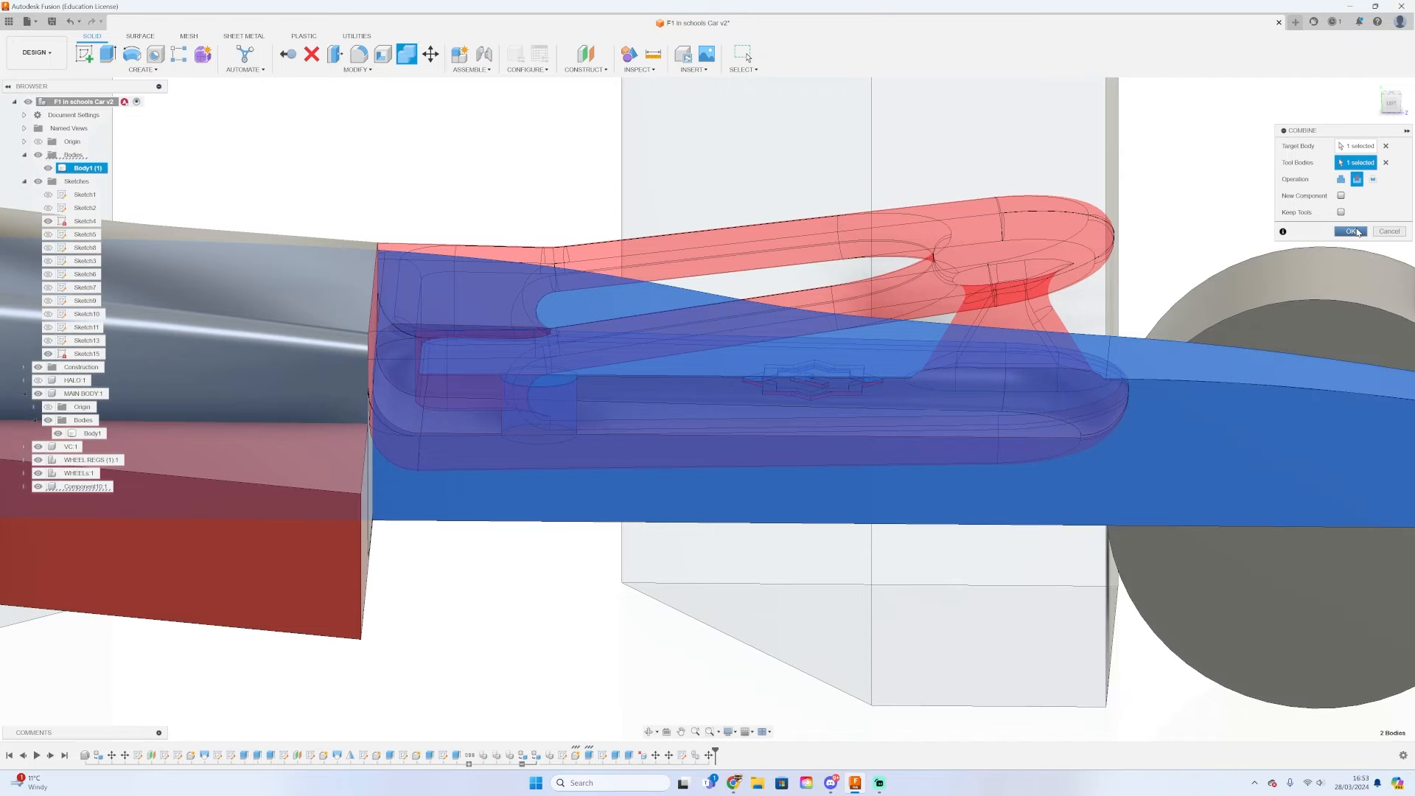
pyautogui.click(1350, 229)
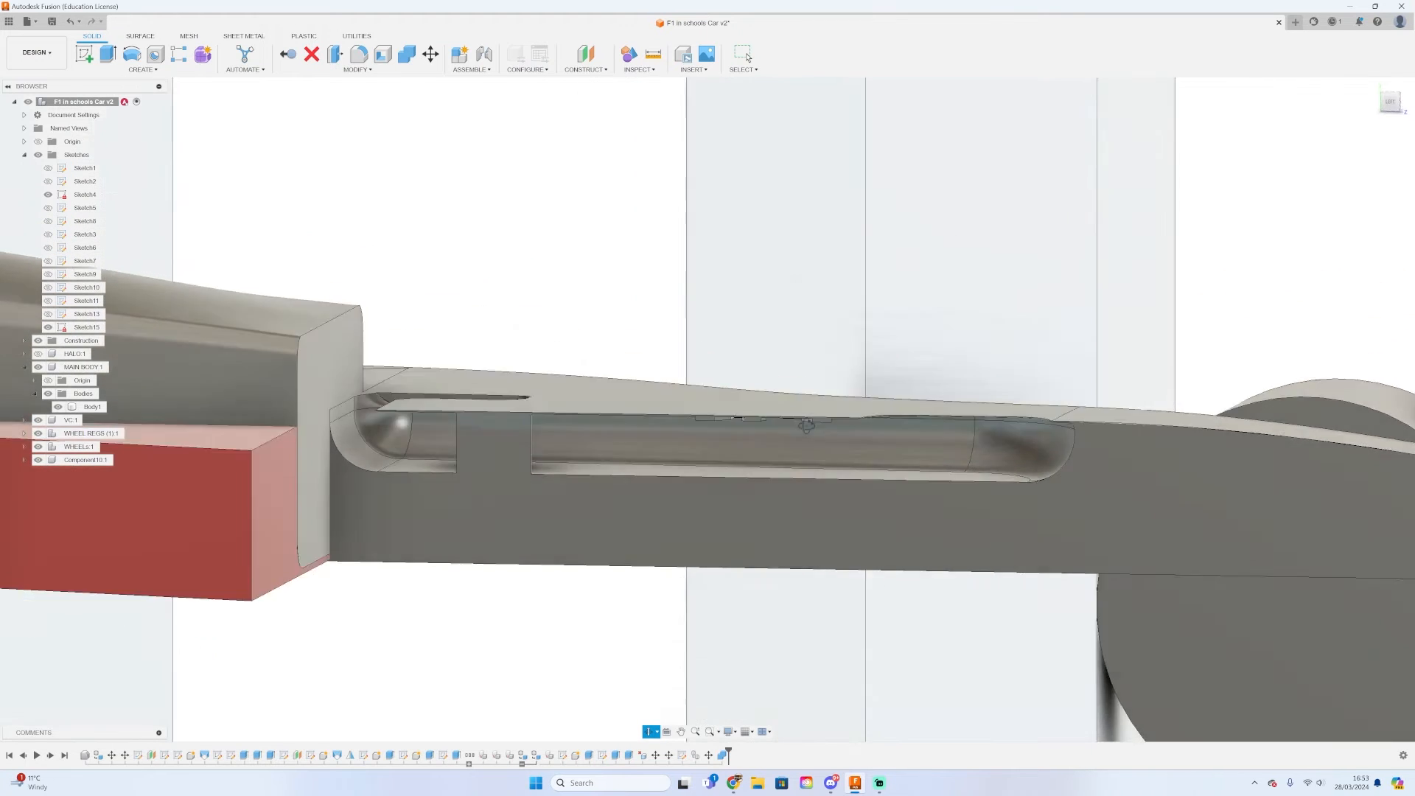
pyautogui.moveTo(808, 426); pyautogui.dragTo(677, 416)
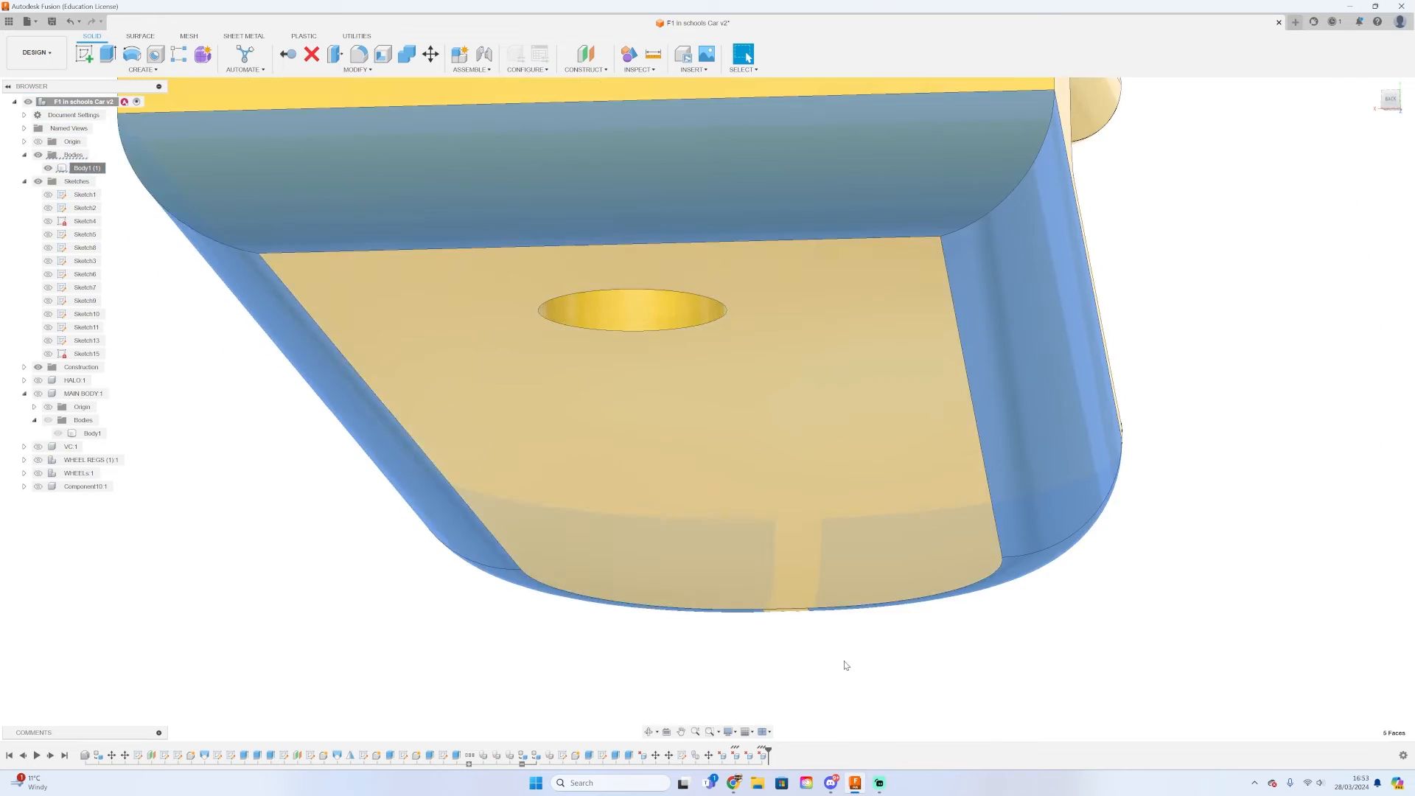
# Combine-cut the cockpit tool body from the car body, leaving the logo recess
pyautogui.rightClick(73, 168)
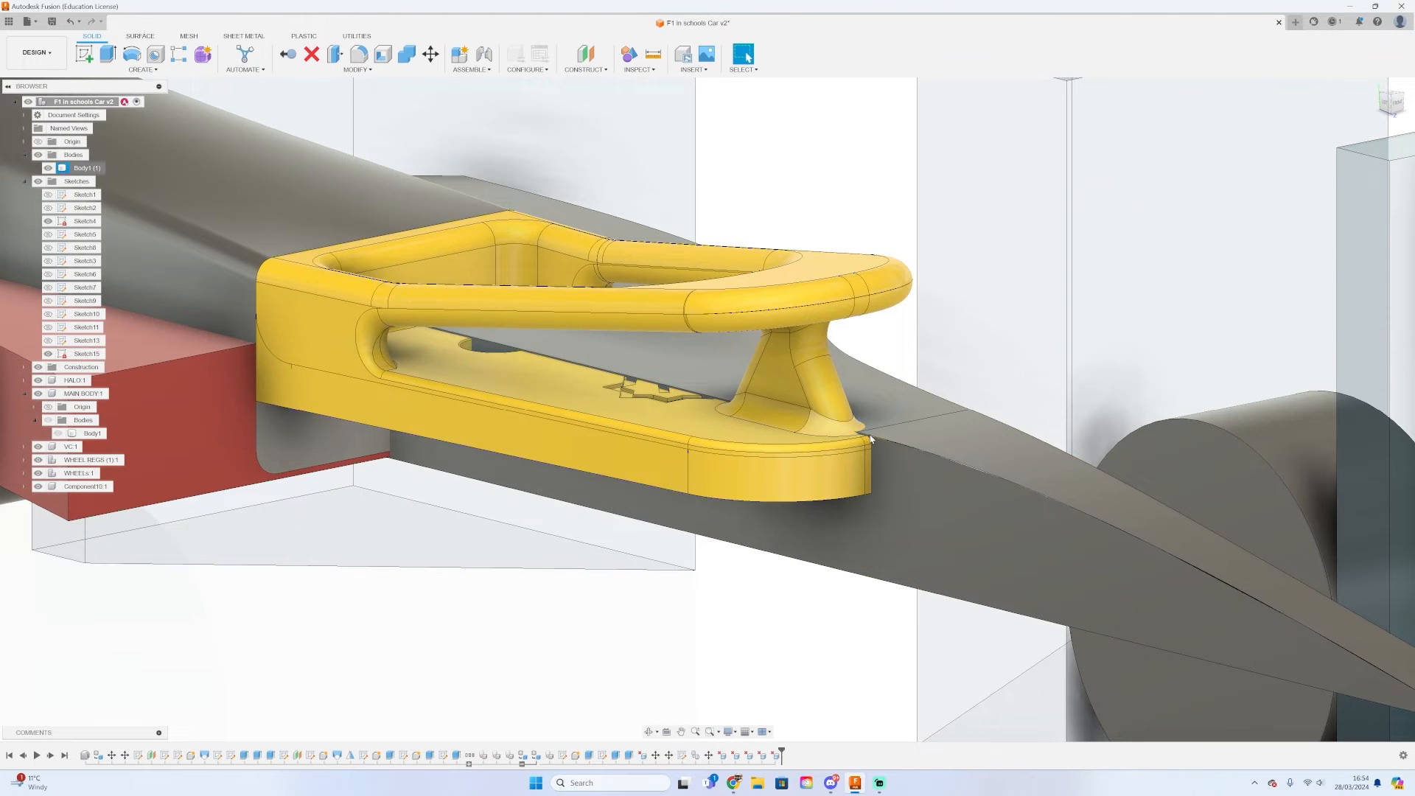
pyautogui.click(427, 53)
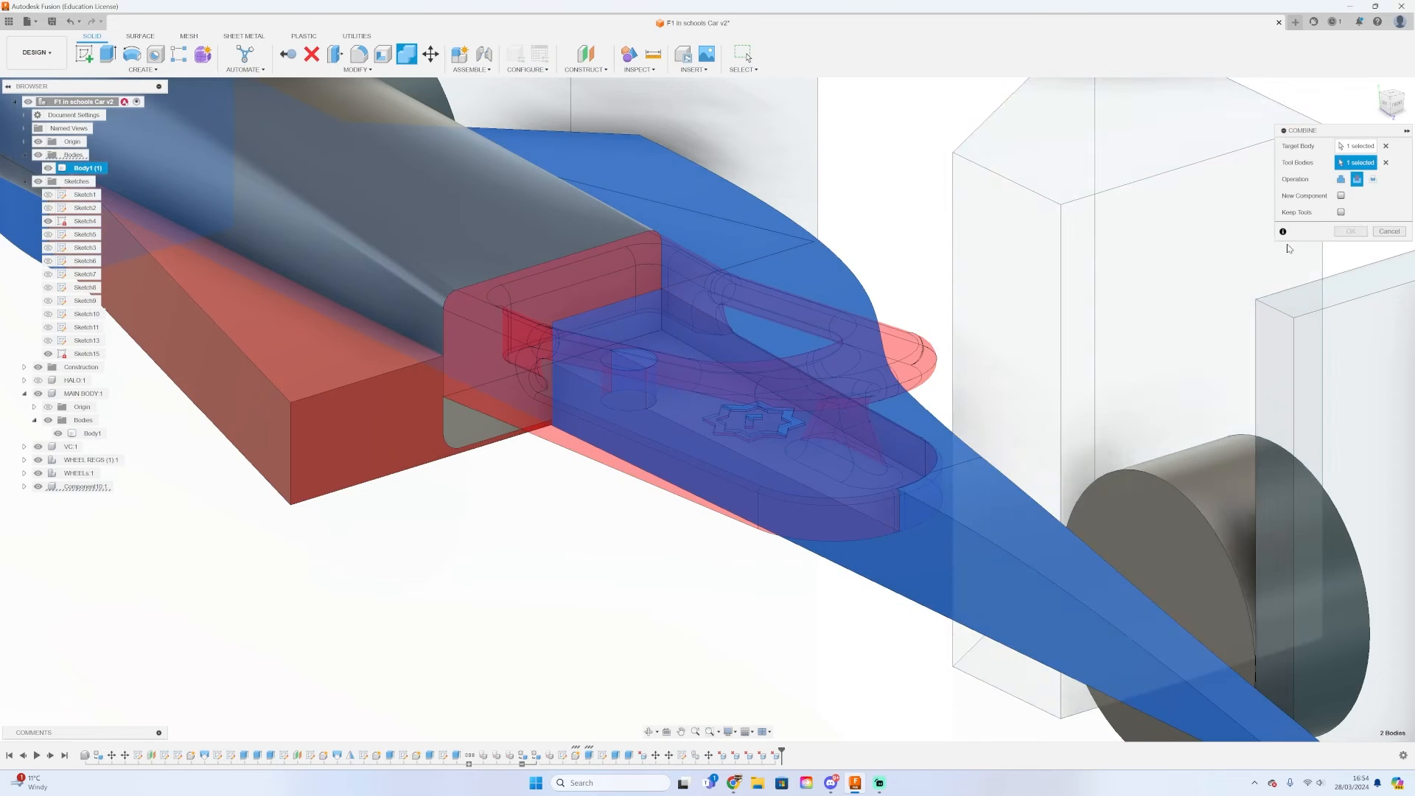
pyautogui.click(1350, 230)
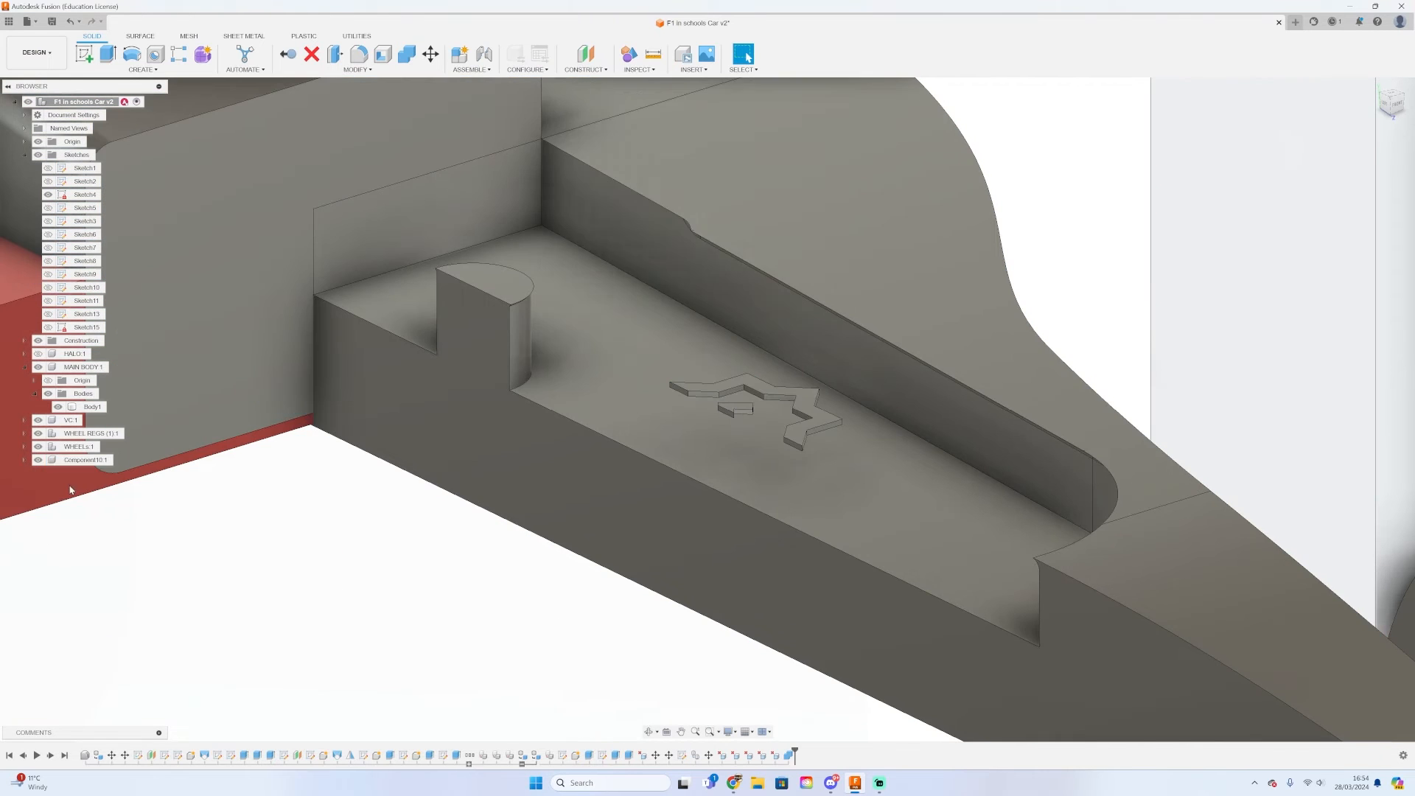
pyautogui.rightClick(92, 499)
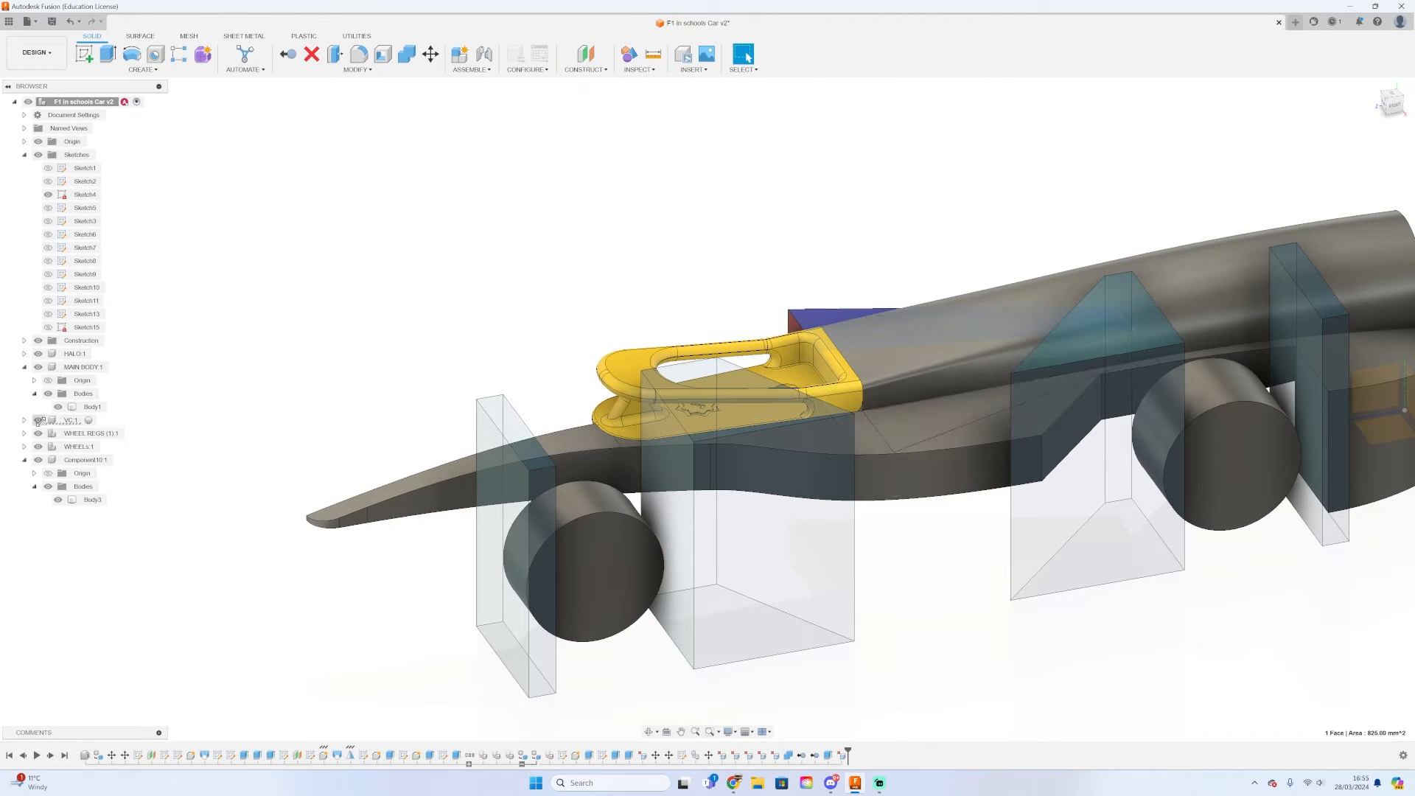
# Select the small block body, abandon the extrude and begin the curved trim sketch
pyautogui.click(90, 433)
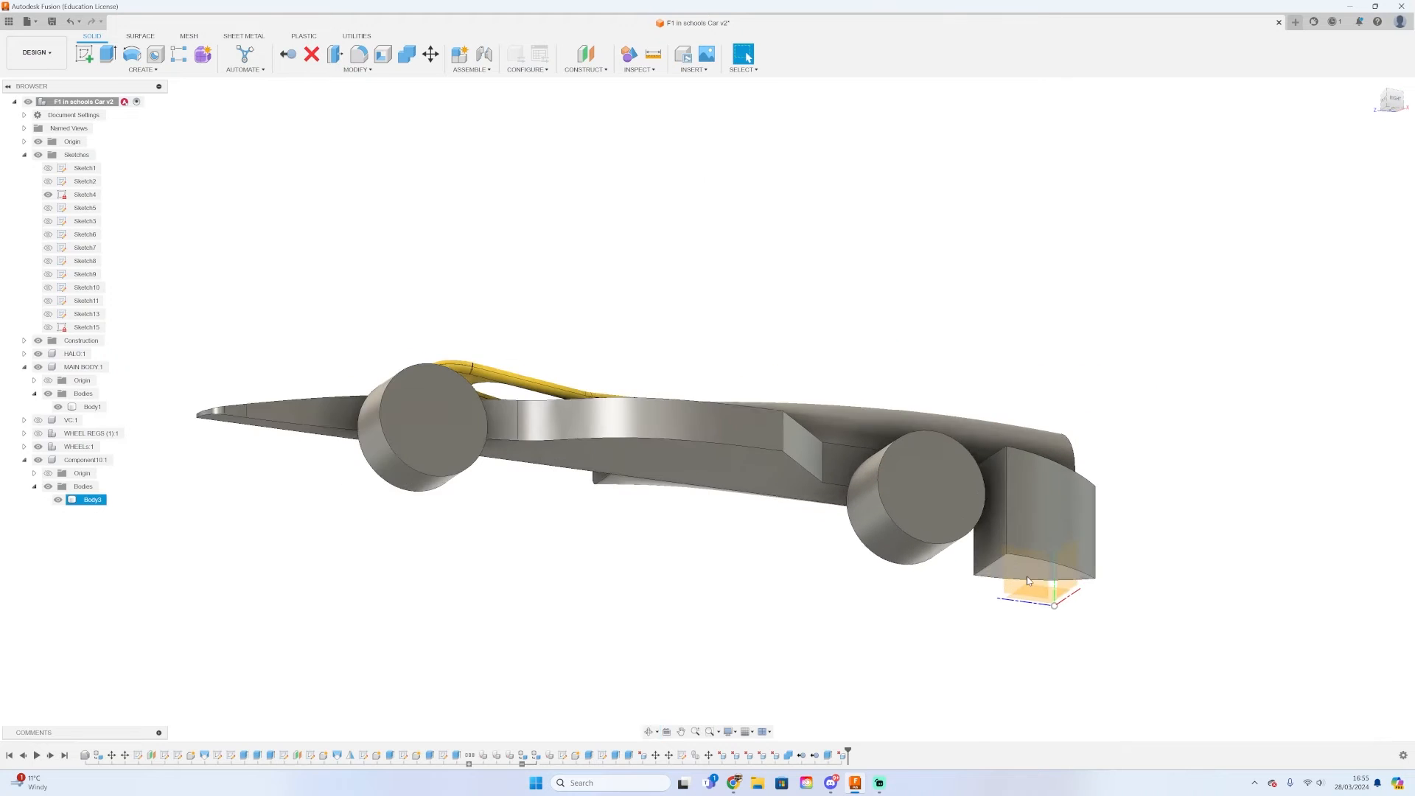
pyautogui.click(107, 53)
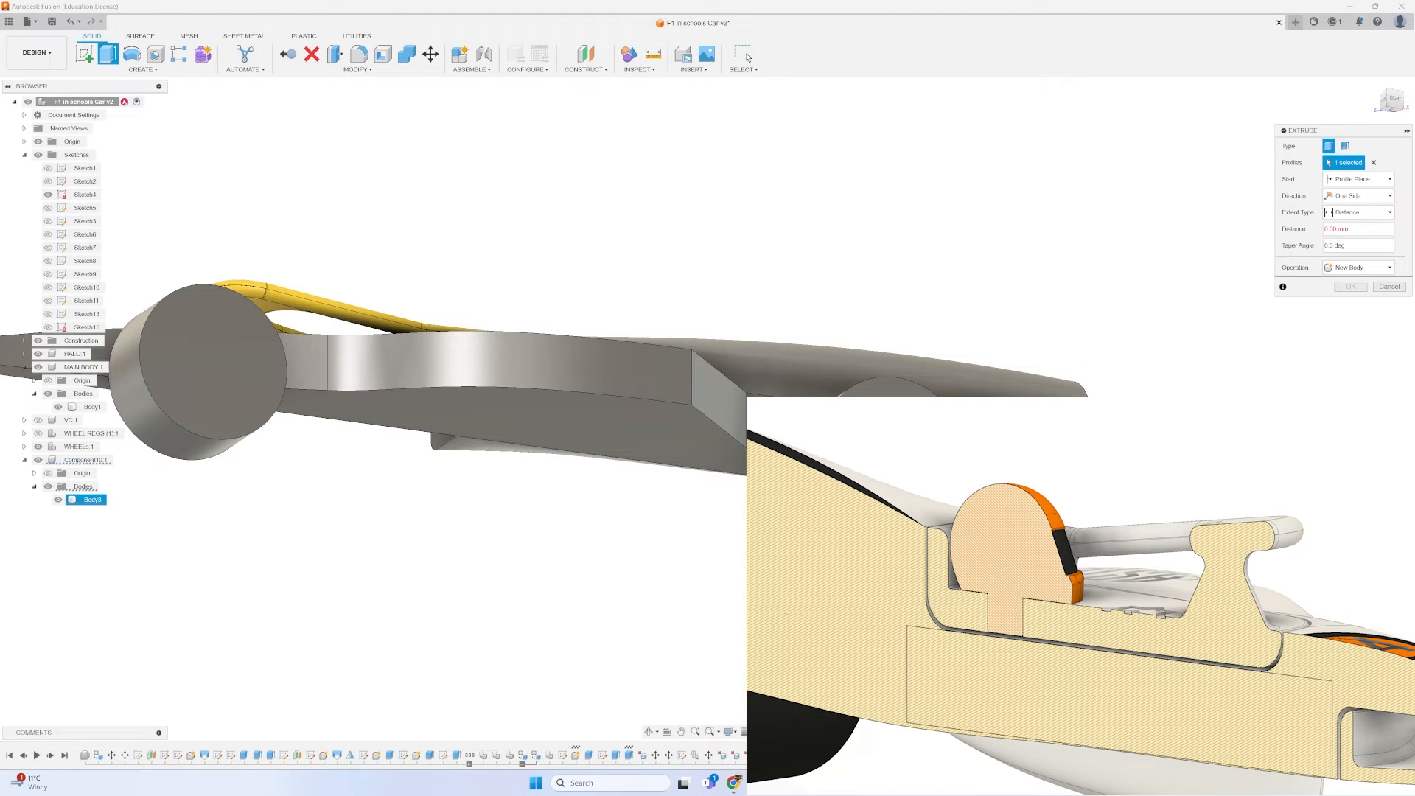
pyautogui.click(1388, 286)
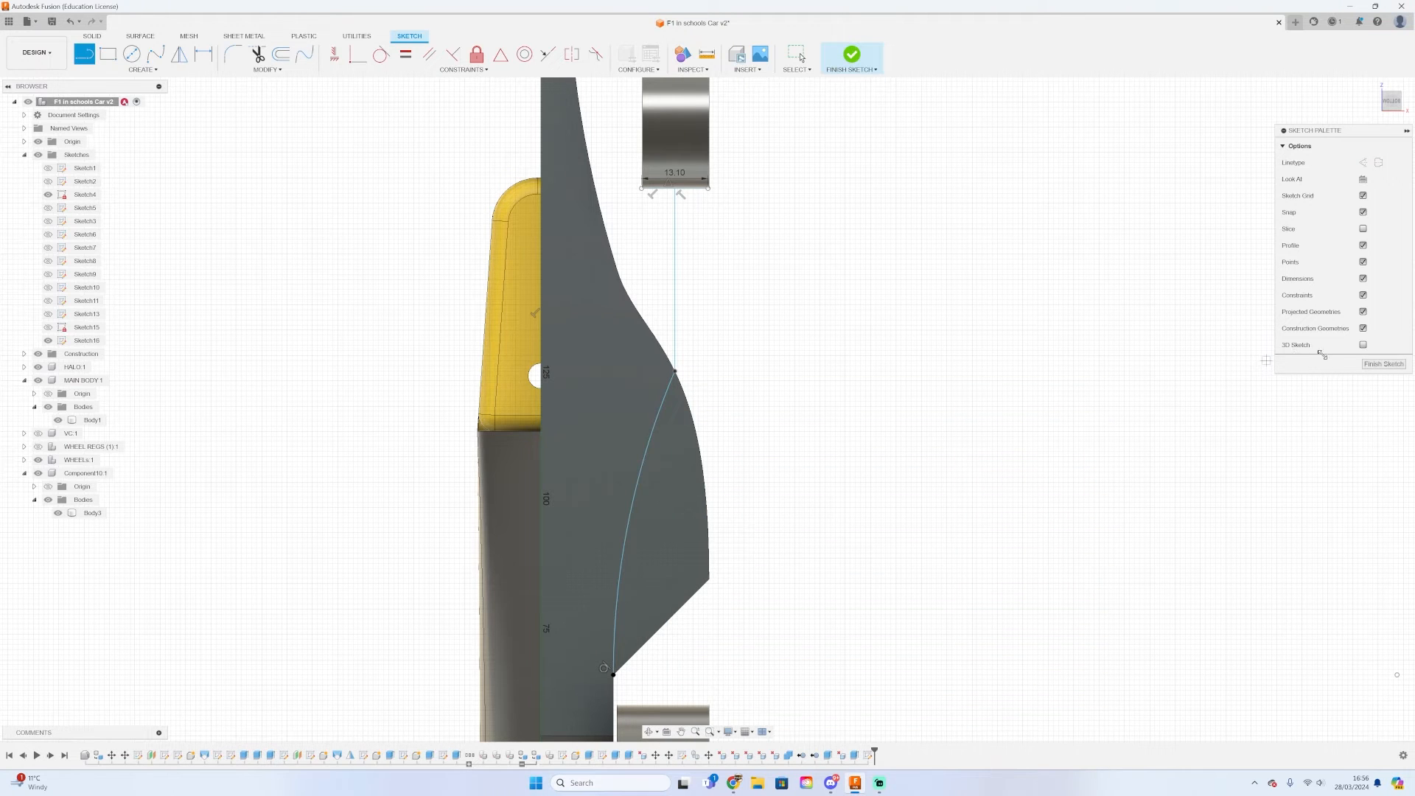
# Finish the trim sketch and extrude the curved pod profile 18 mm
pyautogui.click(851, 54)
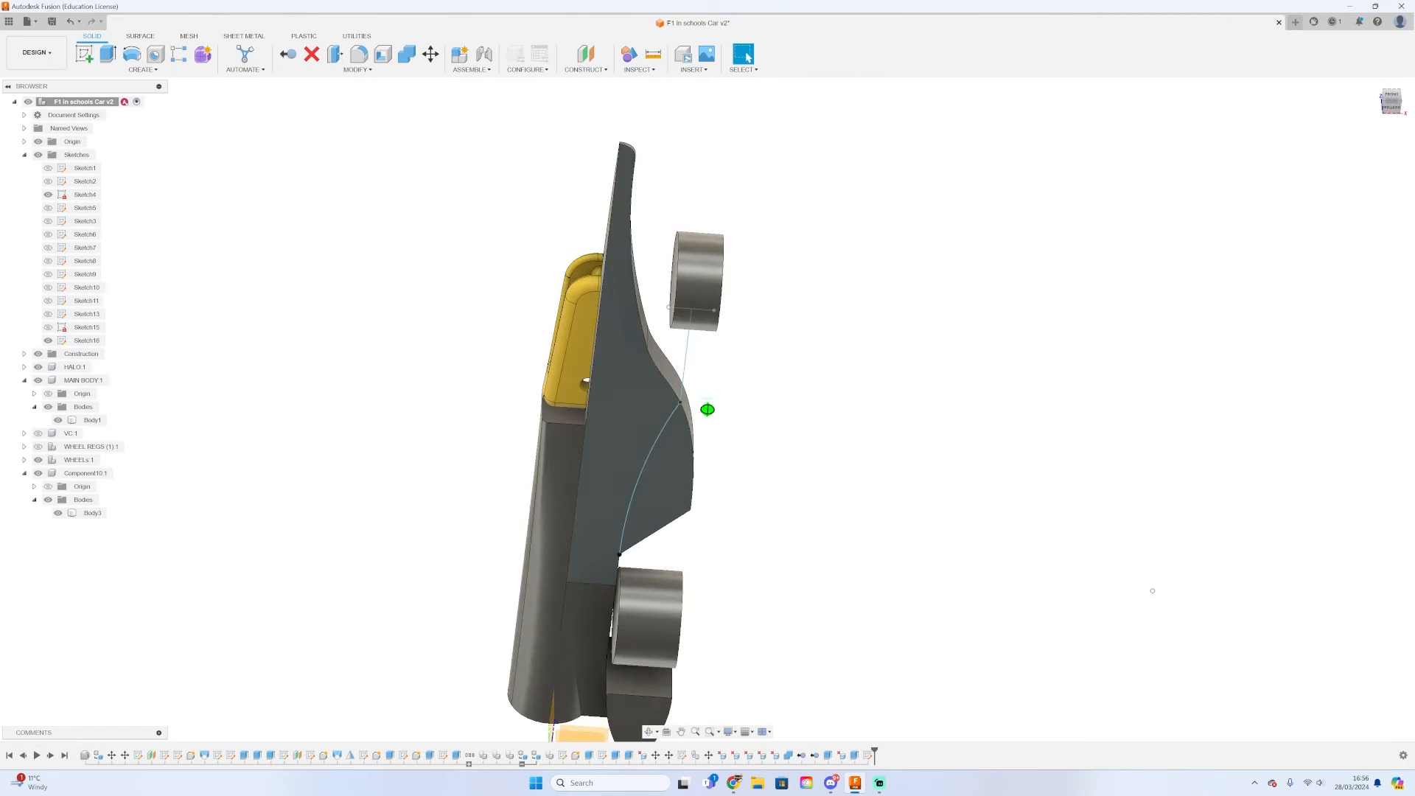
pyautogui.click(109, 53)
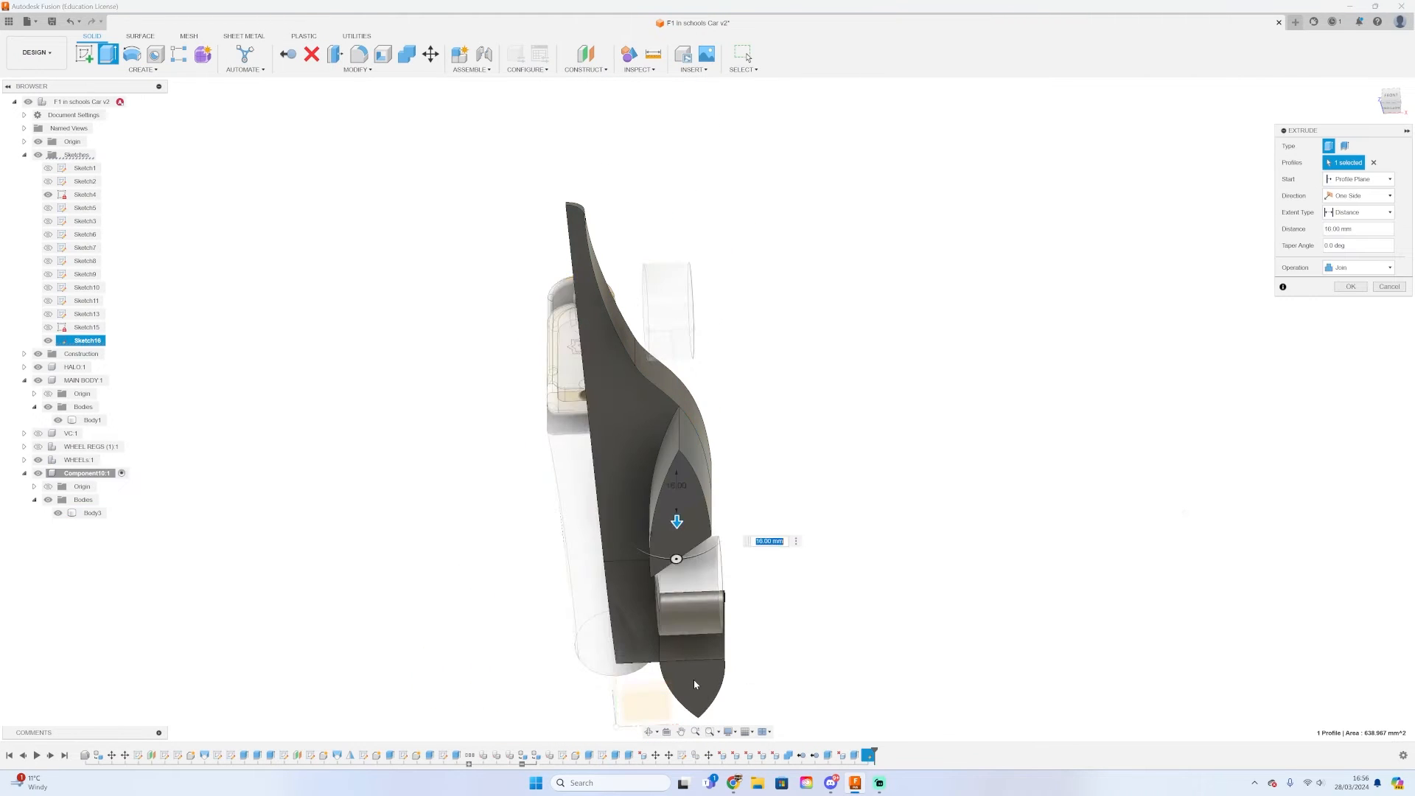
pyautogui.click(1350, 285)
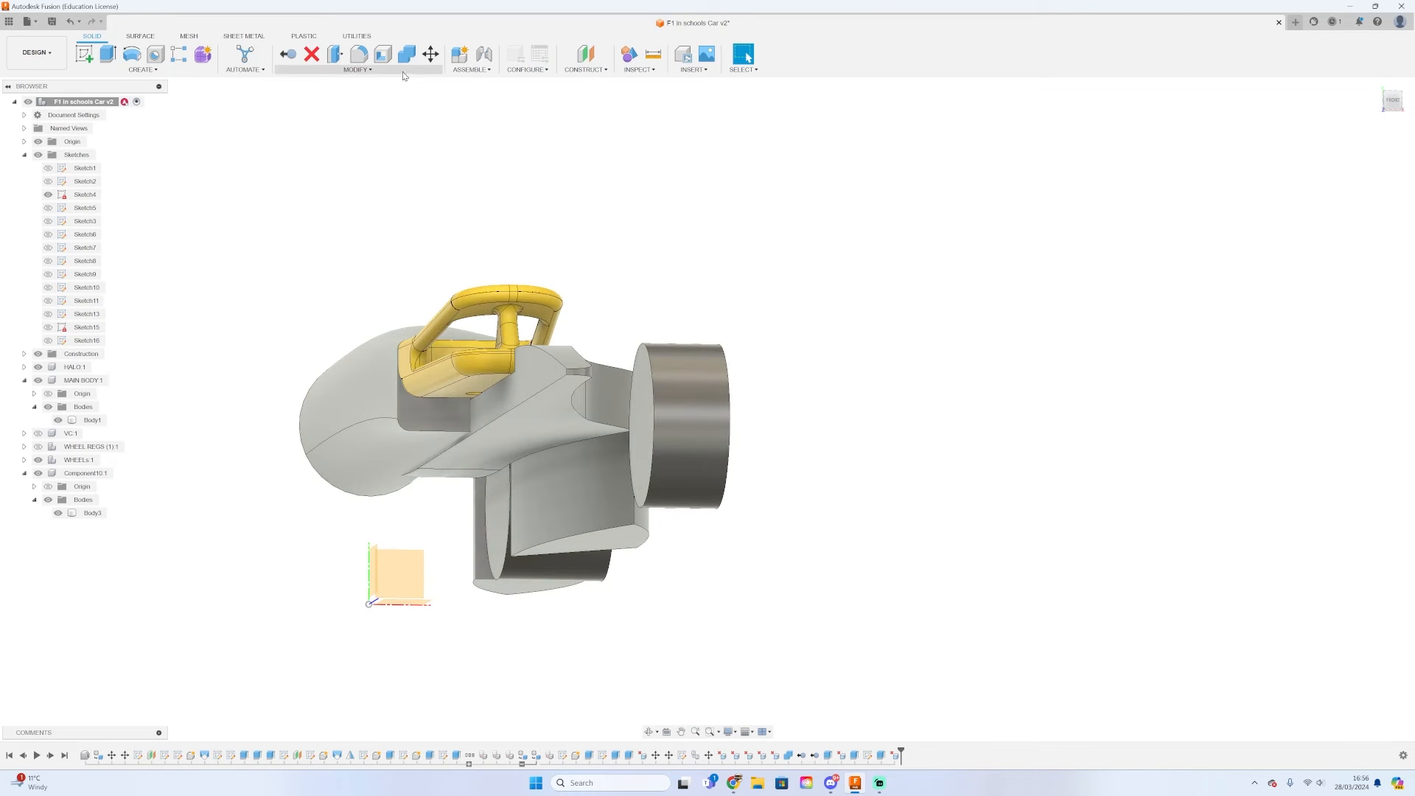
# Split the pod body along the construction plane into Body3, Body4 and Body5
pyautogui.click(91, 513)
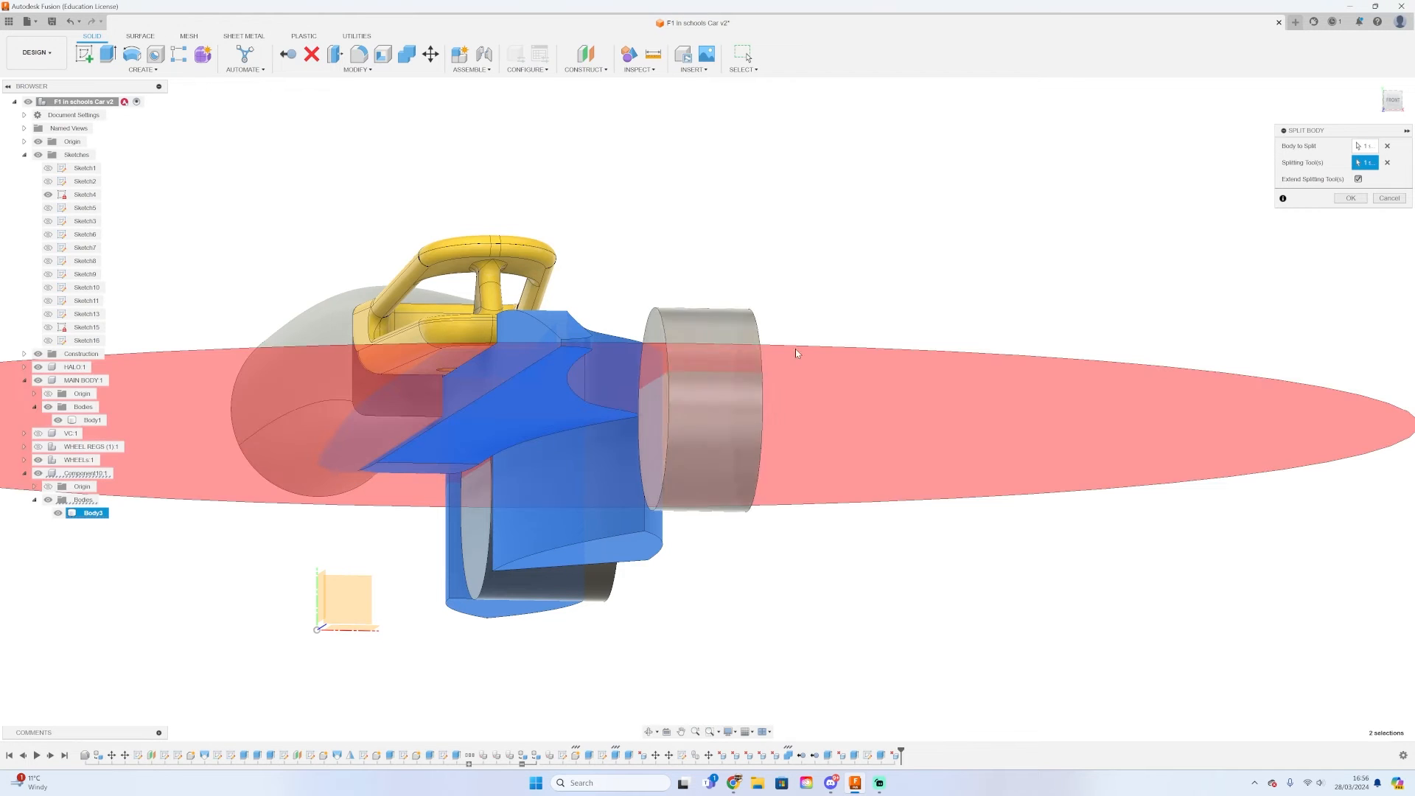
pyautogui.click(1350, 198)
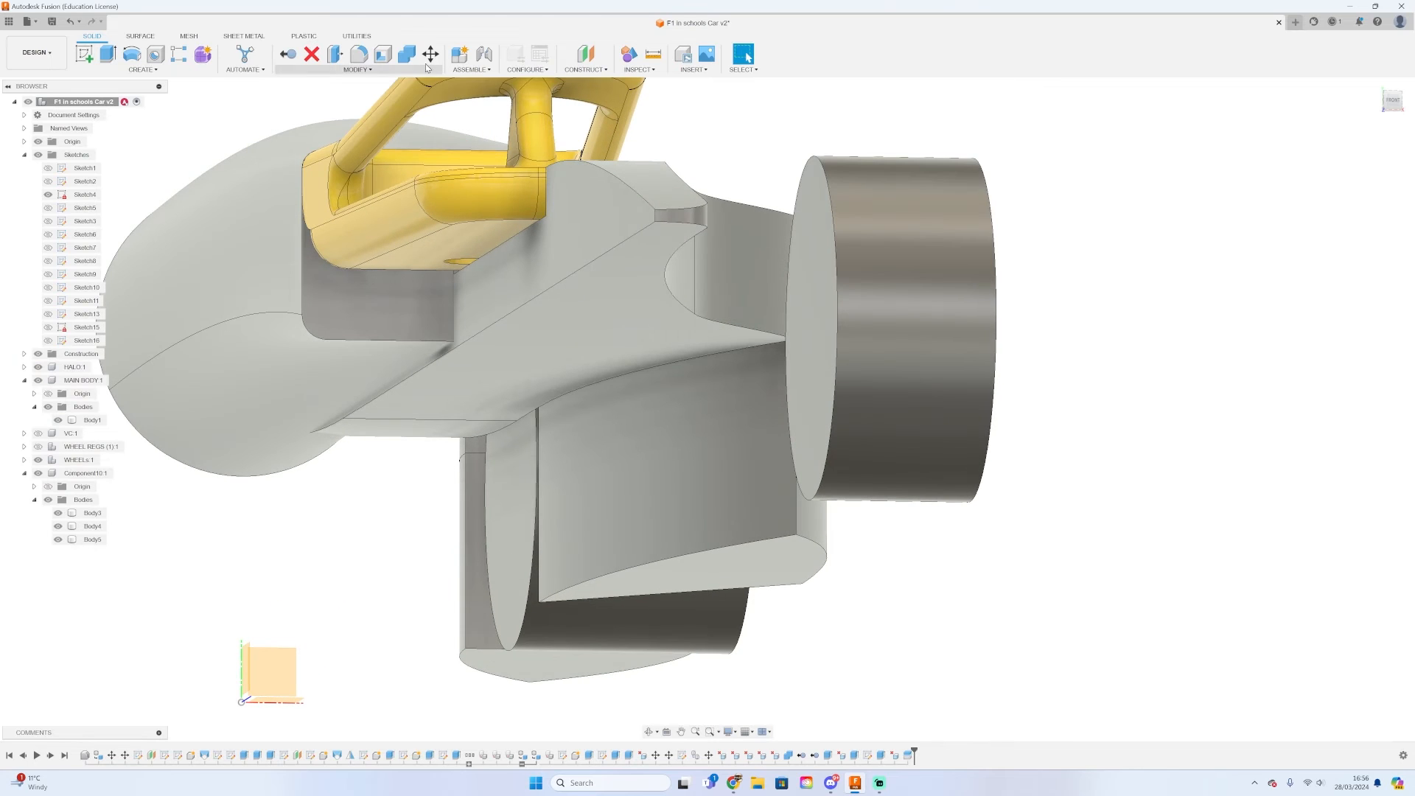
# Shell Body4 and Body5 into thin pods by removing their open faces
pyautogui.click(378, 56)
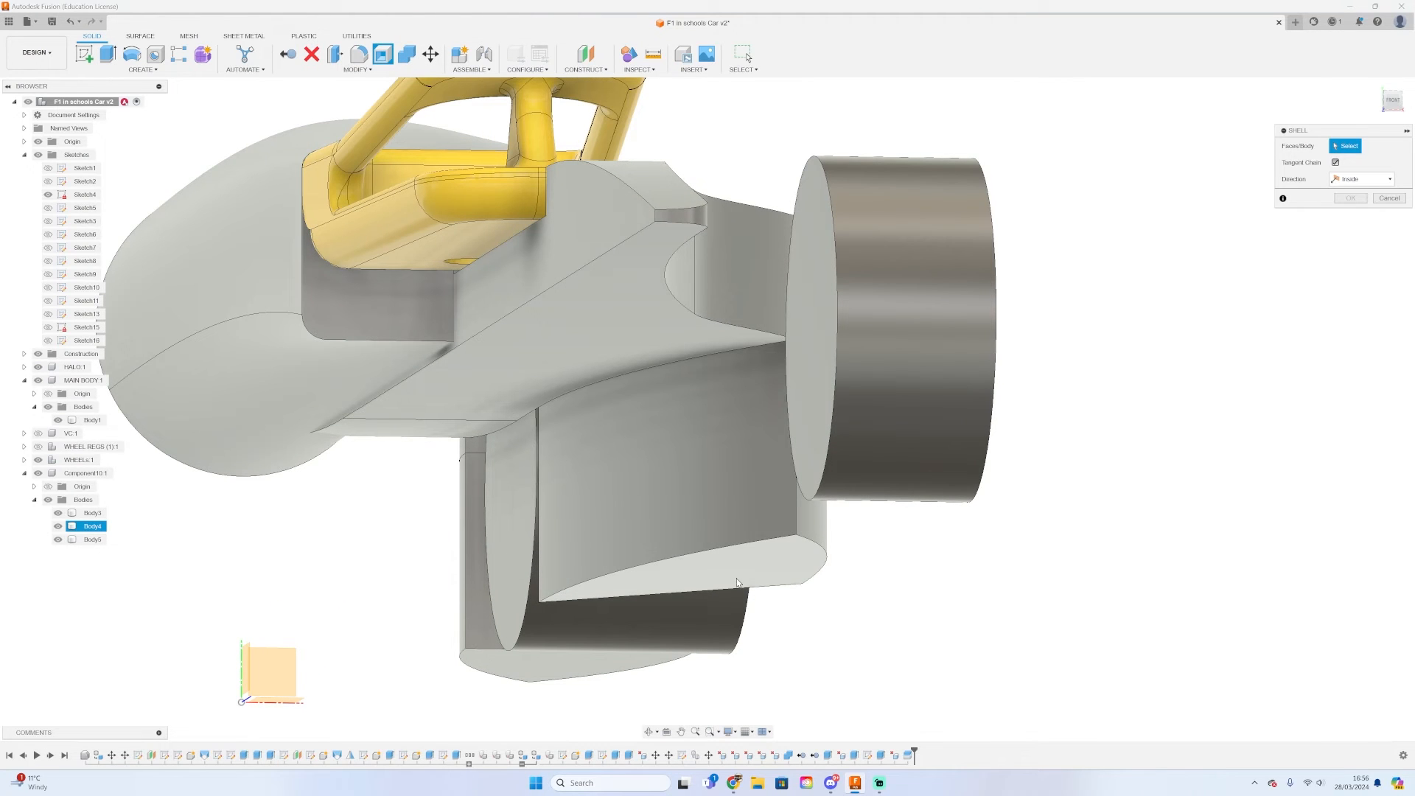
pyautogui.click(734, 578)
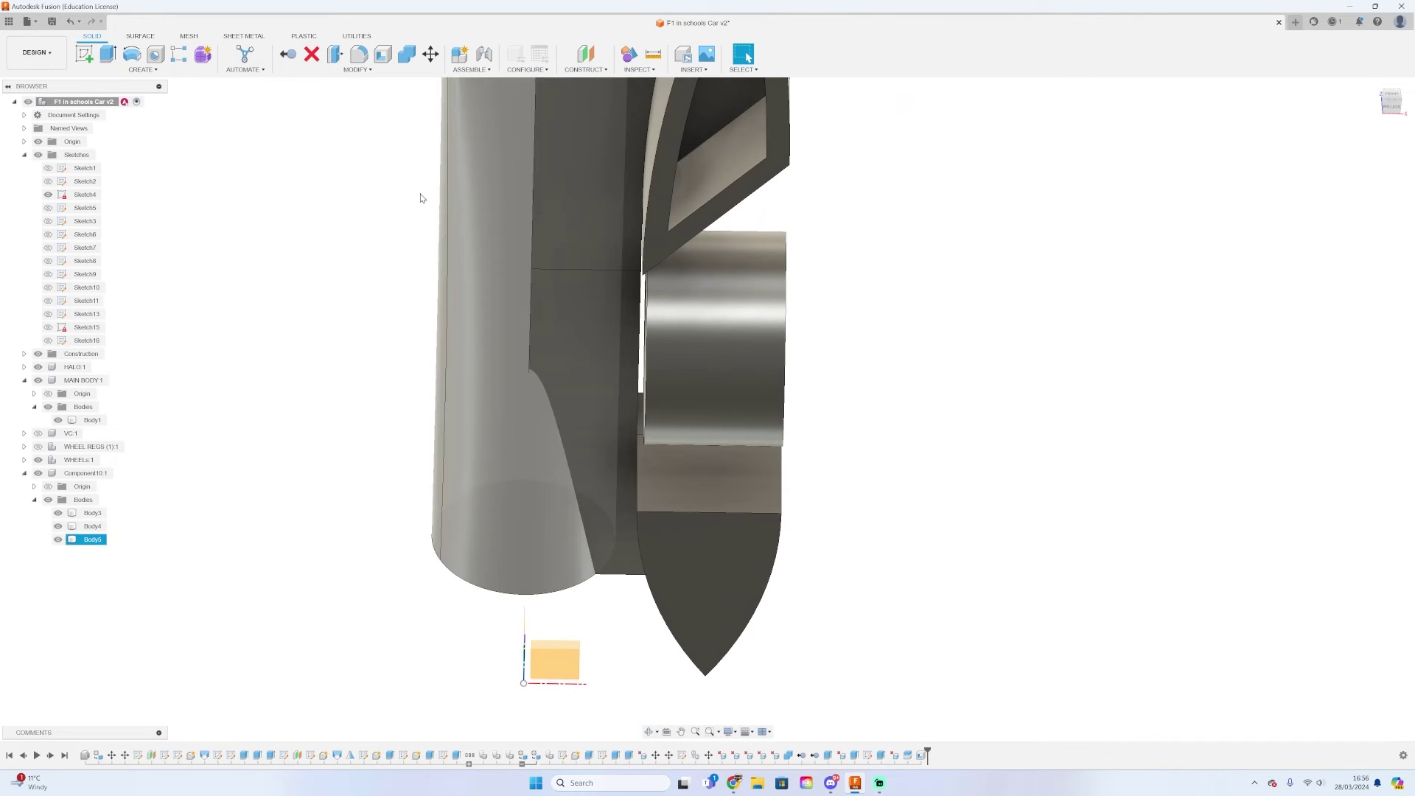
pyautogui.click(387, 54)
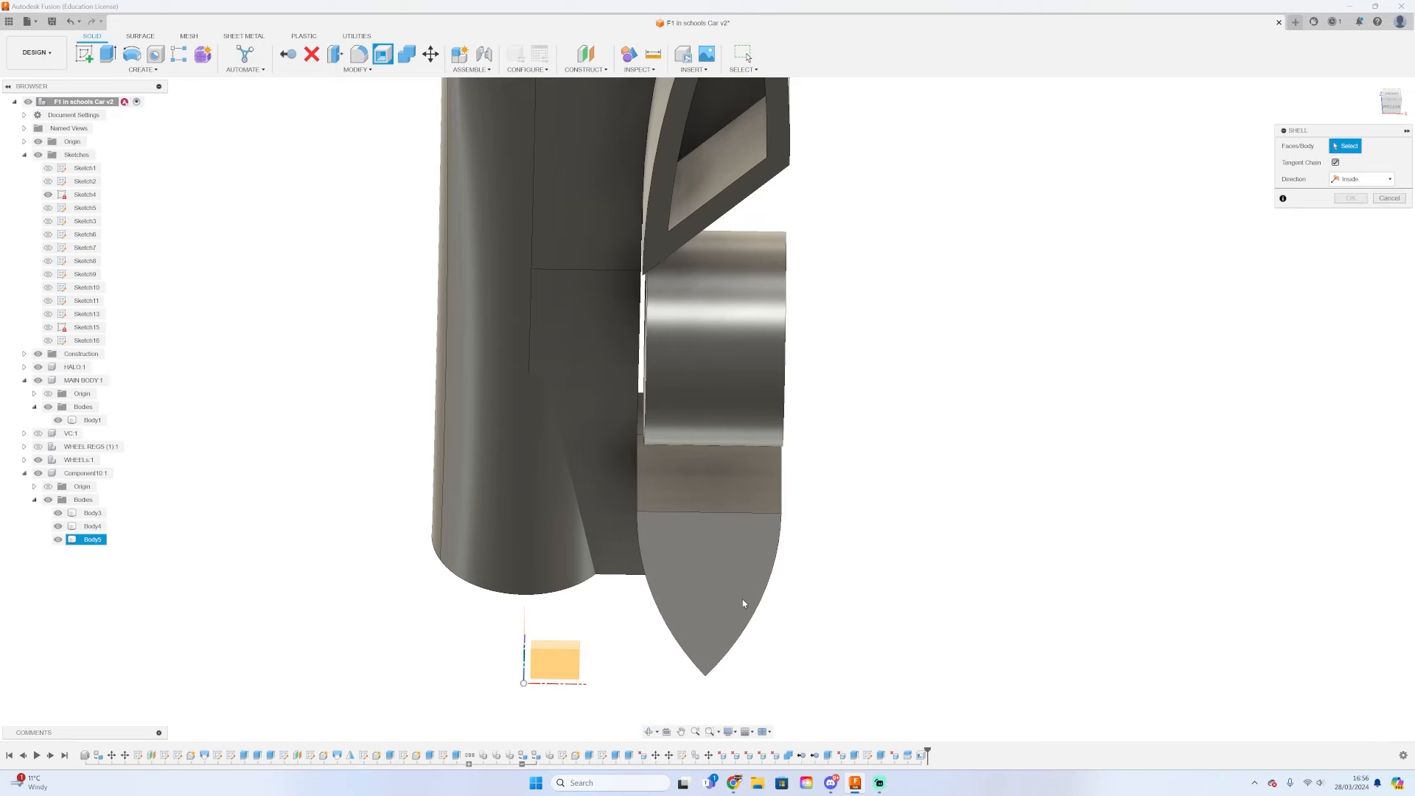
pyautogui.click(743, 602)
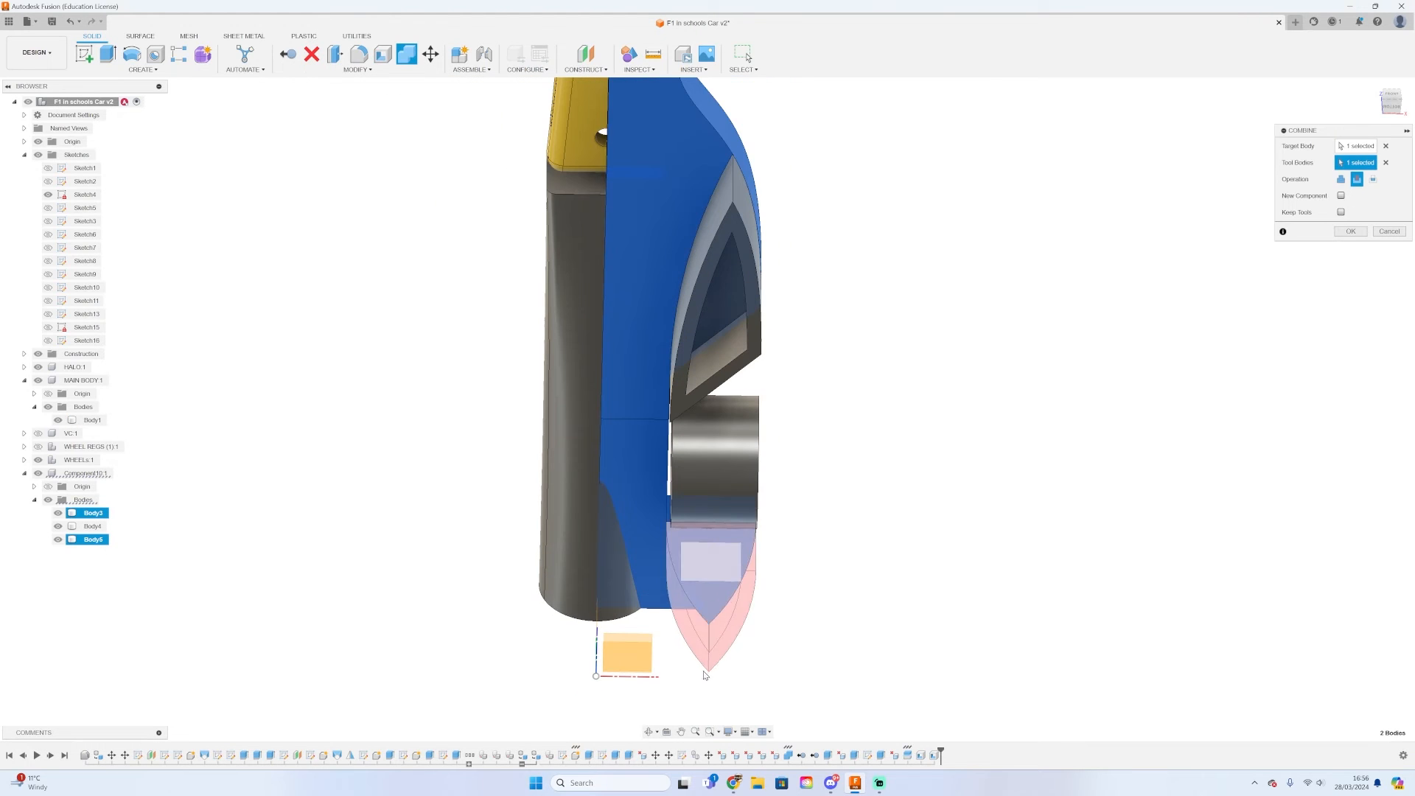
# Select the pod body as the combine target to merge the split pods
pyautogui.click(91, 524)
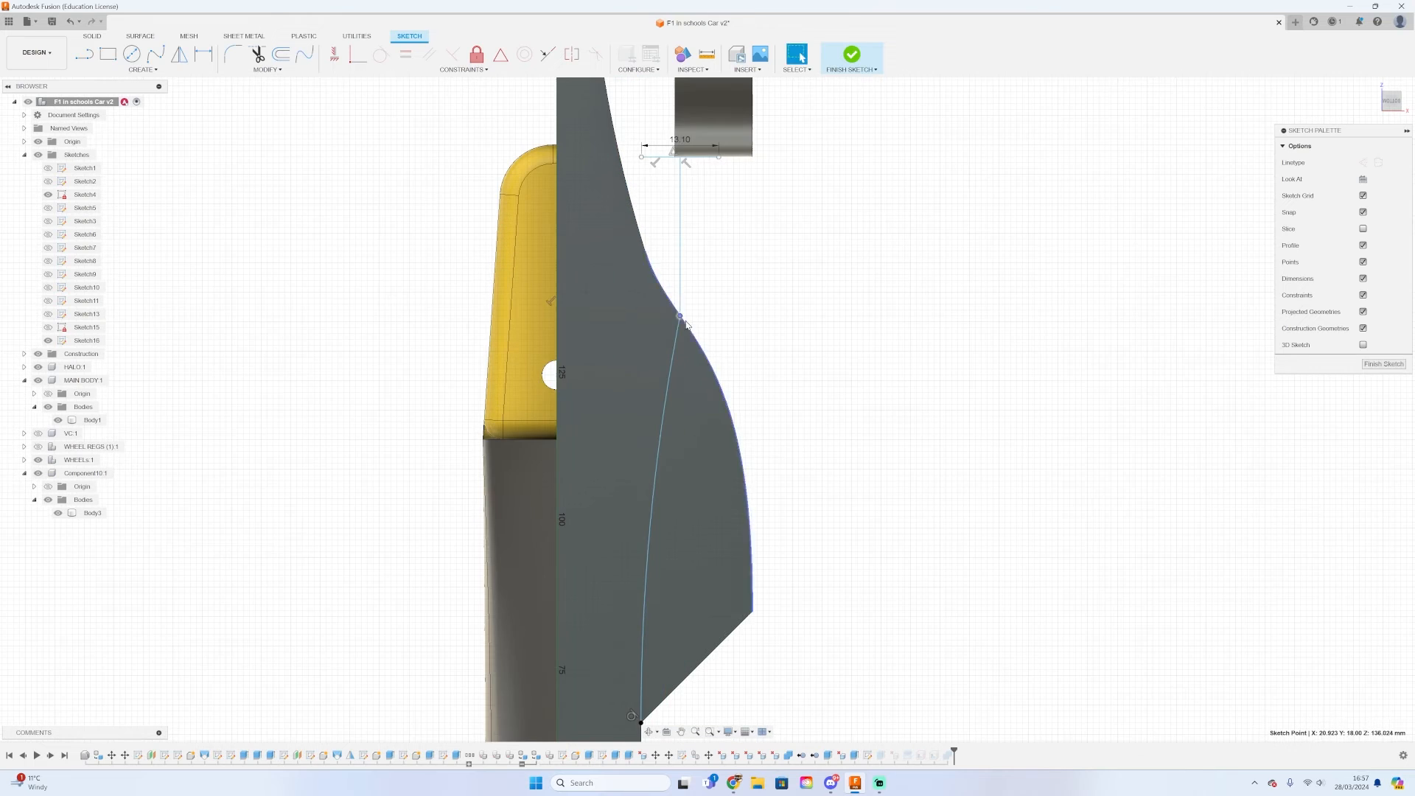
# Finish the pod trim sketch ready for the extrude cut
pyautogui.click(849, 53)
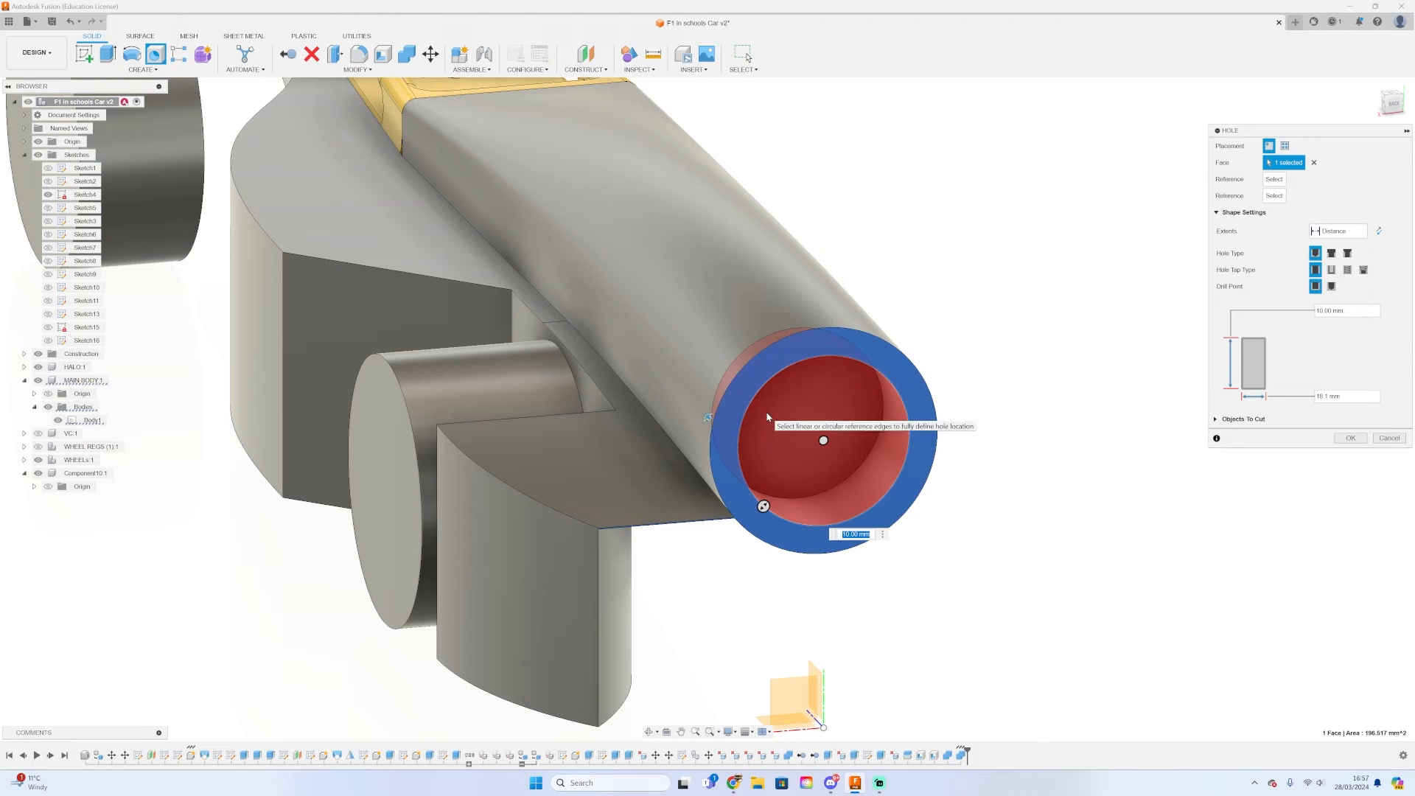
# Place the chamber hole on the tube end, close the 18.10 mm measurement and open Sketch2 options
pyautogui.click(1389, 438)
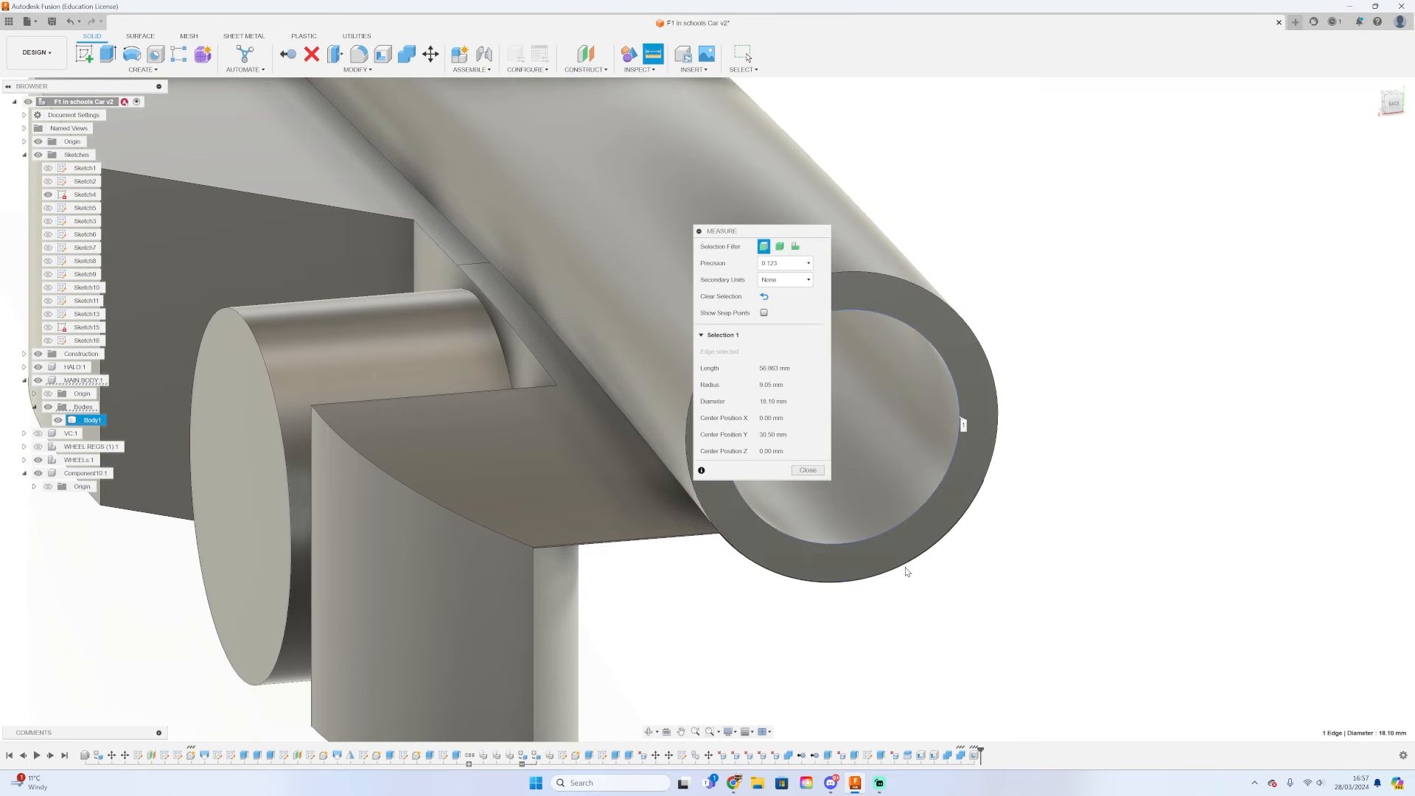
pyautogui.click(961, 472)
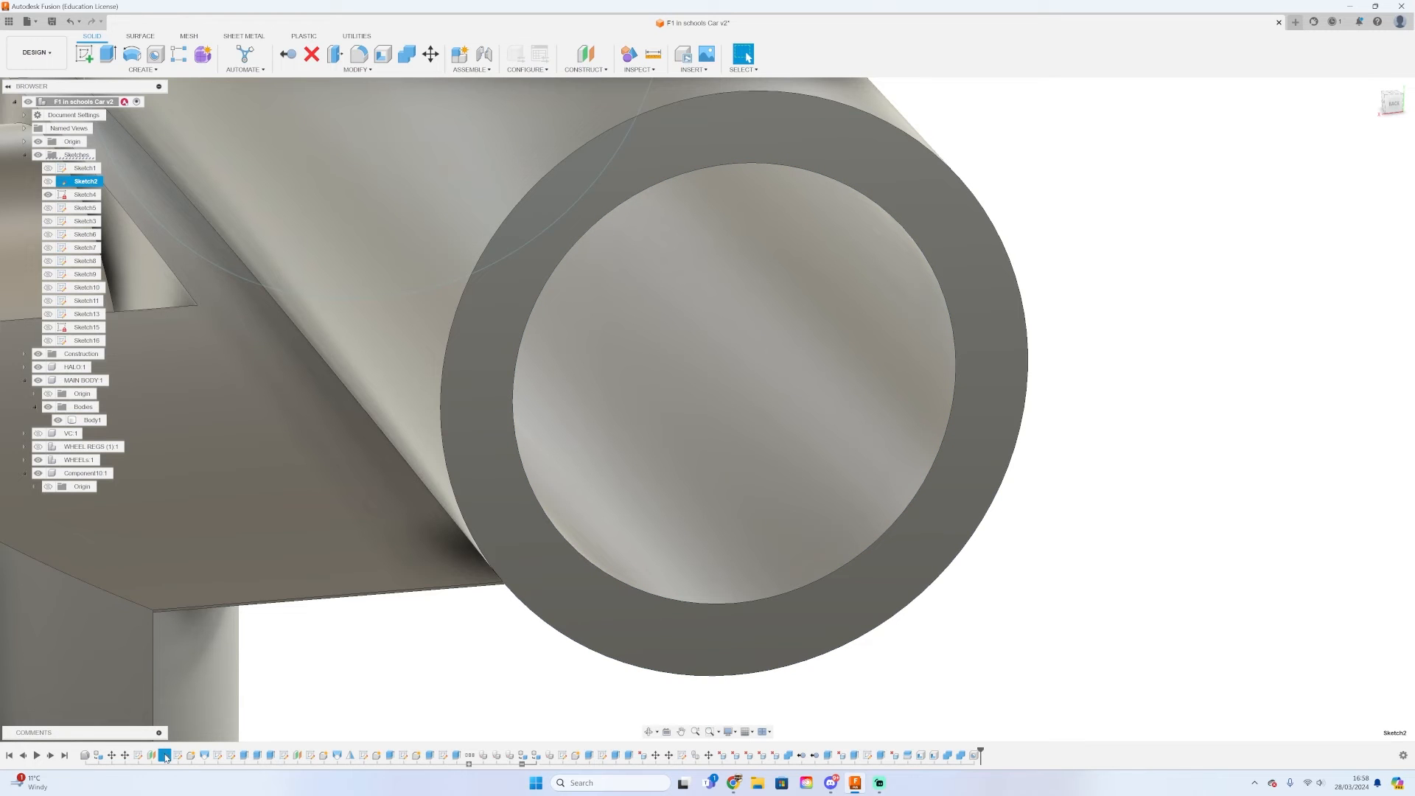
pyautogui.rightClick(85, 168)
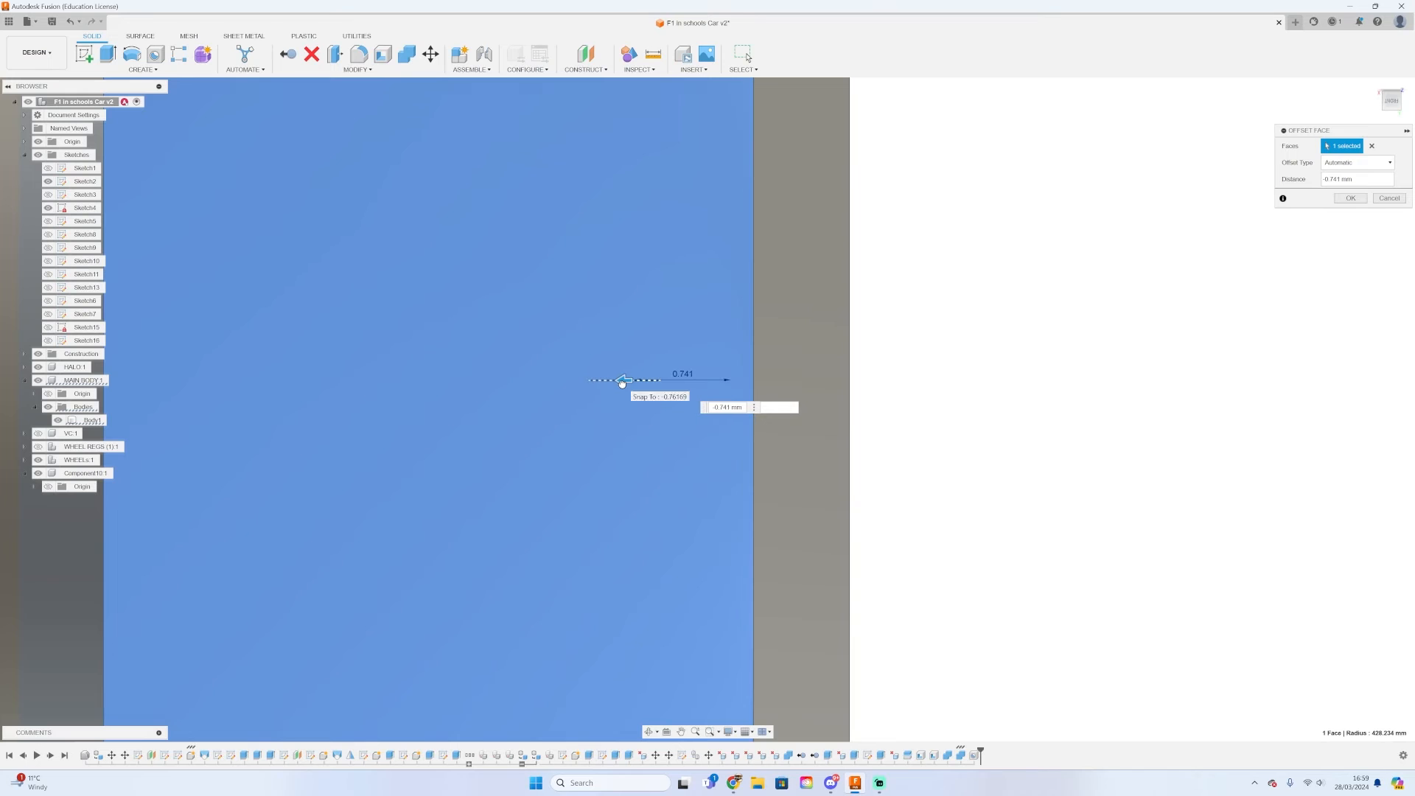
# Offset the CO2 chamber face by about -0.77 mm to correct its diameter
pyautogui.moveTo(622, 379); pyautogui.dragTo(627, 379)
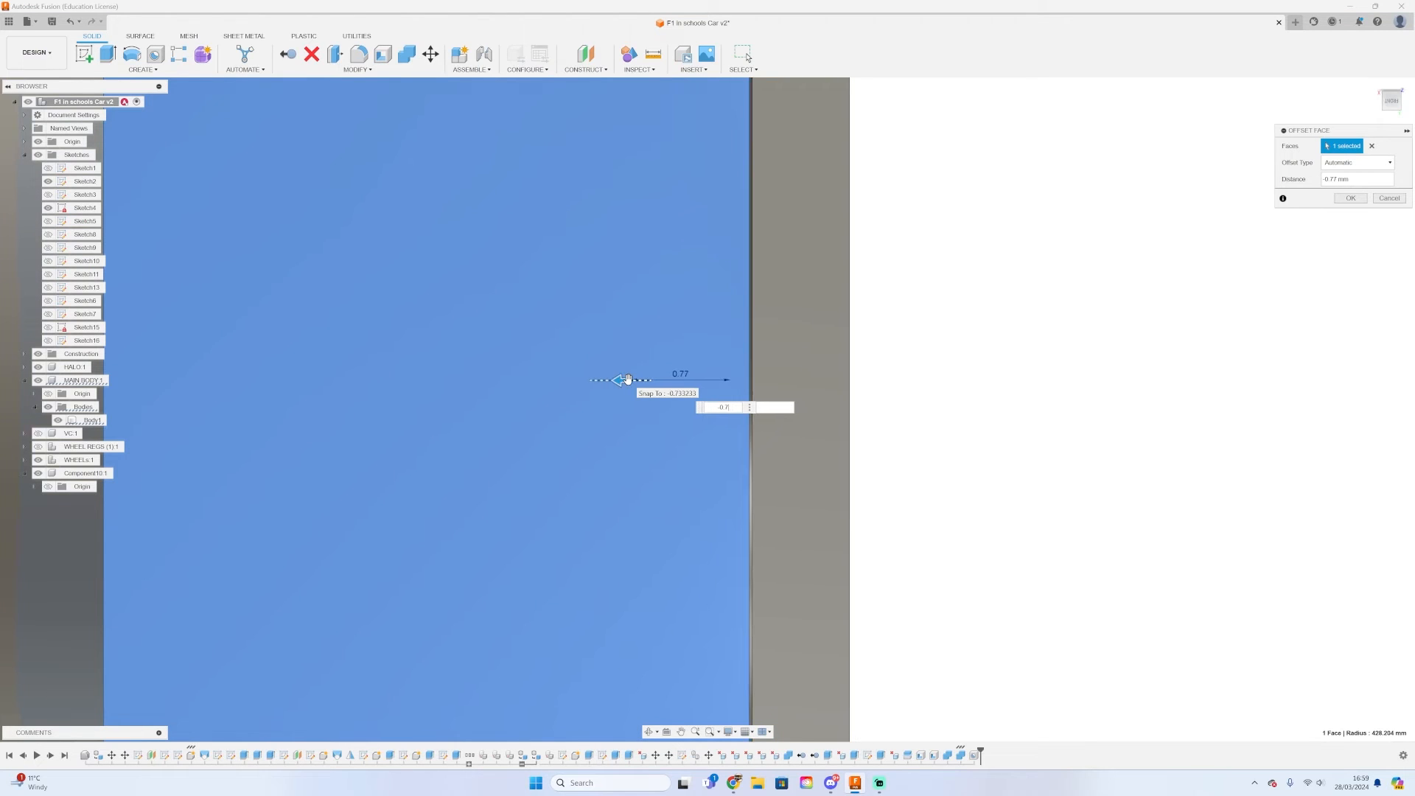
pyautogui.moveTo(629, 379); pyautogui.dragTo(622, 379)
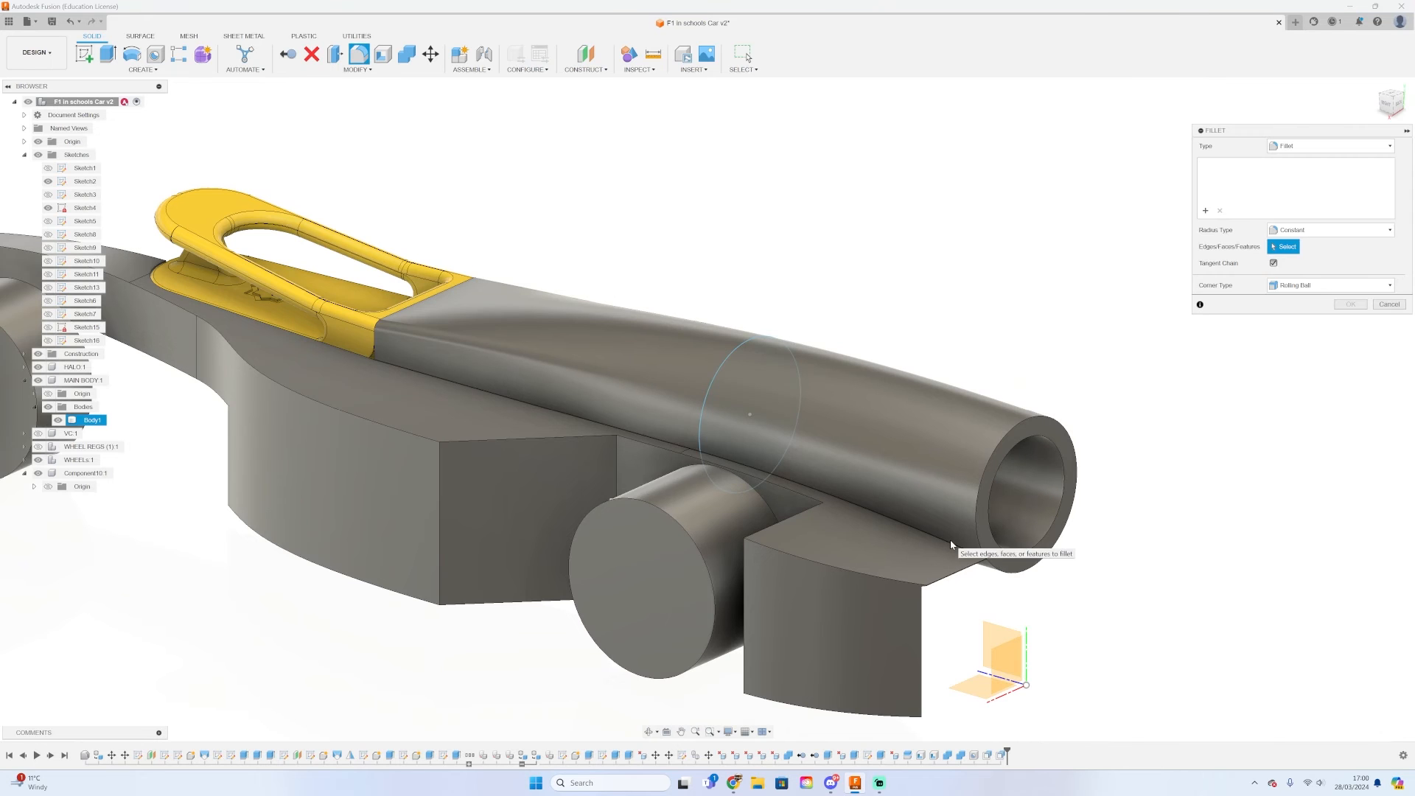
# Pick the first joint edge and try the Variable radius type with value 2
pyautogui.click(937, 545)
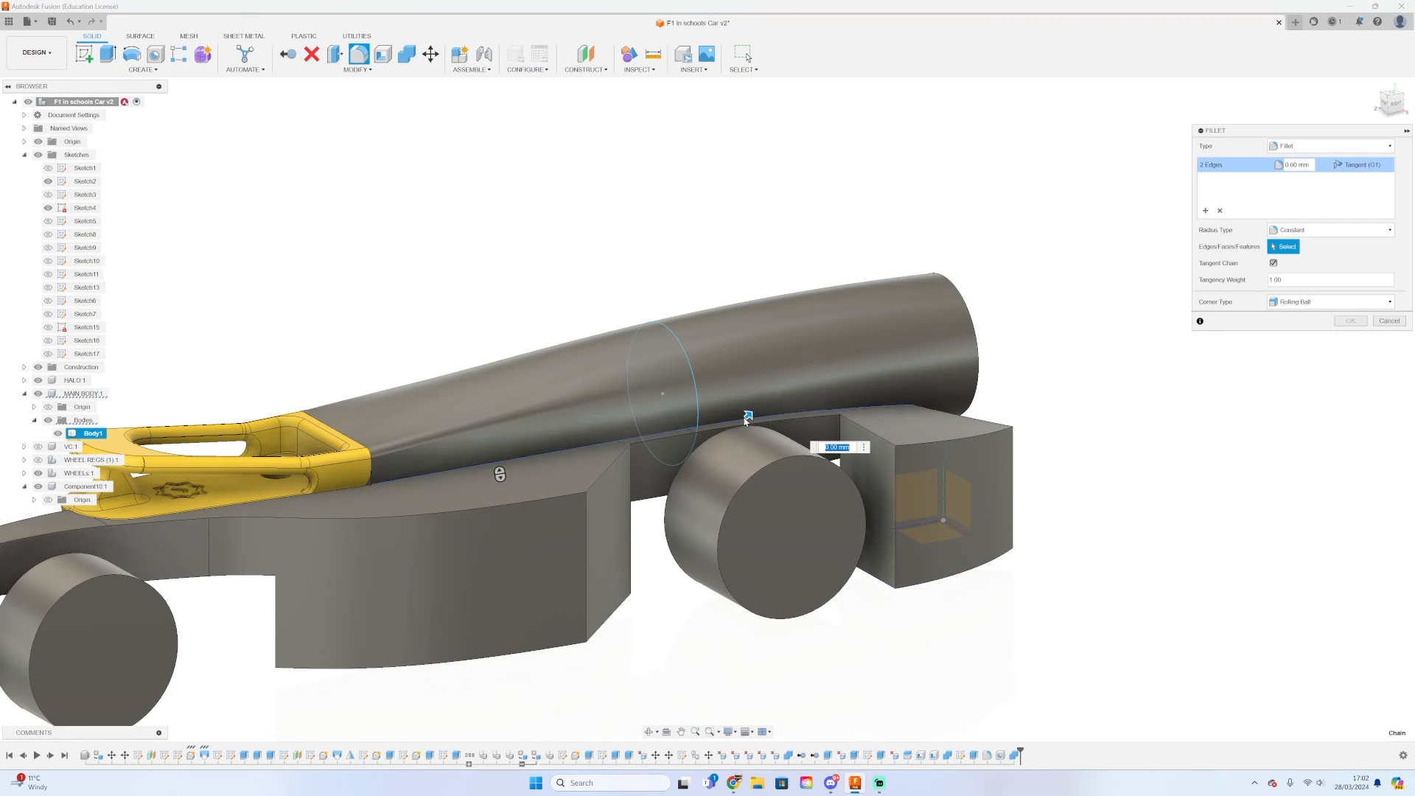
pyautogui.click(1330, 228)
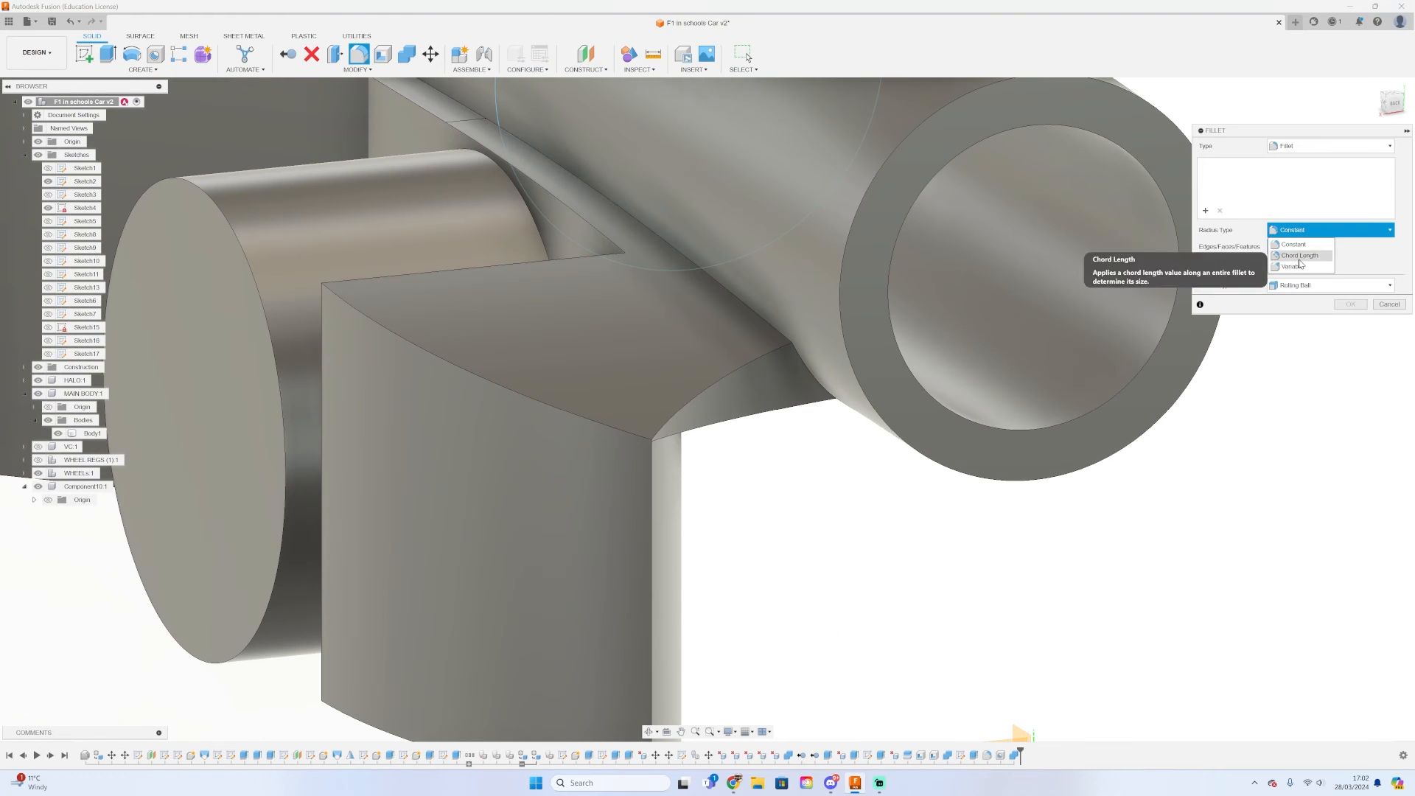
pyautogui.click(1294, 265)
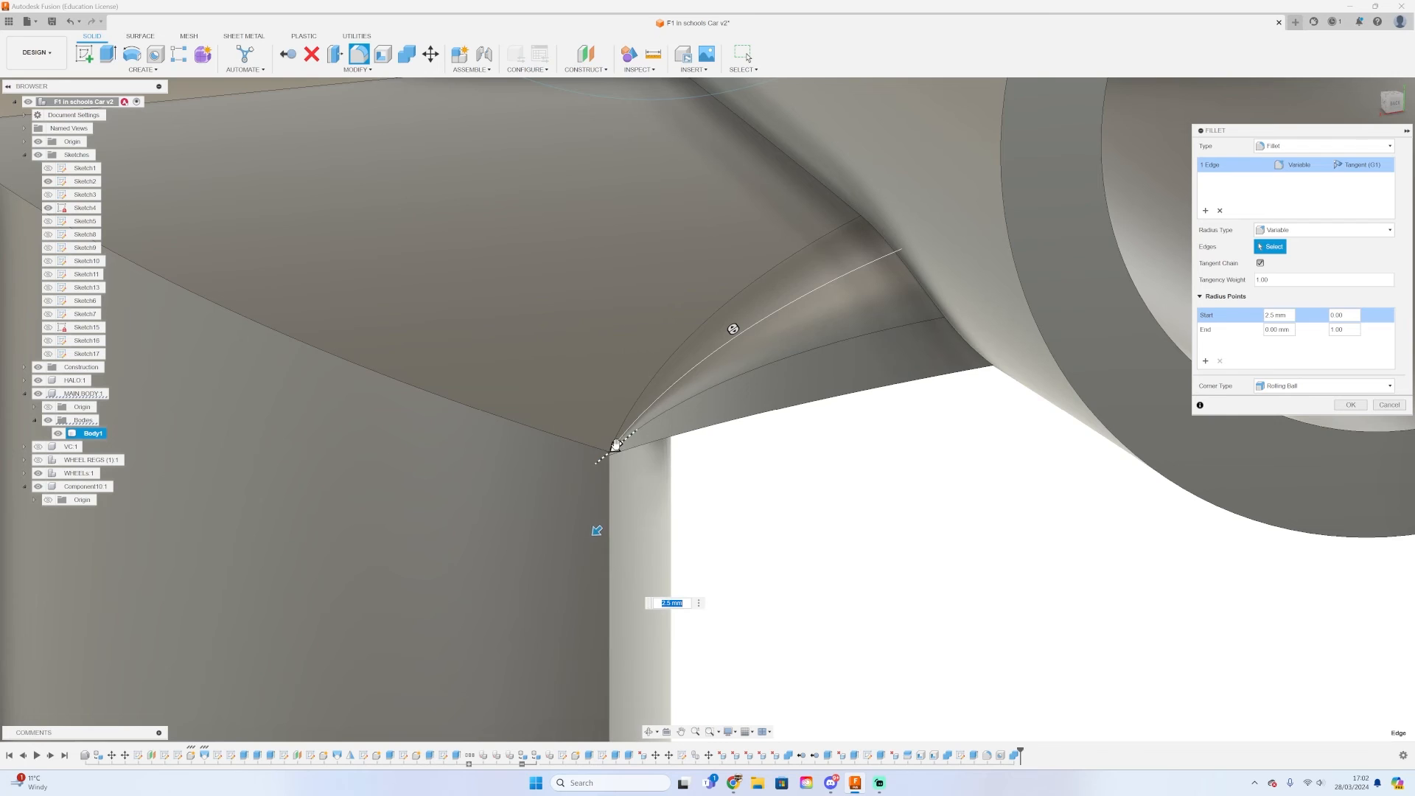
pyautogui.write('2')
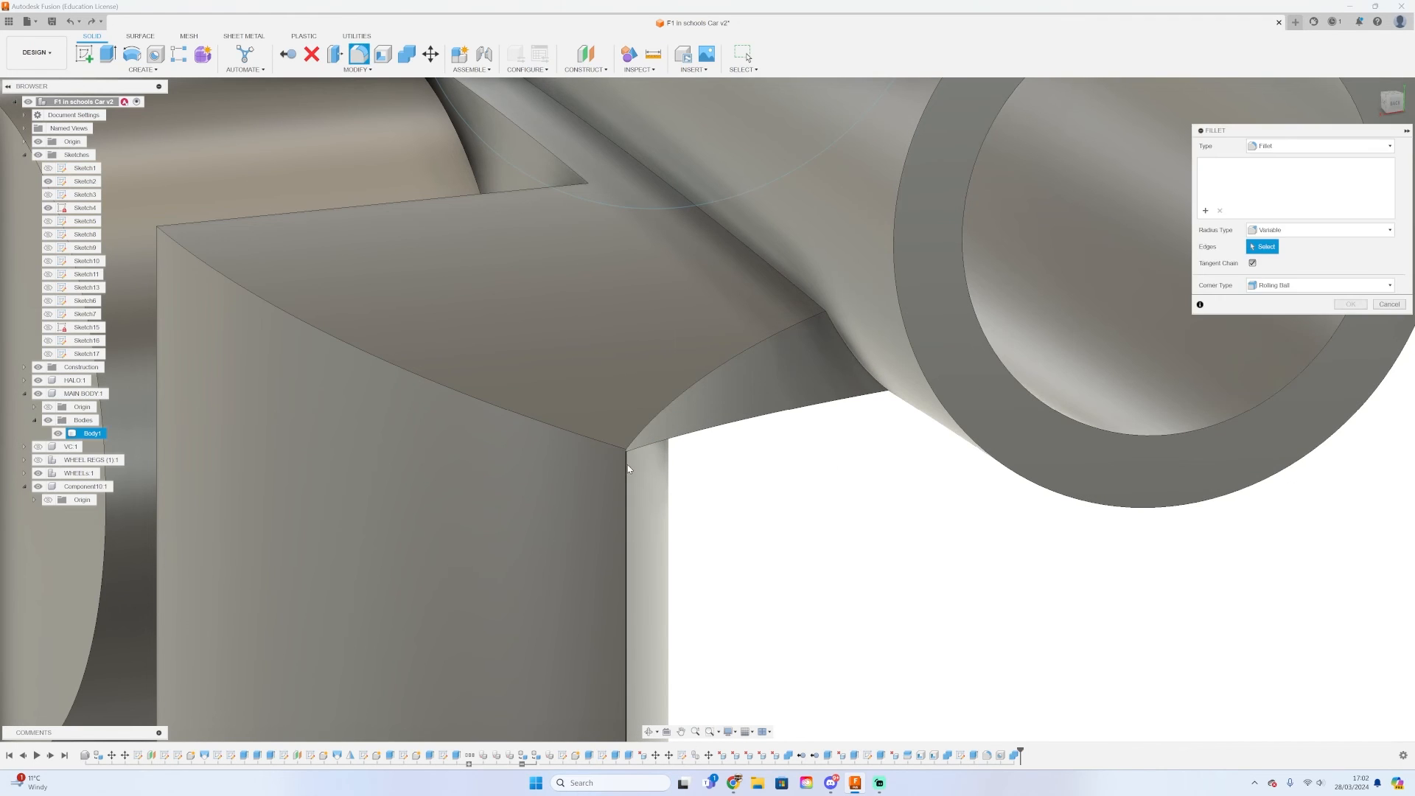
# Select both support joint edges with Constant radius and drag to size the fillet
pyautogui.click(628, 469)
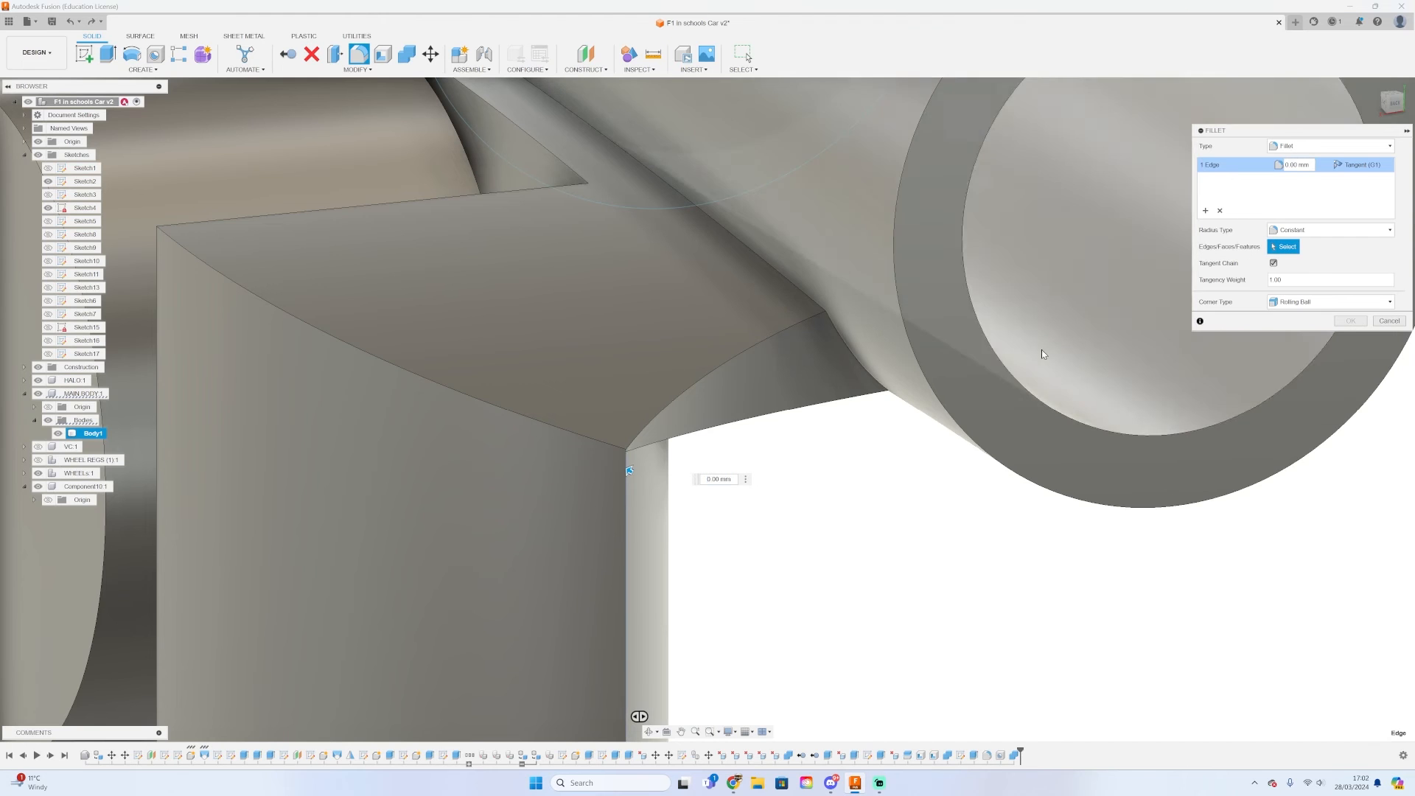
pyautogui.click(1398, 319)
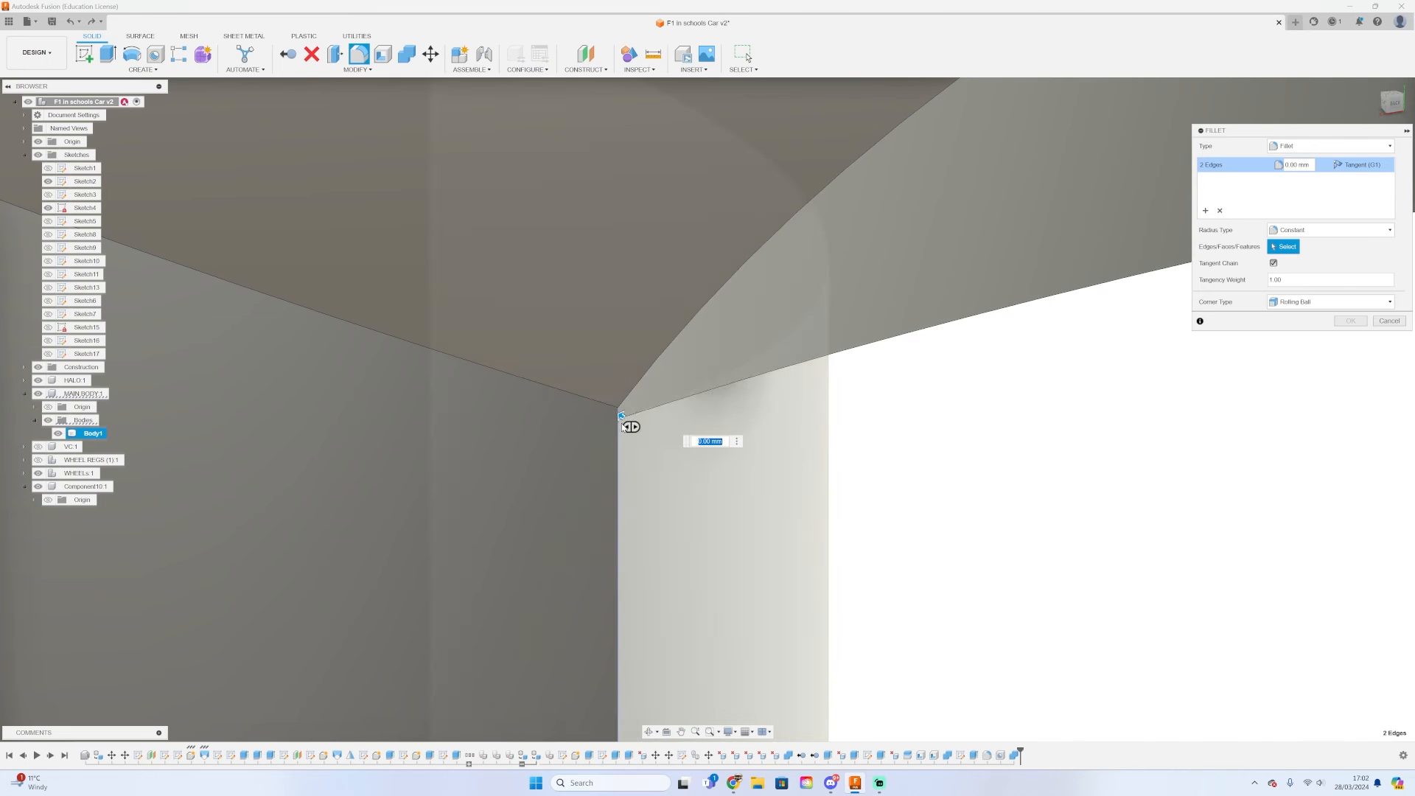
pyautogui.moveTo(629, 427); pyautogui.dragTo(630, 400)
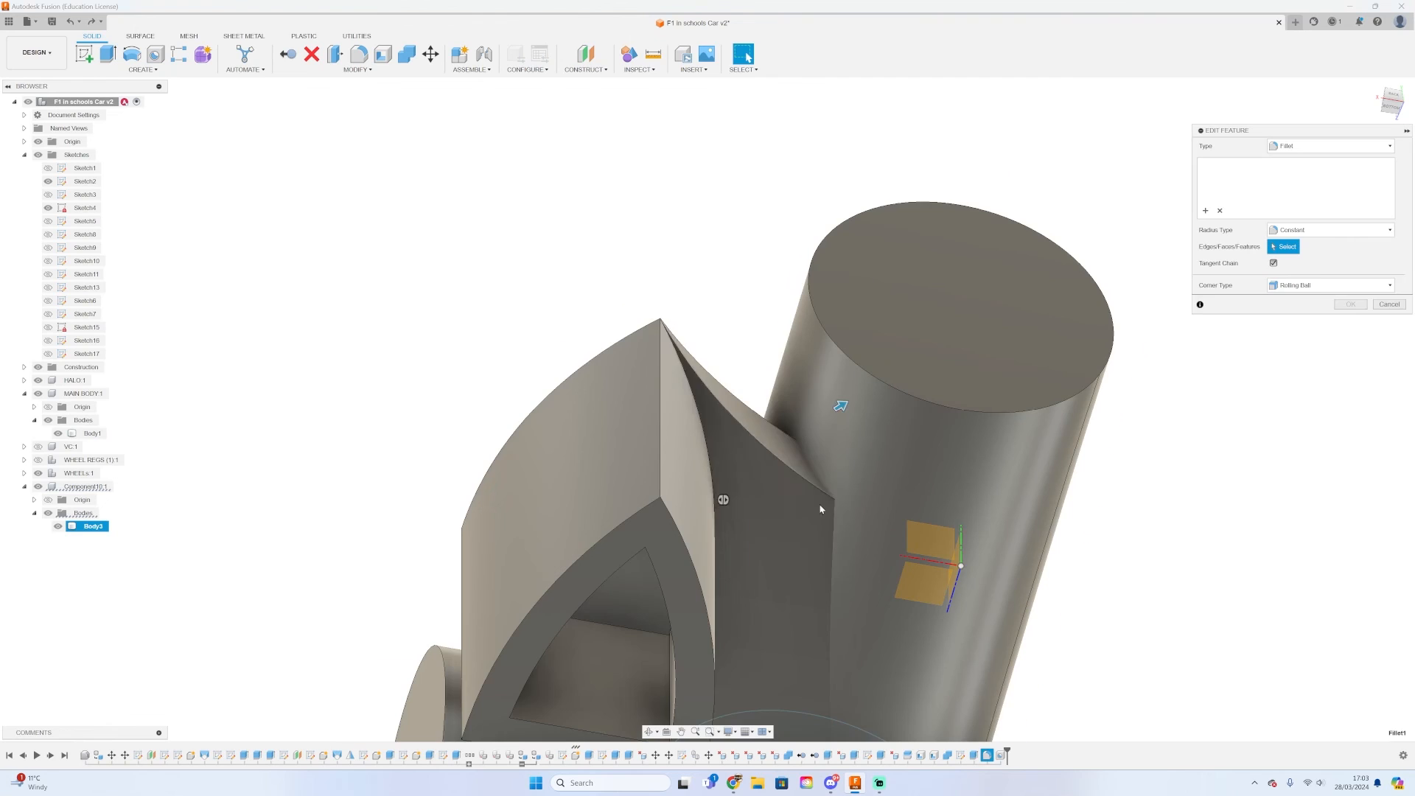
# Re-select both joint edges and set variable fillet point radii of 1, 0.5 and 0.5 mm
pyautogui.click(793, 413)
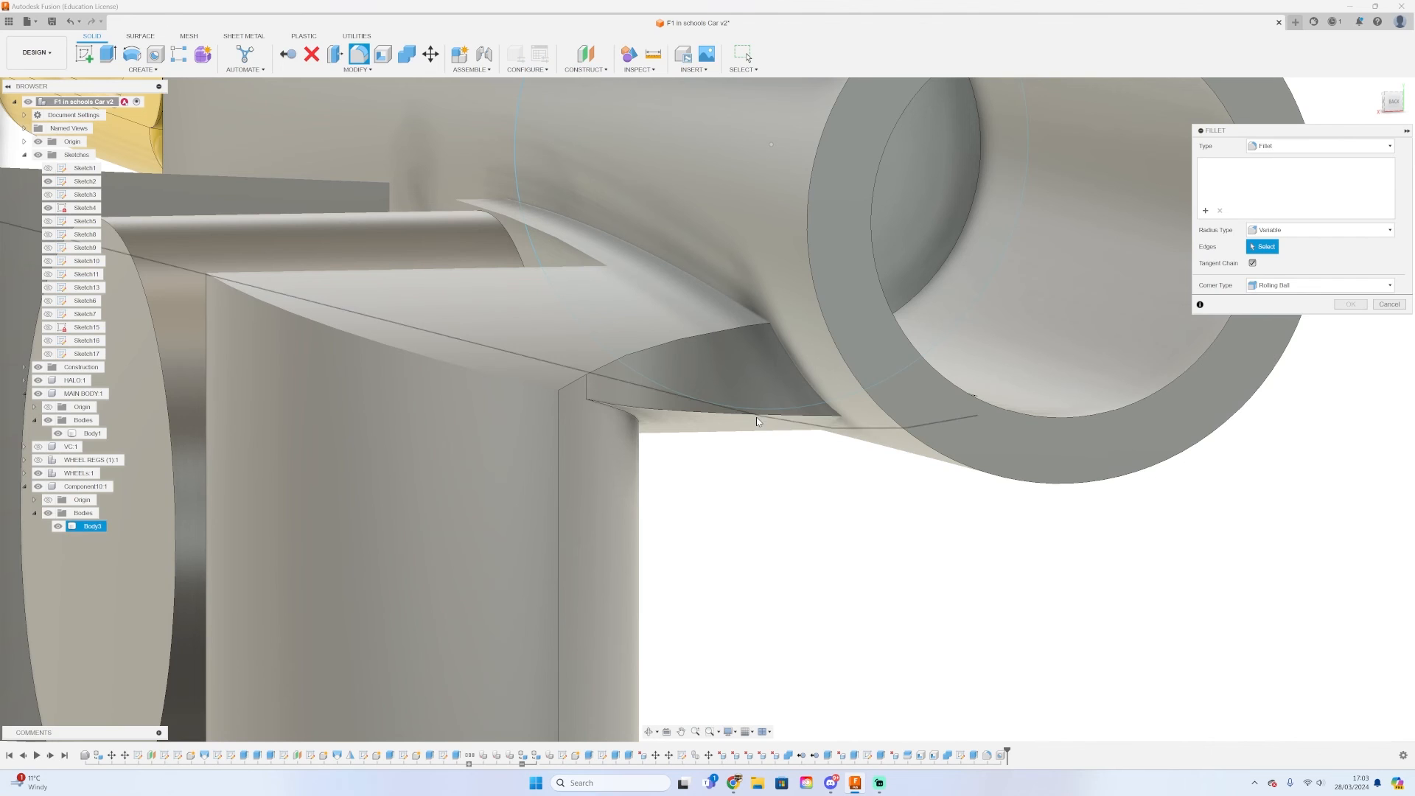
pyautogui.click(757, 420)
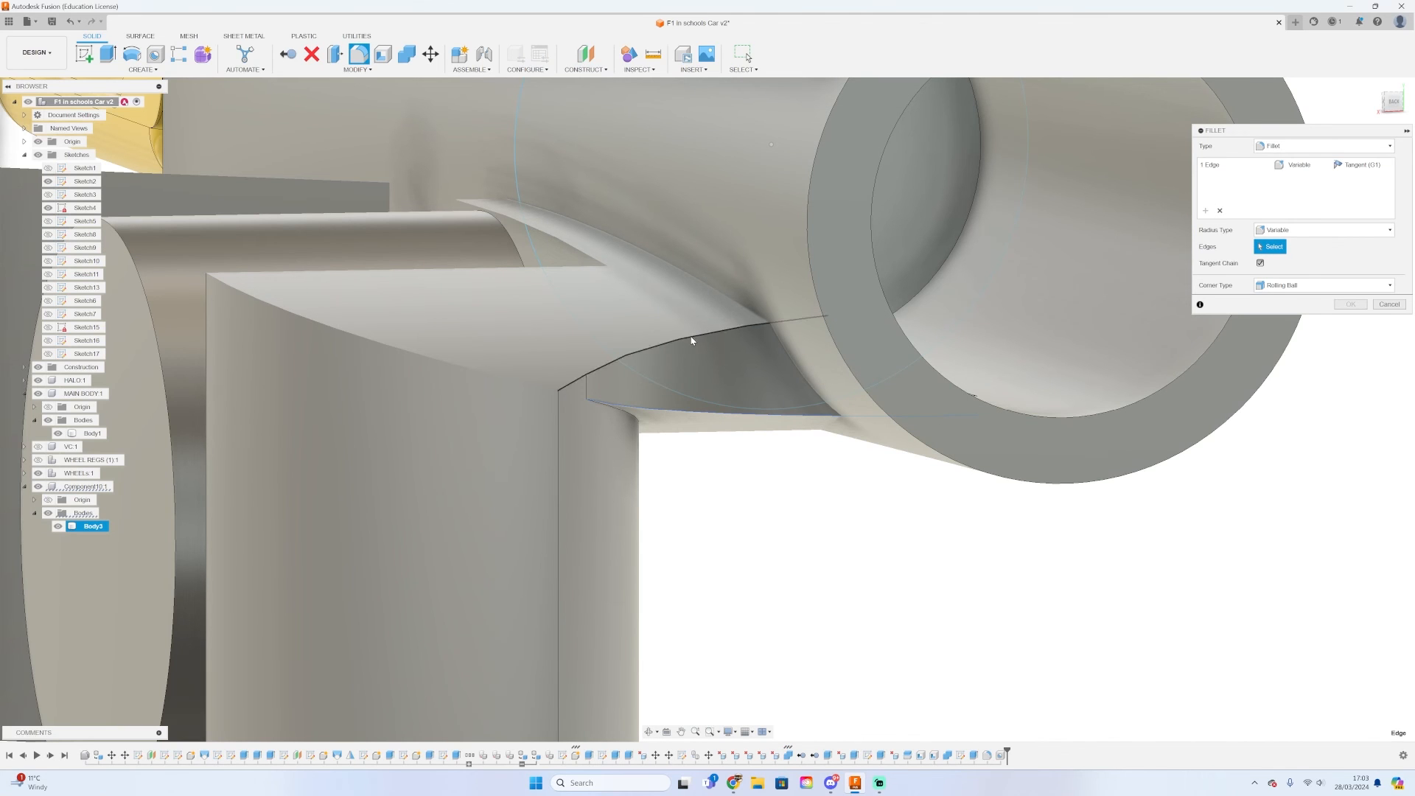
pyautogui.click(692, 342)
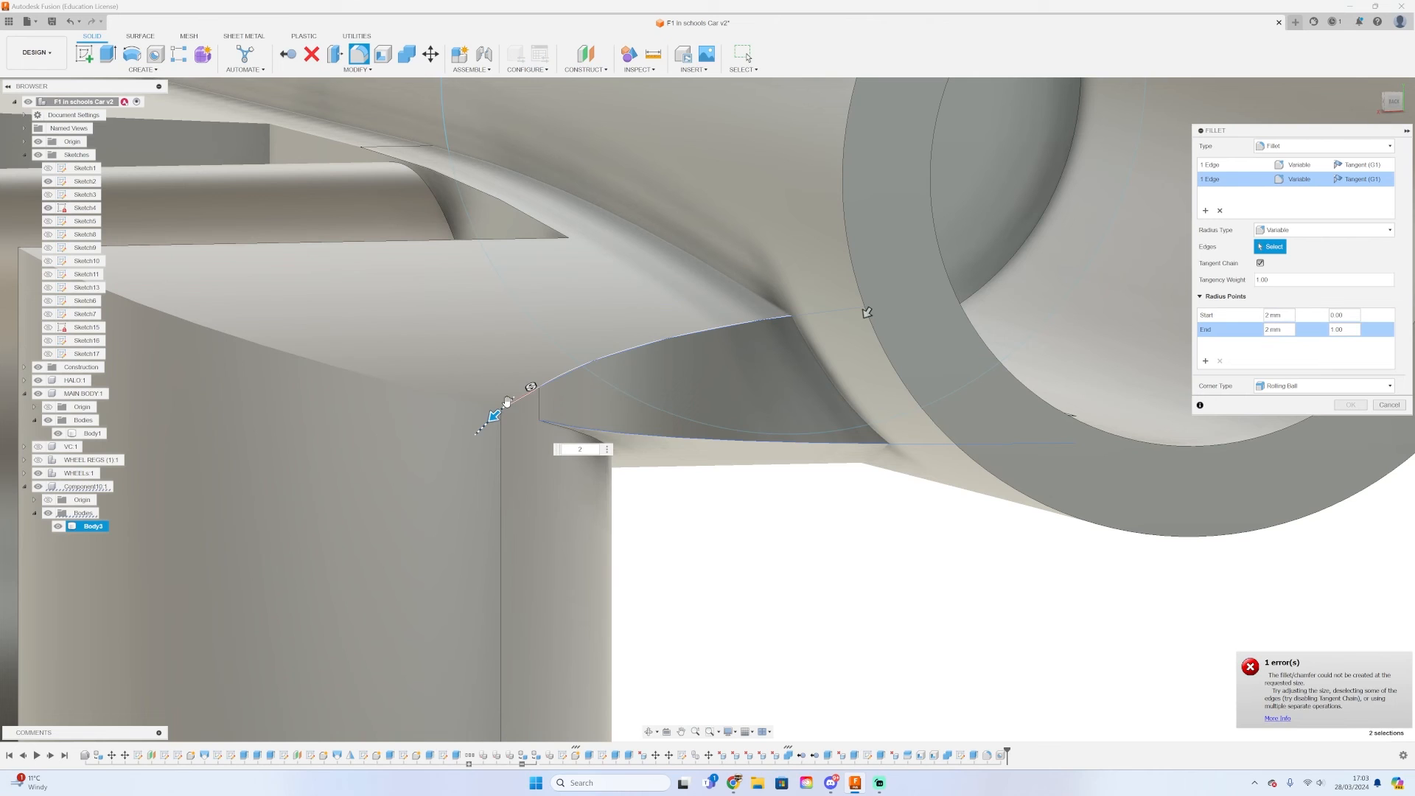
pyautogui.write('1')
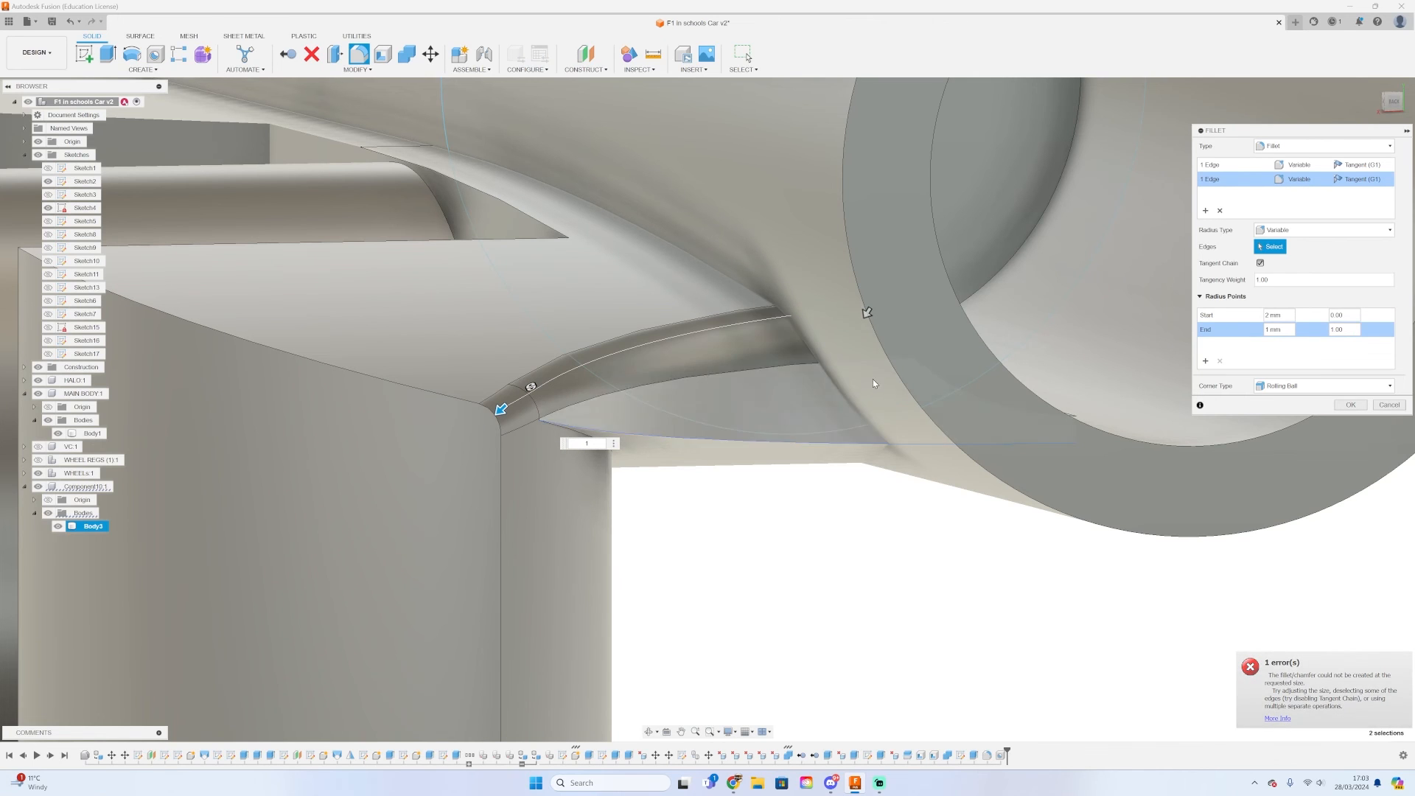
pyautogui.write('0.5')
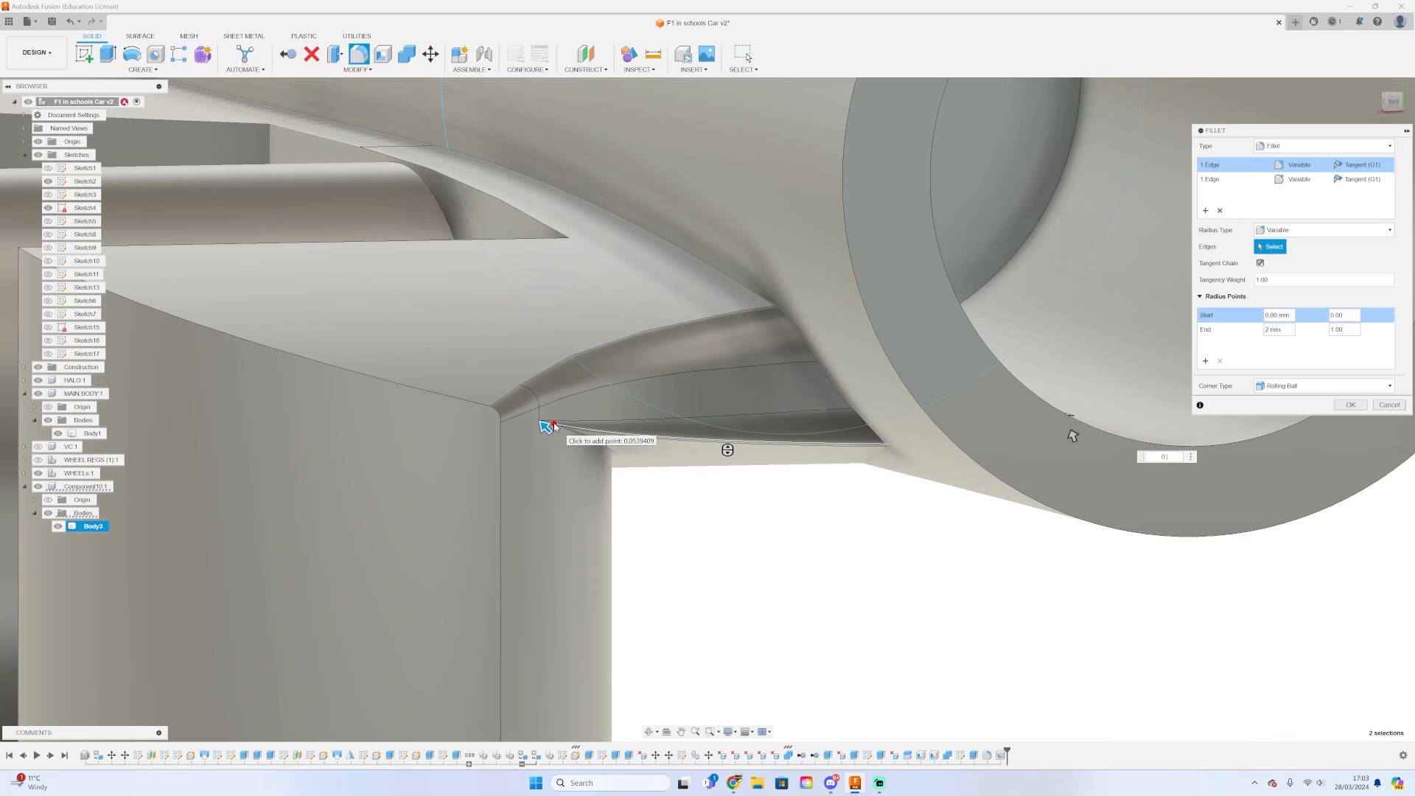
pyautogui.write('0.5 mm')
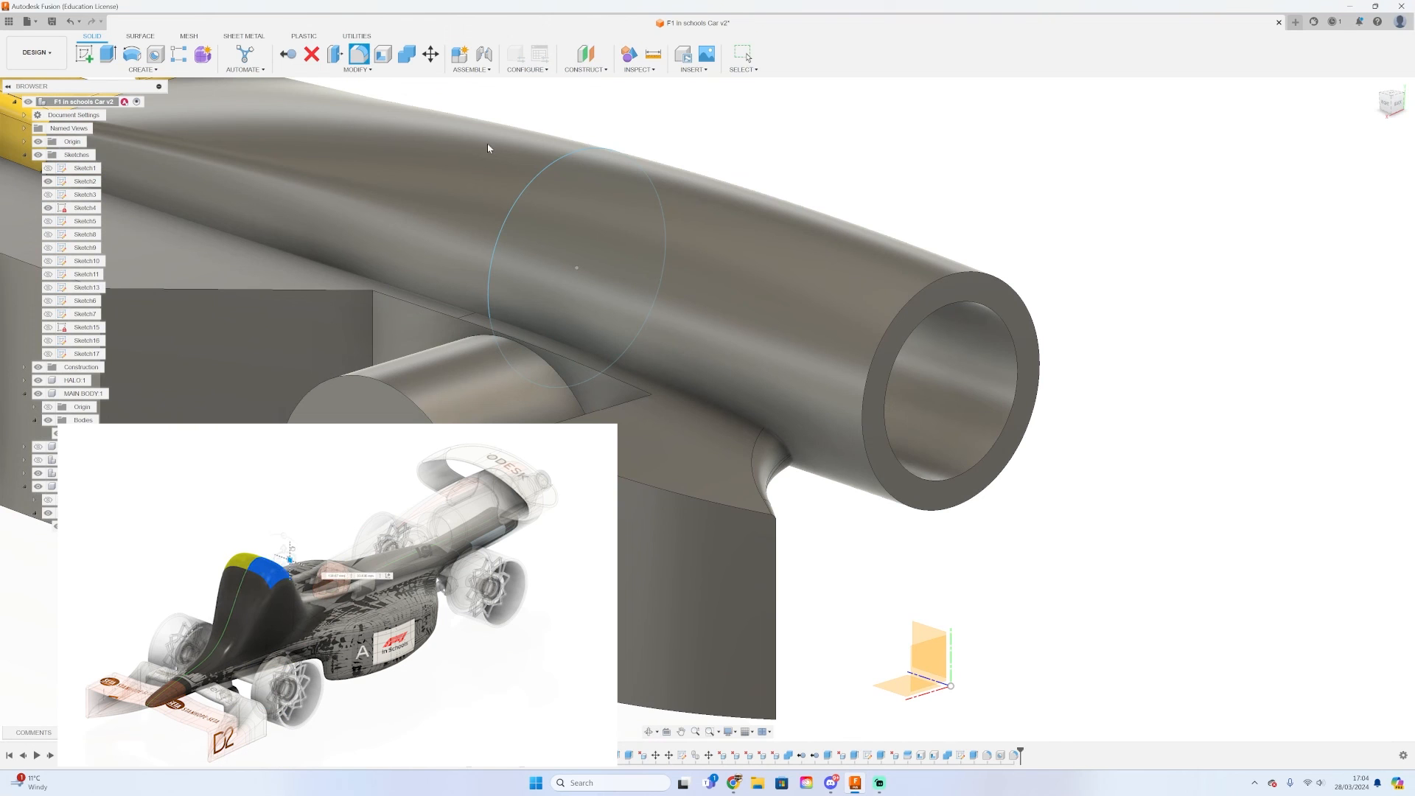
# Choose the main car body as the Combine target body
pyautogui.click(403, 56)
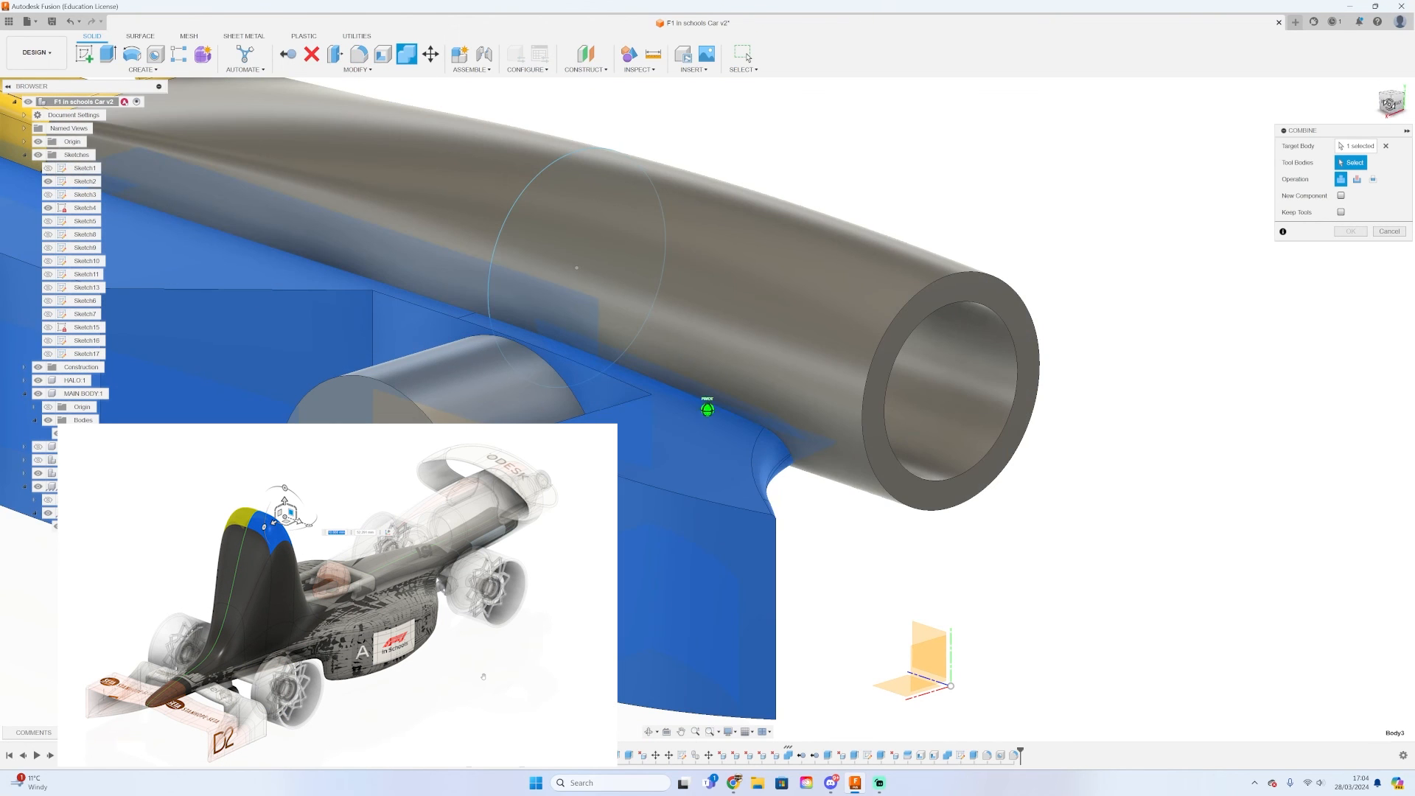